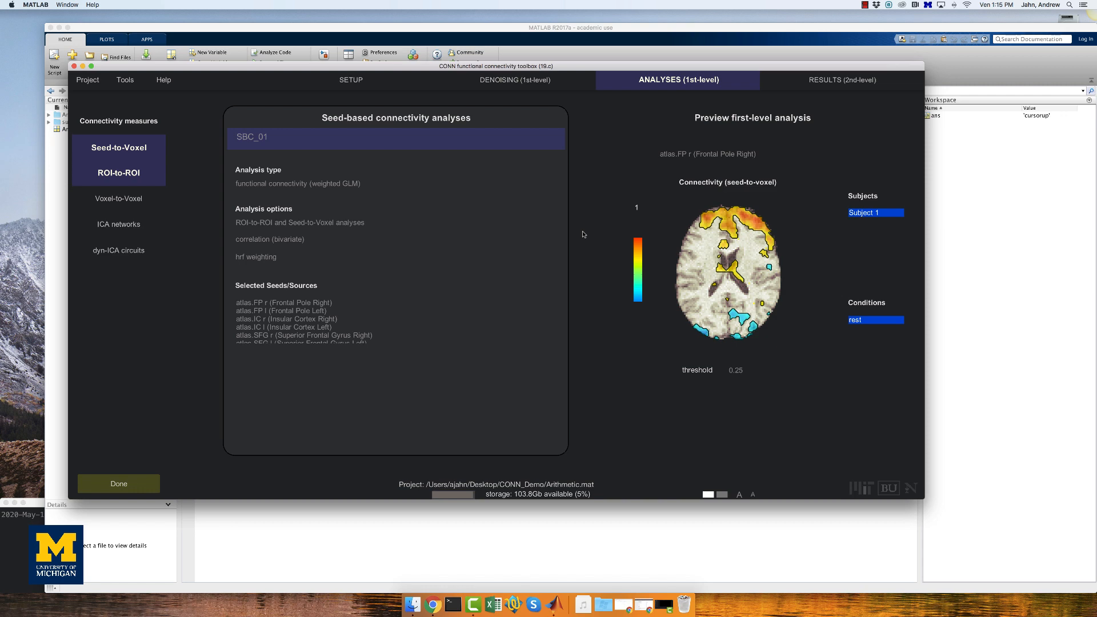
mouse_move(685, 555)
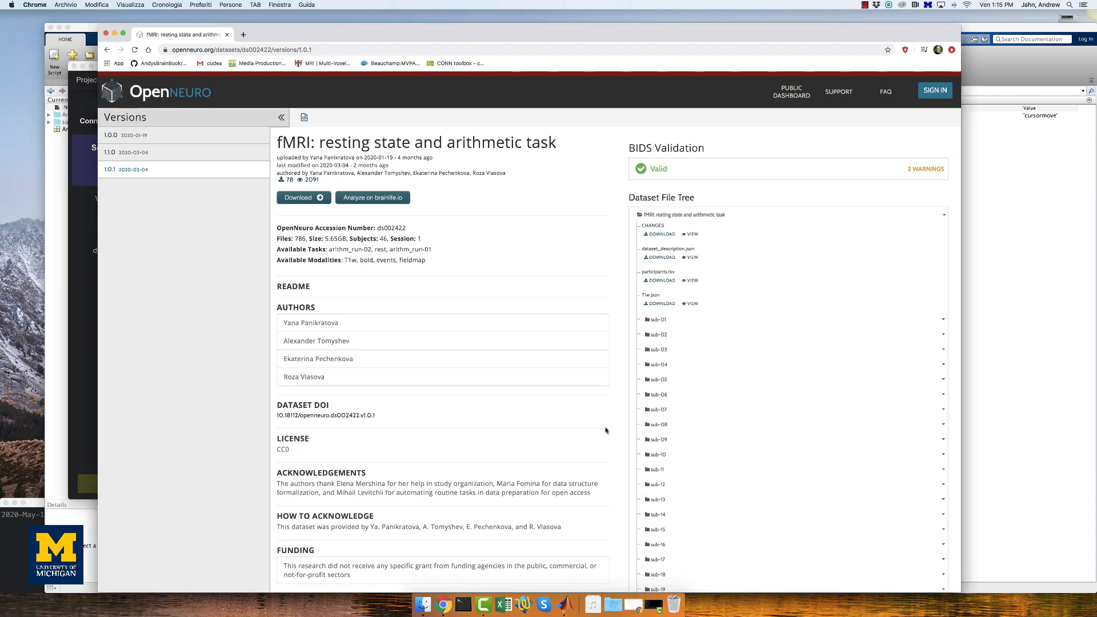
mouse_move(656, 340)
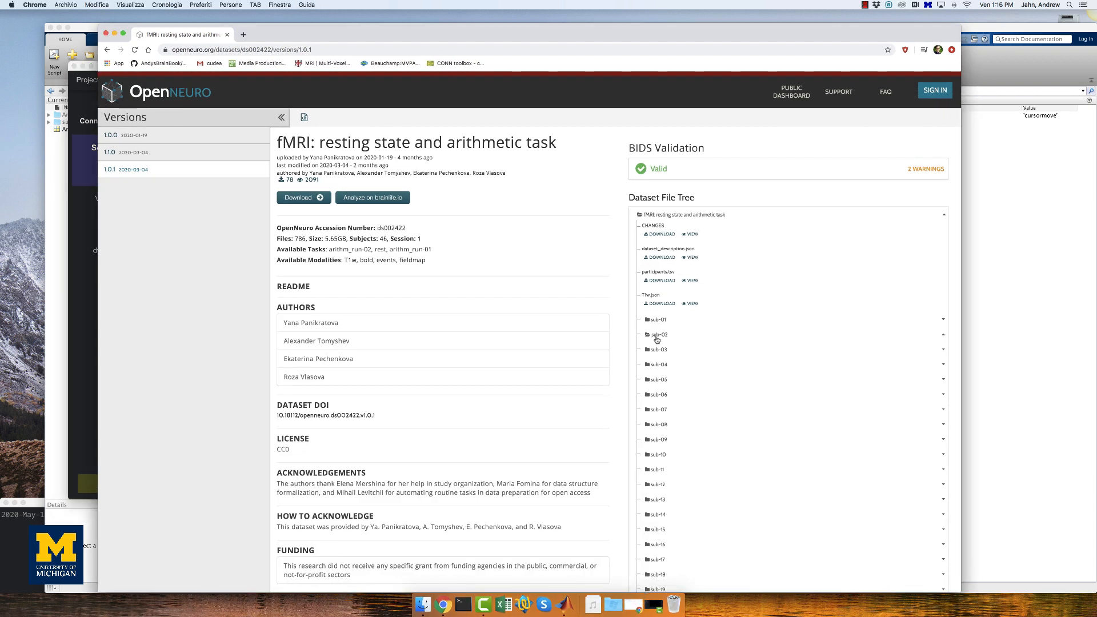
Step: Start downloading sub-02's T1w anatomical image from the dataset file tree
left_click(656, 335)
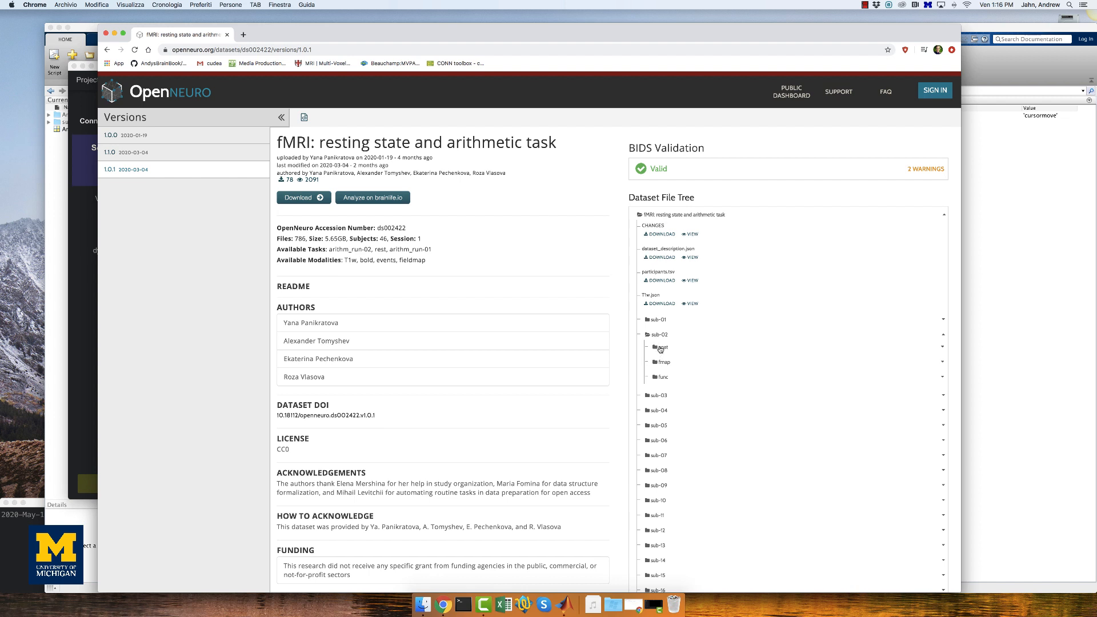
left_click(663, 347)
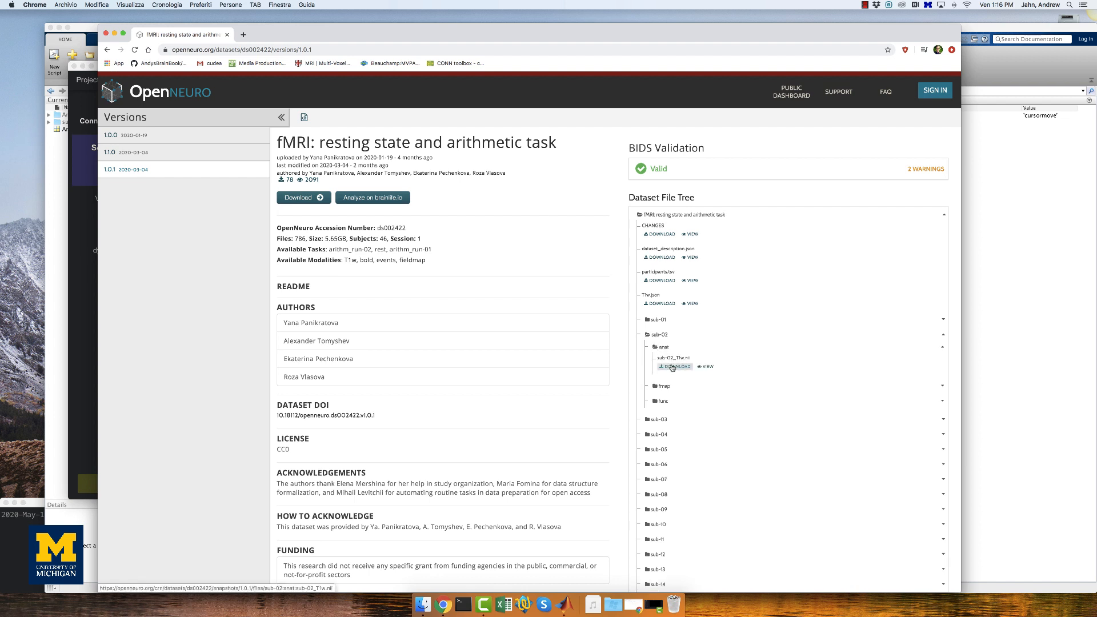
left_click(662, 400)
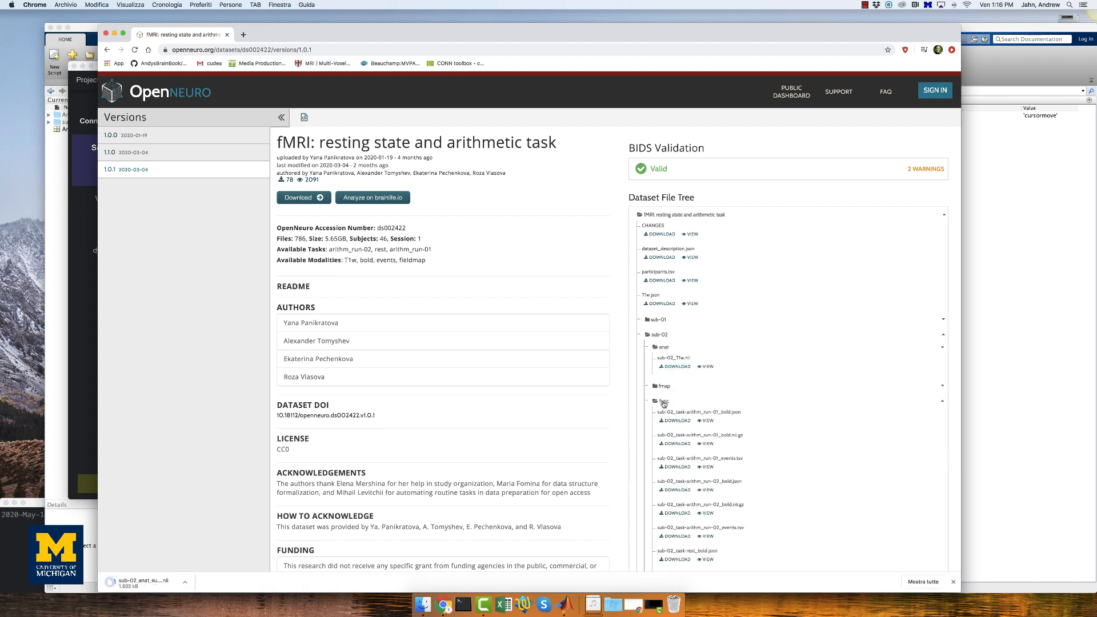
Step: Move down the file tree and expand the sub-03 subject folder
scroll("down", 3)
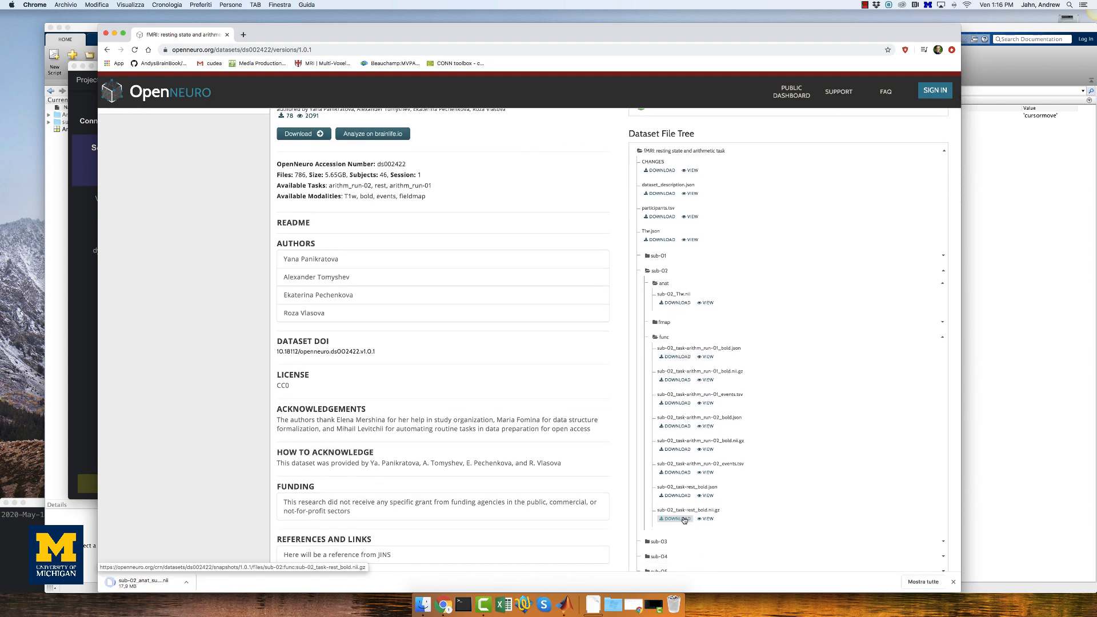
scroll("down", 3)
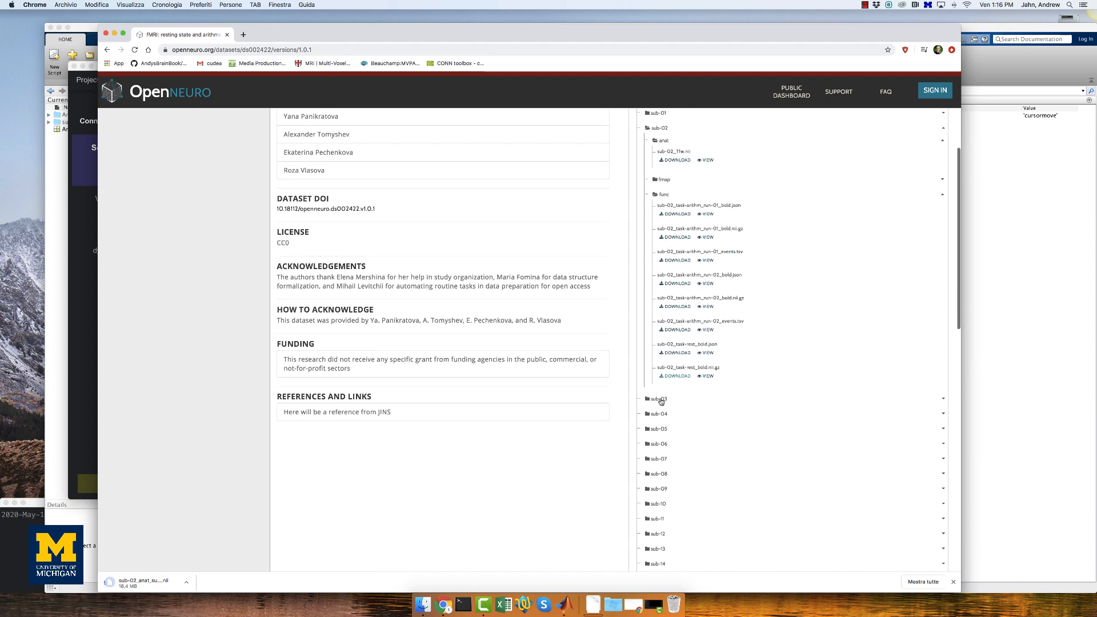
left_click(657, 398)
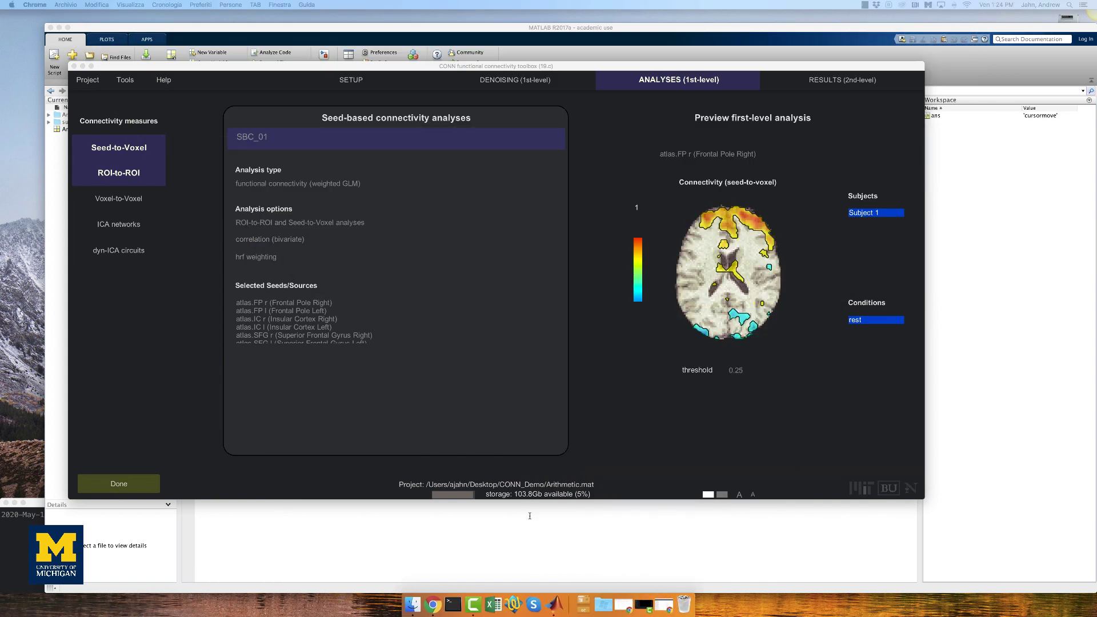
mouse_move(526, 521)
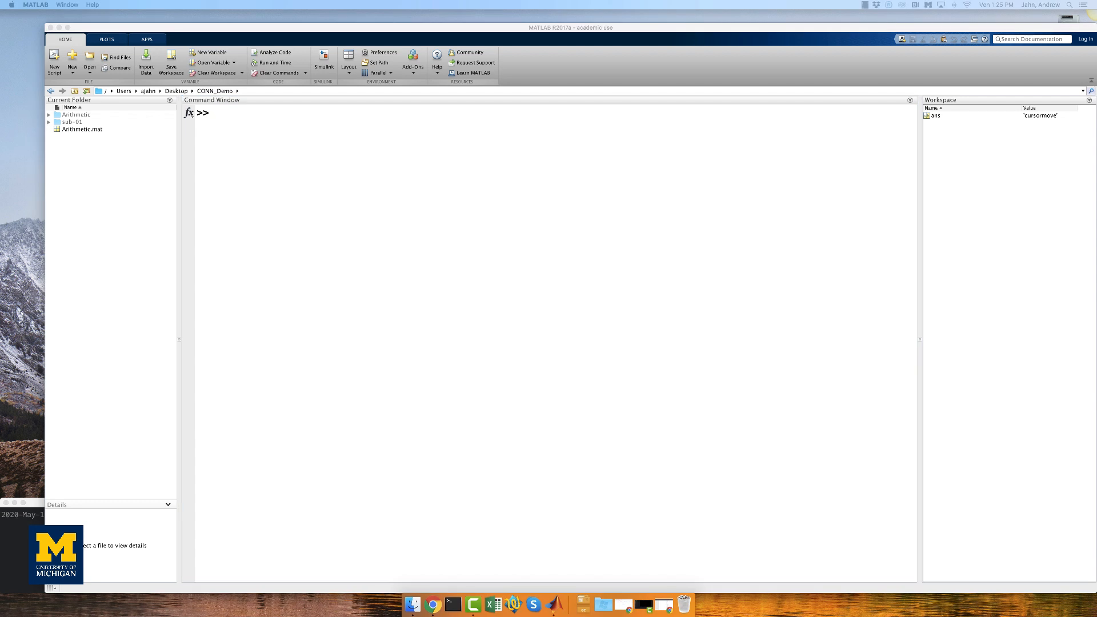
mouse_move(1093, 322)
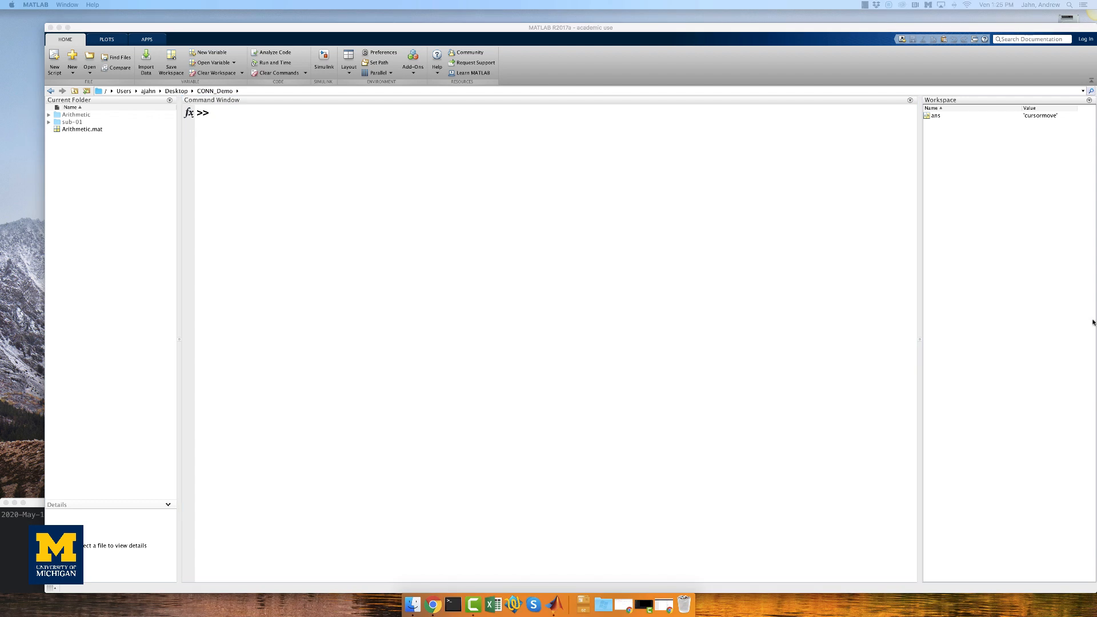
Step: Show MATLAB's current working folder with pwd
type("pwd")
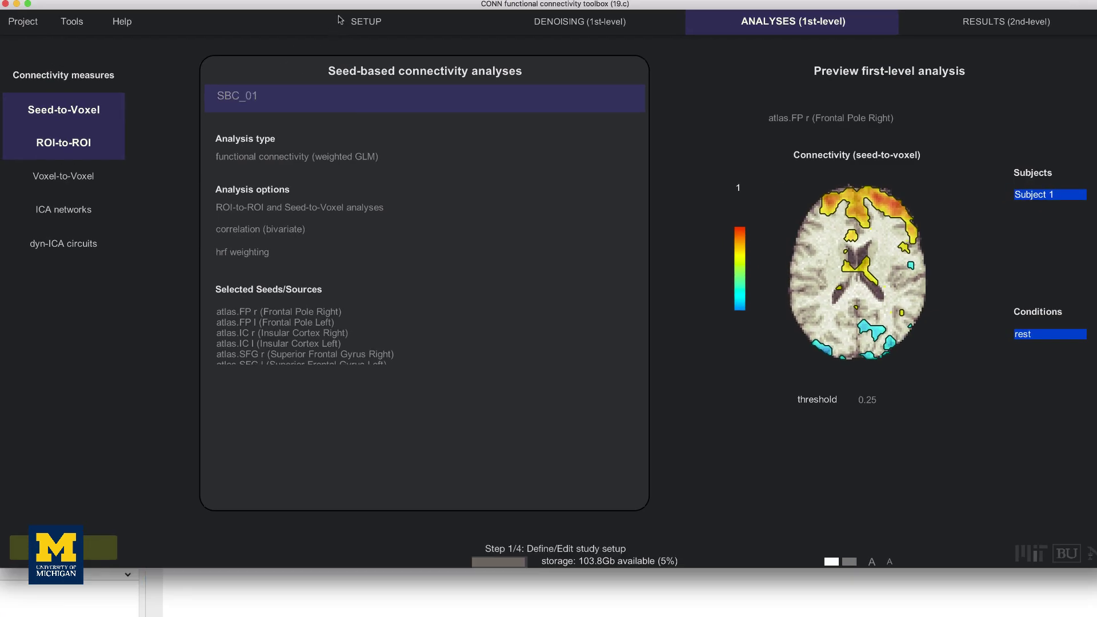
Step: In Setup > Basic, set the study to 6 subjects and enter the repetition time
left_click(365, 22)
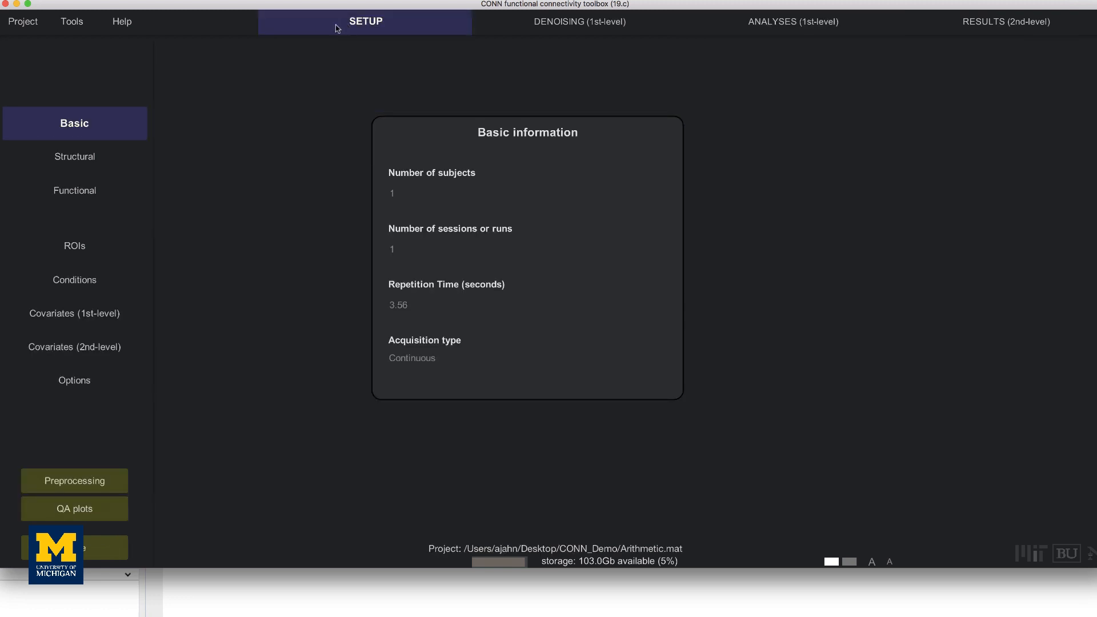
mouse_move(117, 129)
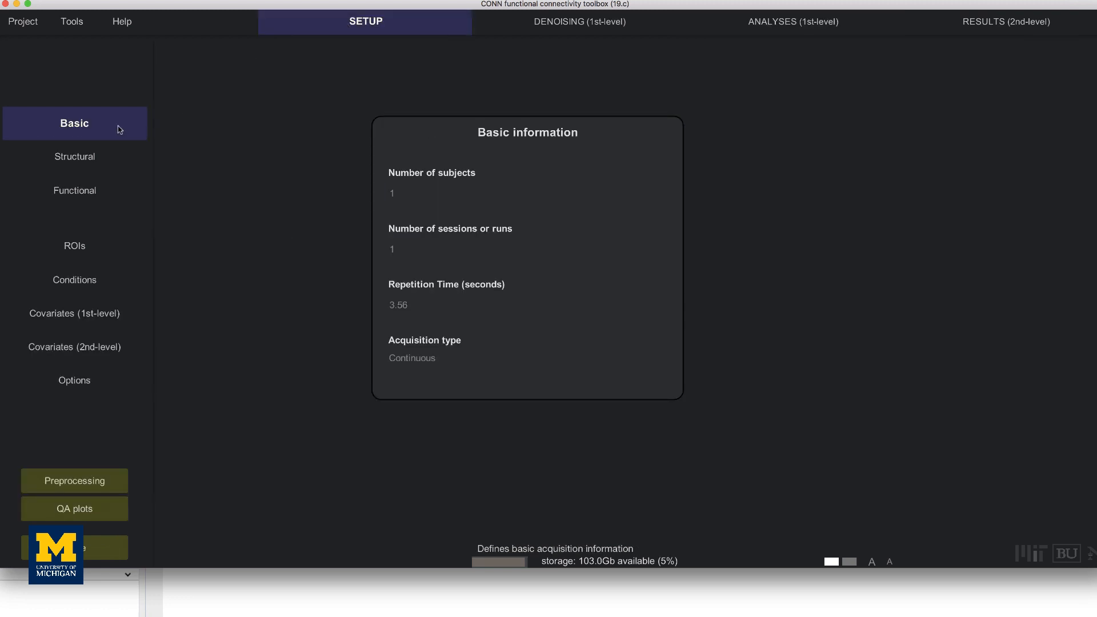
left_click(405, 193)
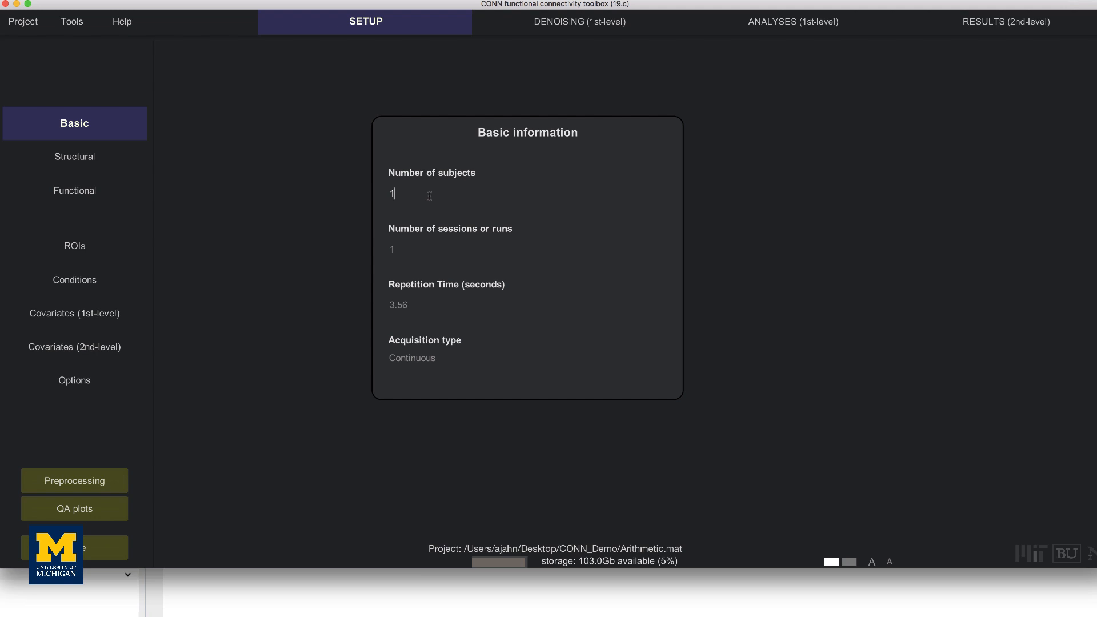
type("6")
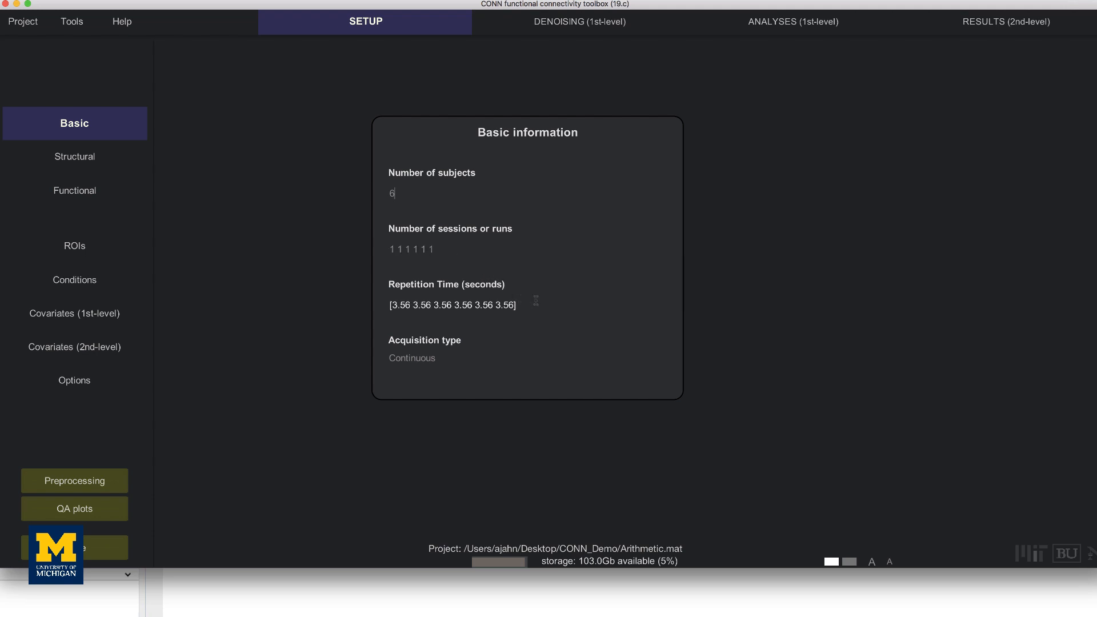
mouse_move(536, 302)
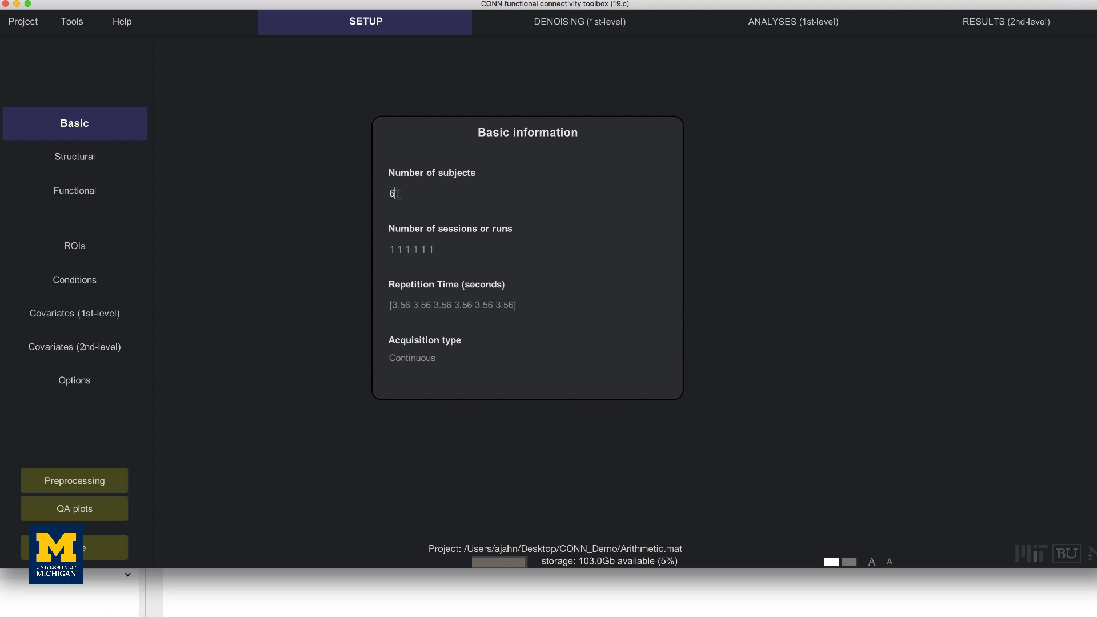
mouse_move(392, 194)
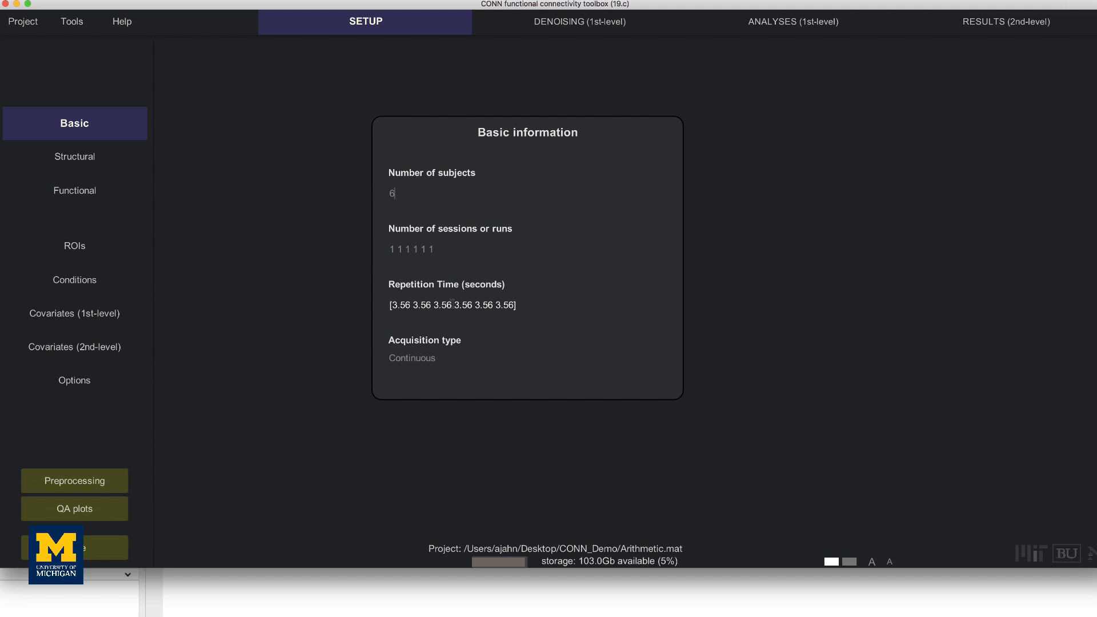
mouse_move(452, 305)
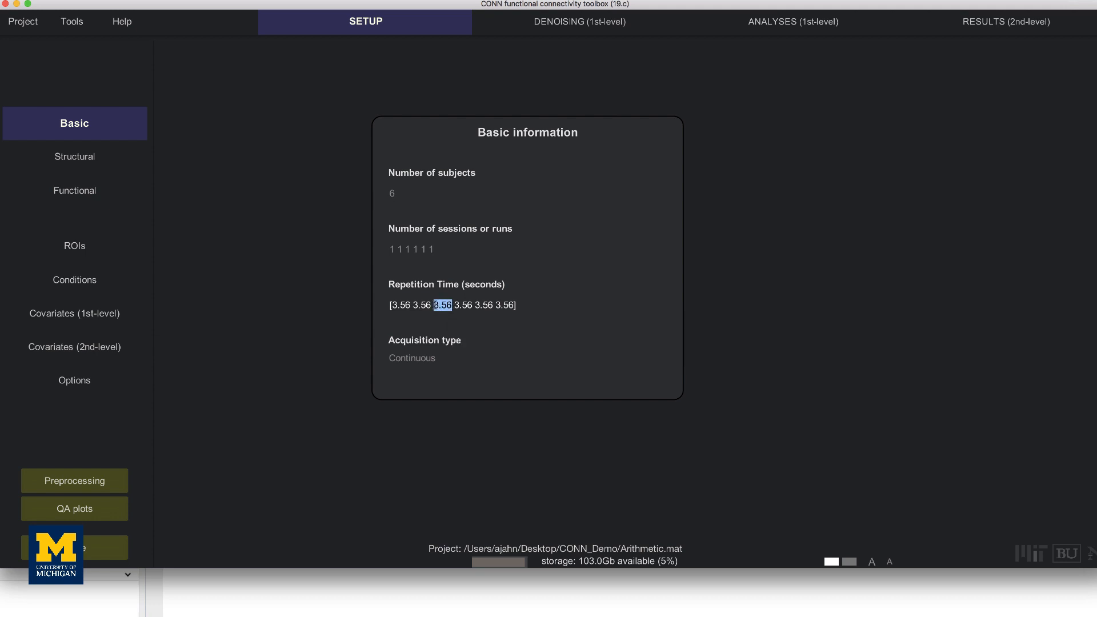
type("2.5")
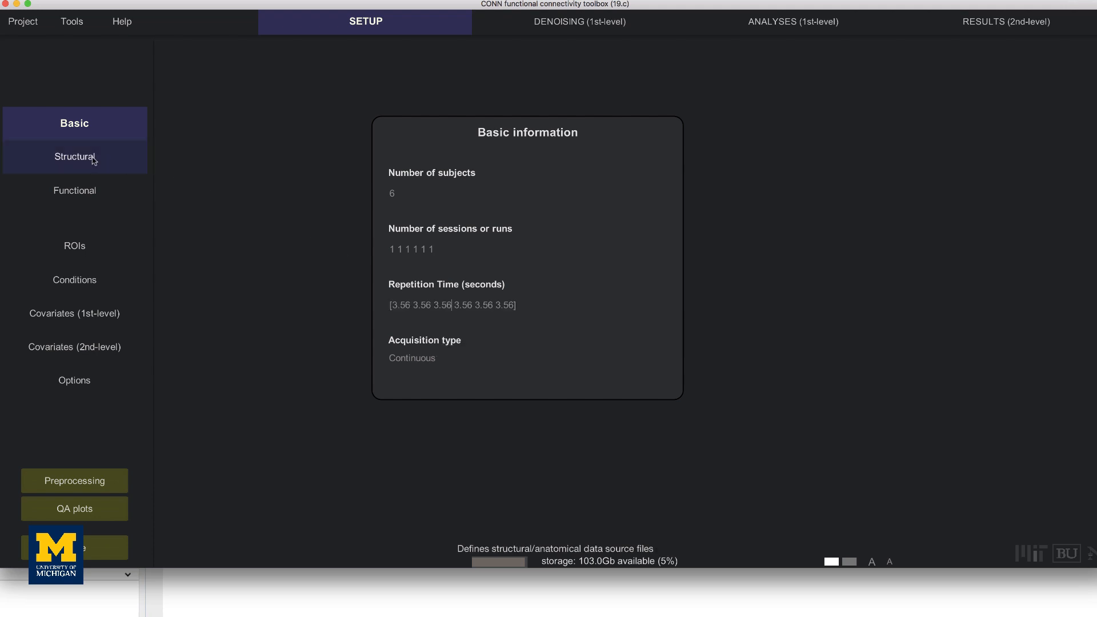
Step: In Setup > Structural, filter the file list for T1w anatomical images
left_click(75, 156)
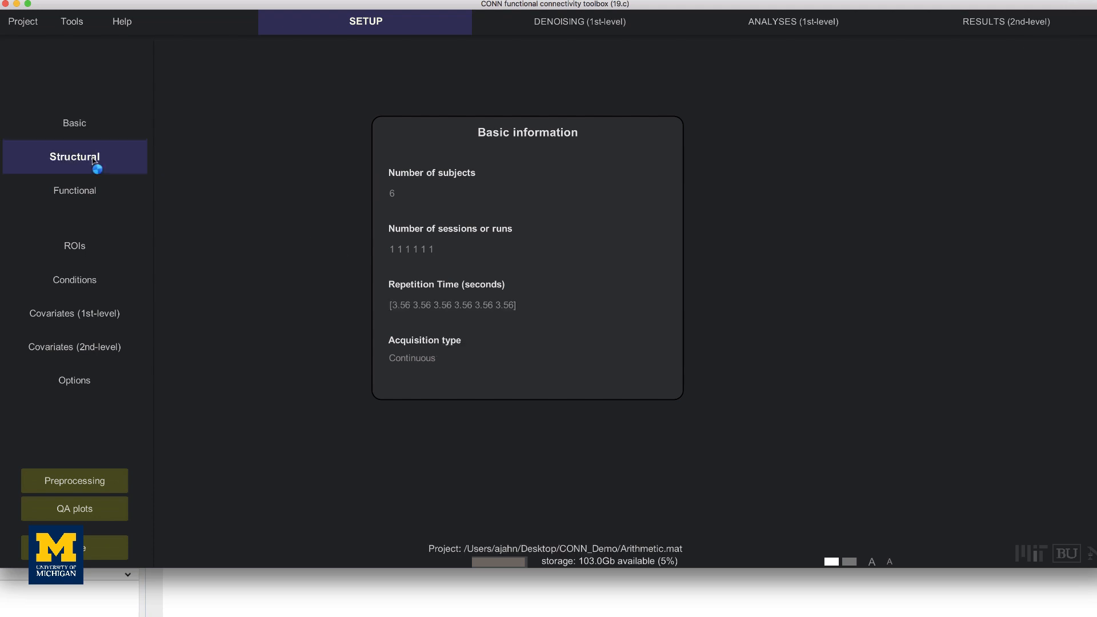
left_click(73, 157)
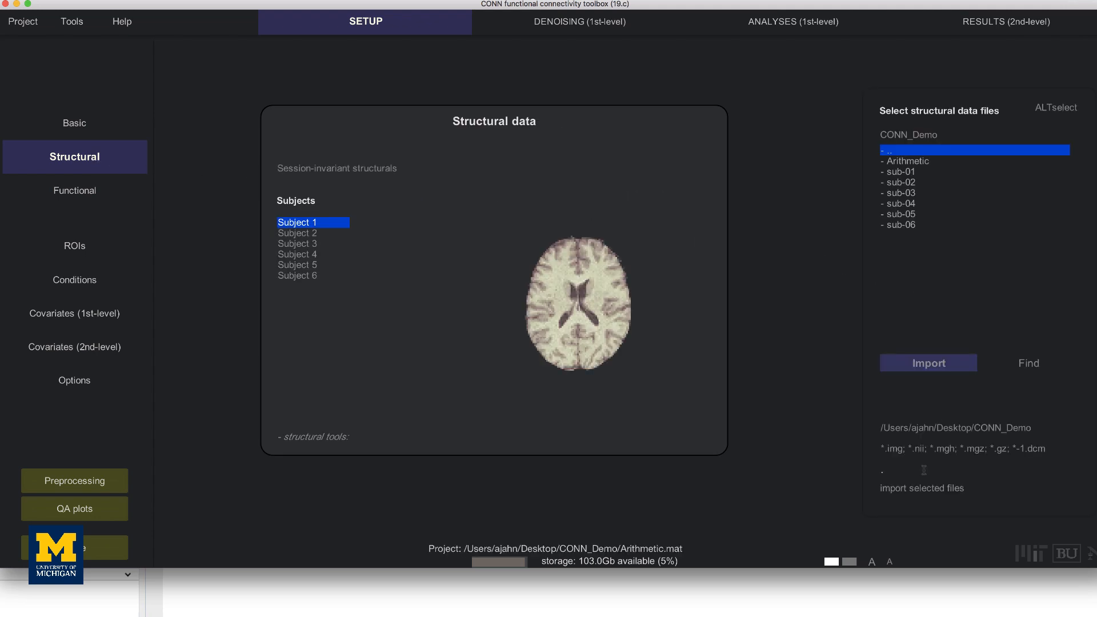
mouse_move(923, 470)
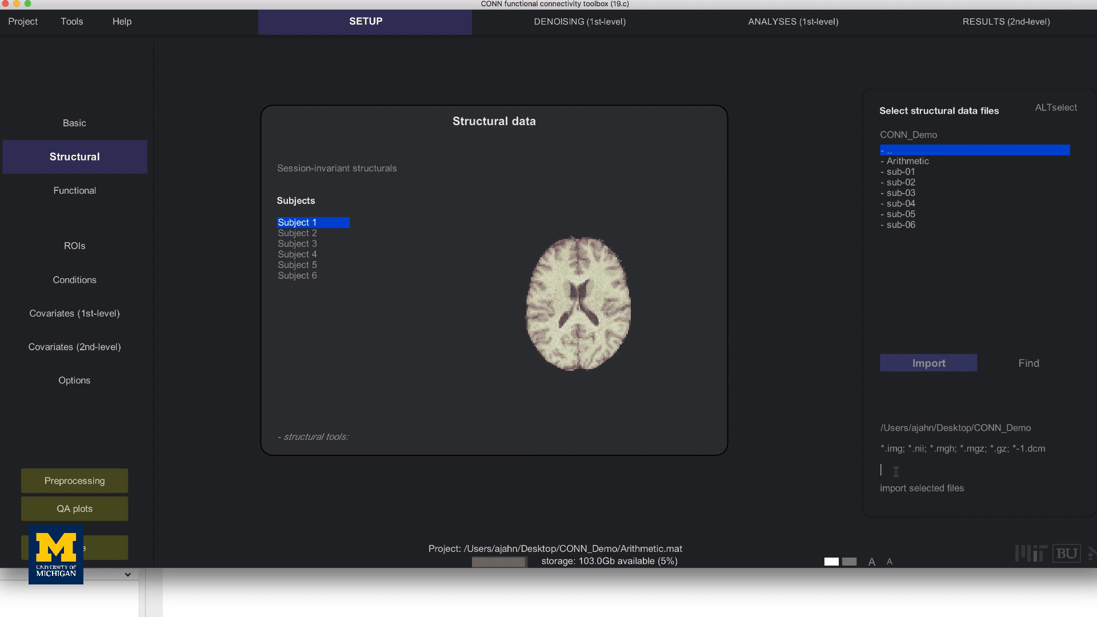
type("η")
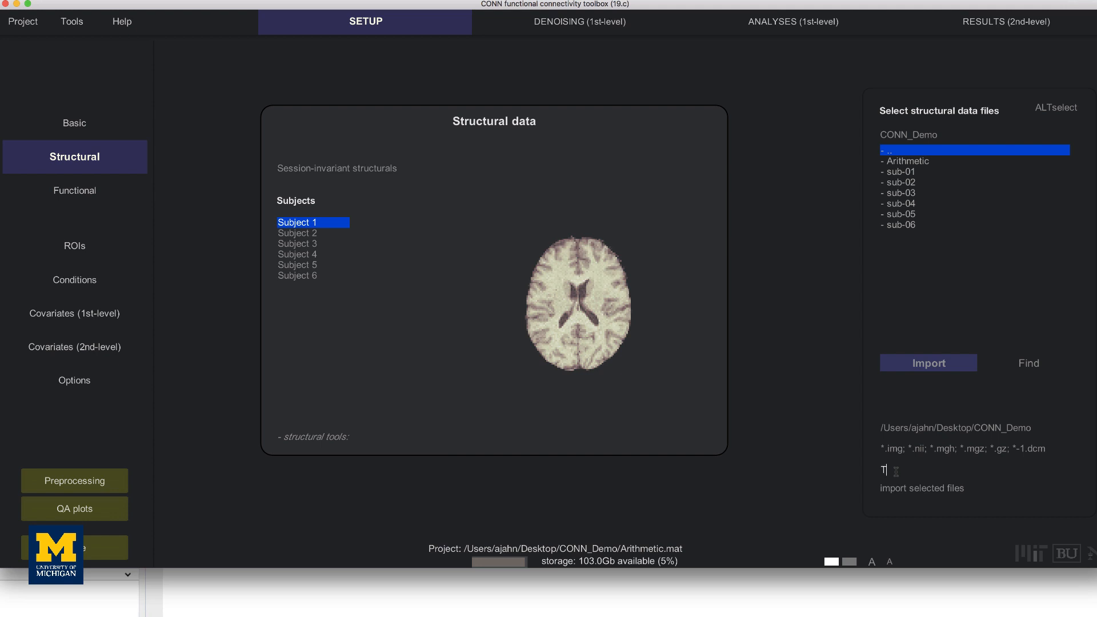
type("T1w")
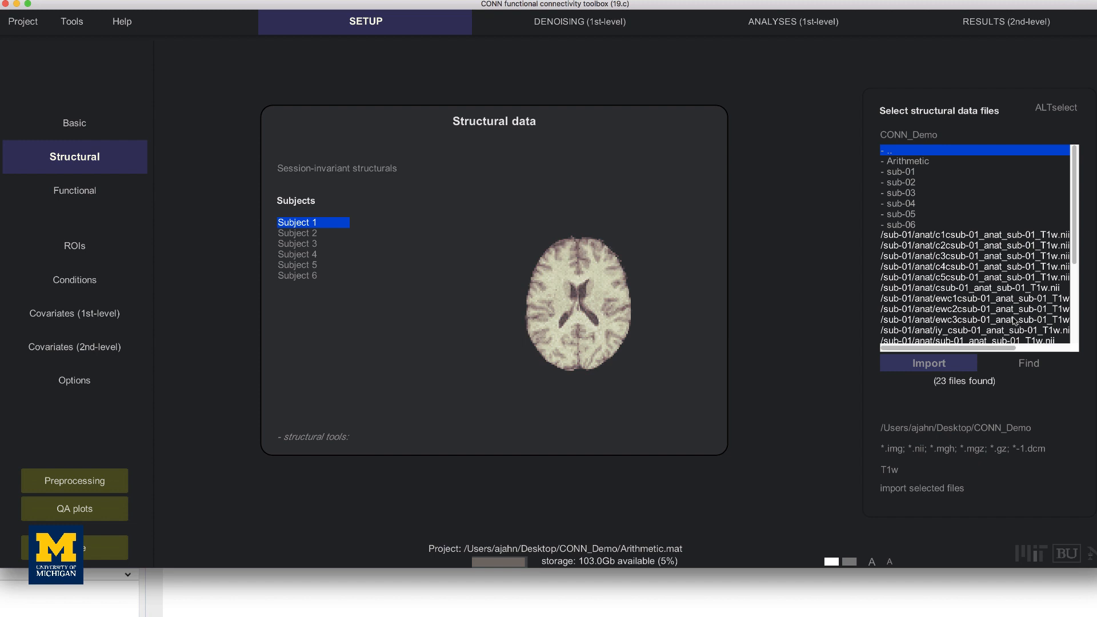
Step: Select the sub-01 through sub-06 T1w.nii files for all six subjects
scroll("down", 3)
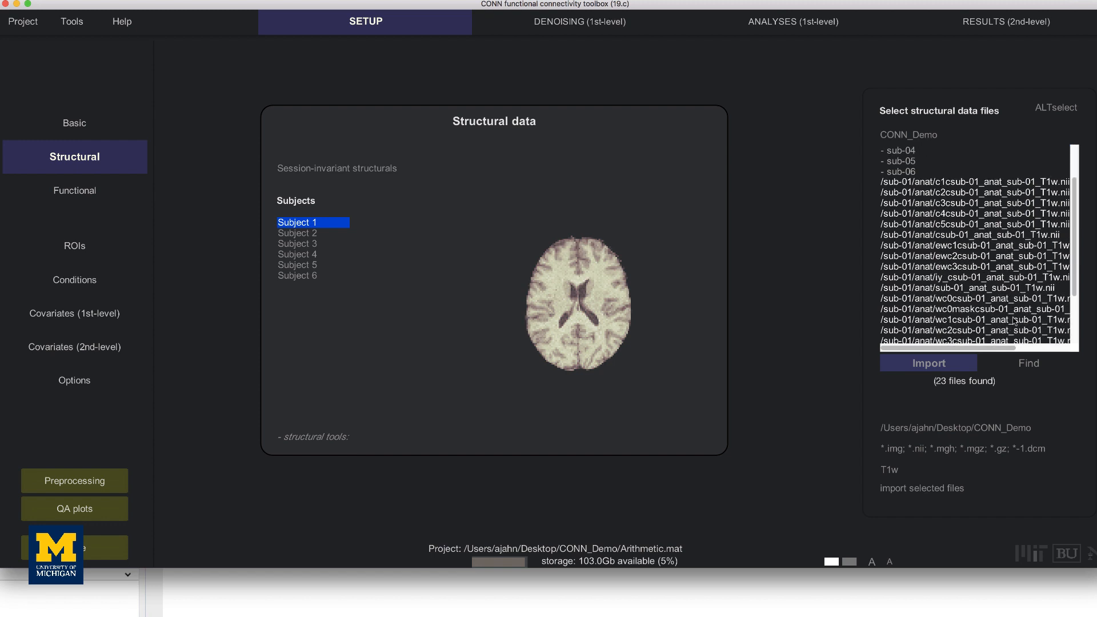
left_click(973, 288)
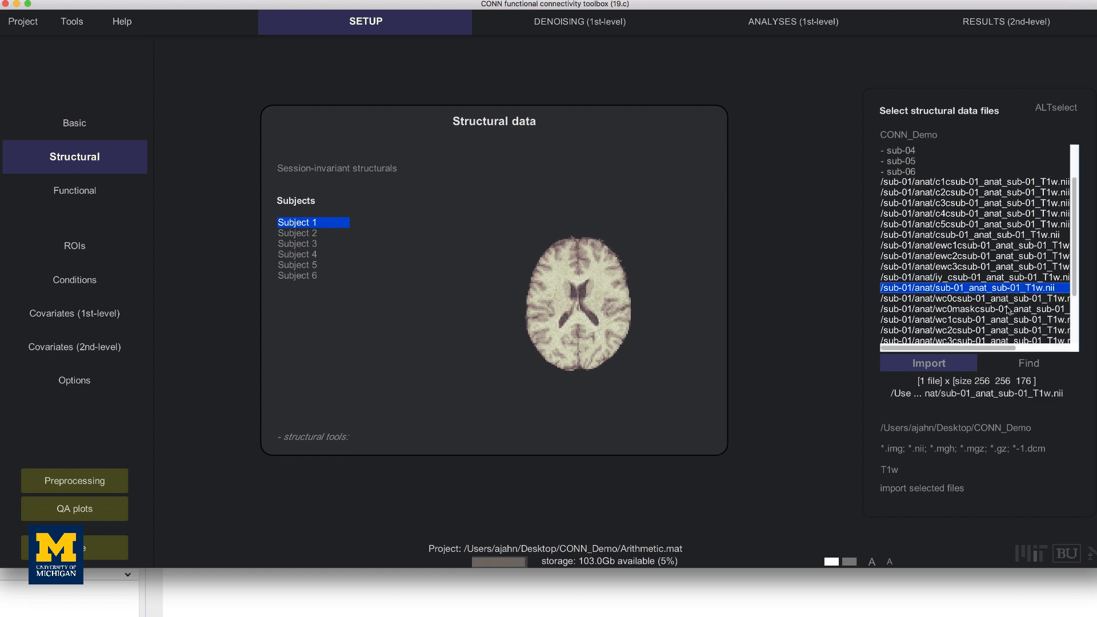
scroll("down", 3)
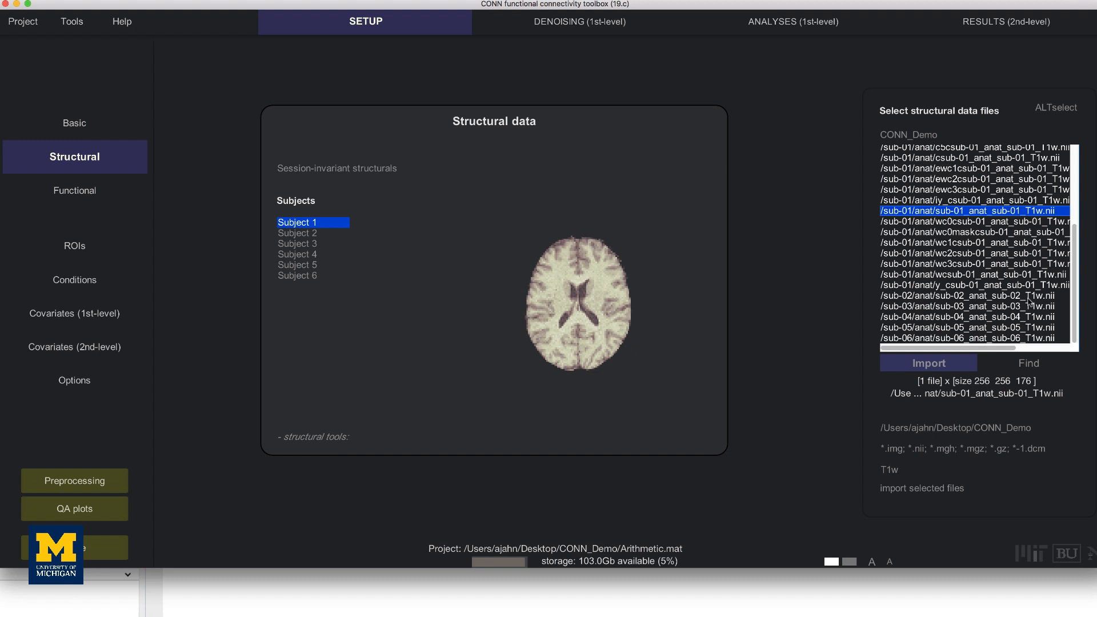
left_click(973, 317)
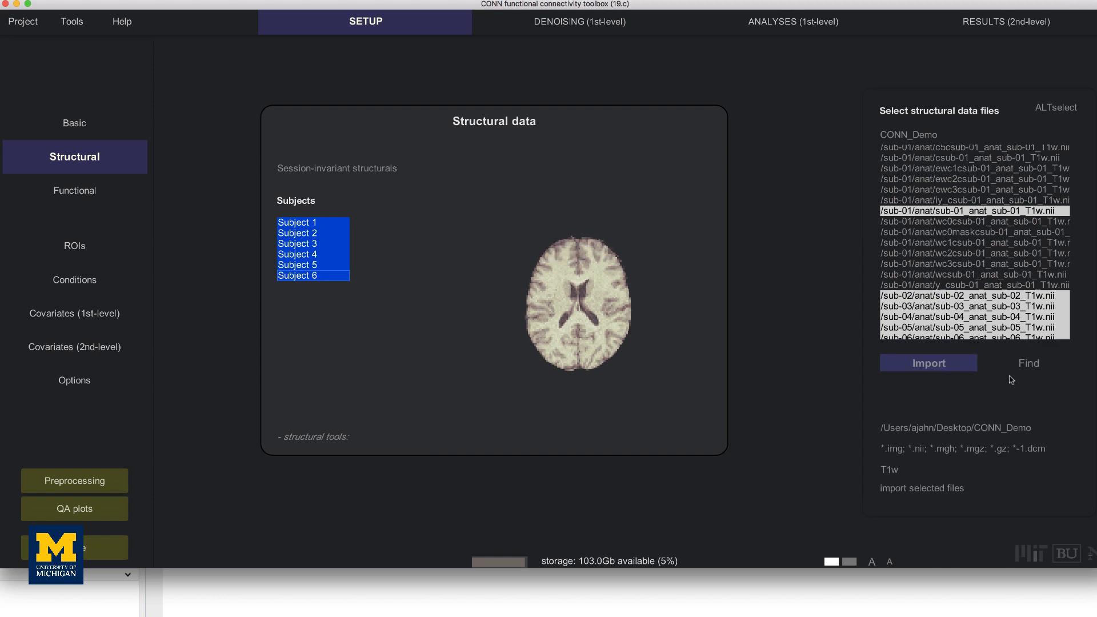
Step: Import the six T1w files as structural data, one per subject
left_click(928, 363)
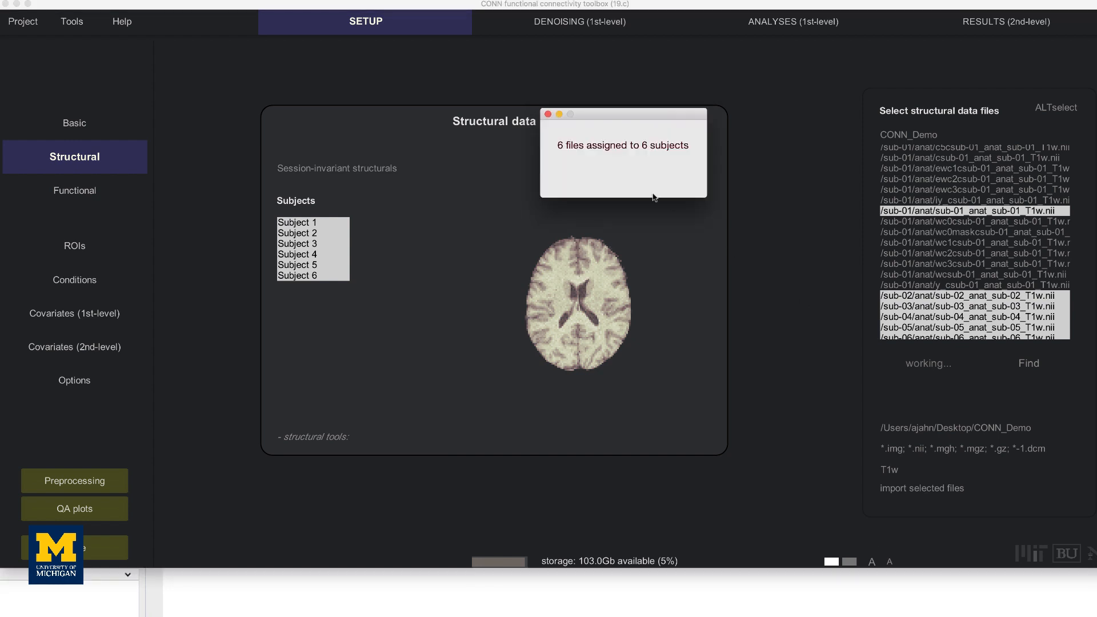
left_click(551, 114)
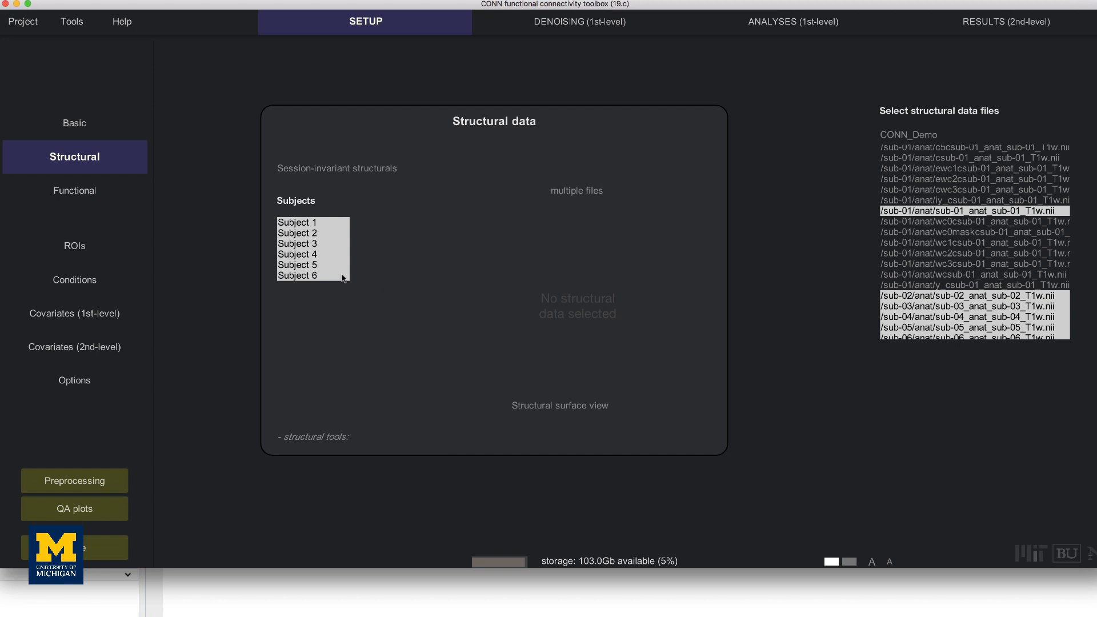
Step: Preview the structural volumes of Subjects 3, 4 and 6, including a coronal slice
left_click(297, 243)
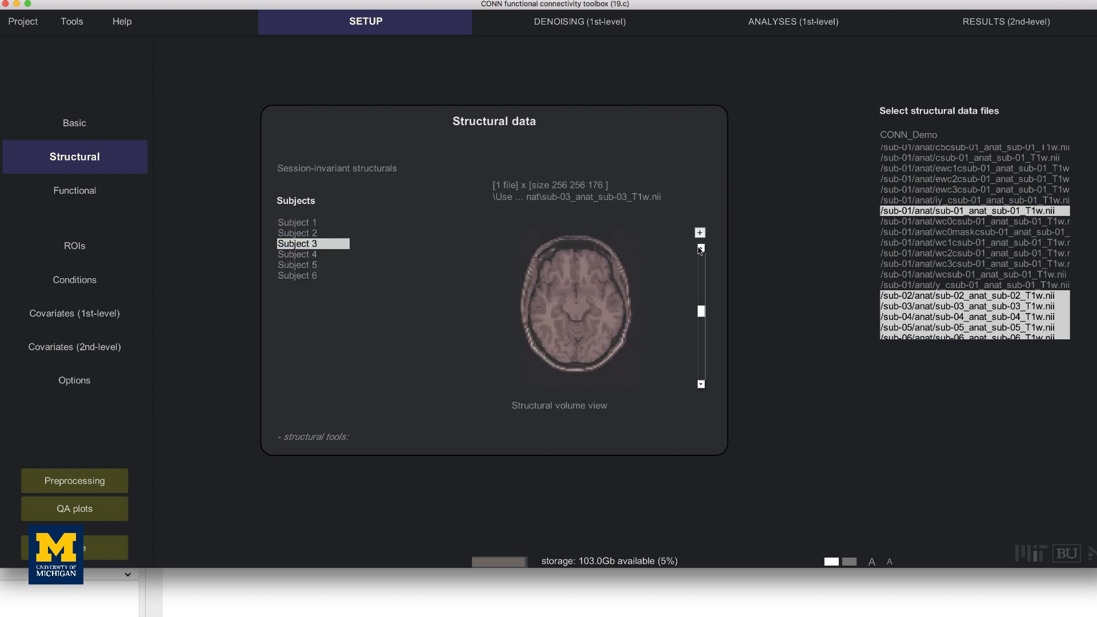
left_click(700, 247)
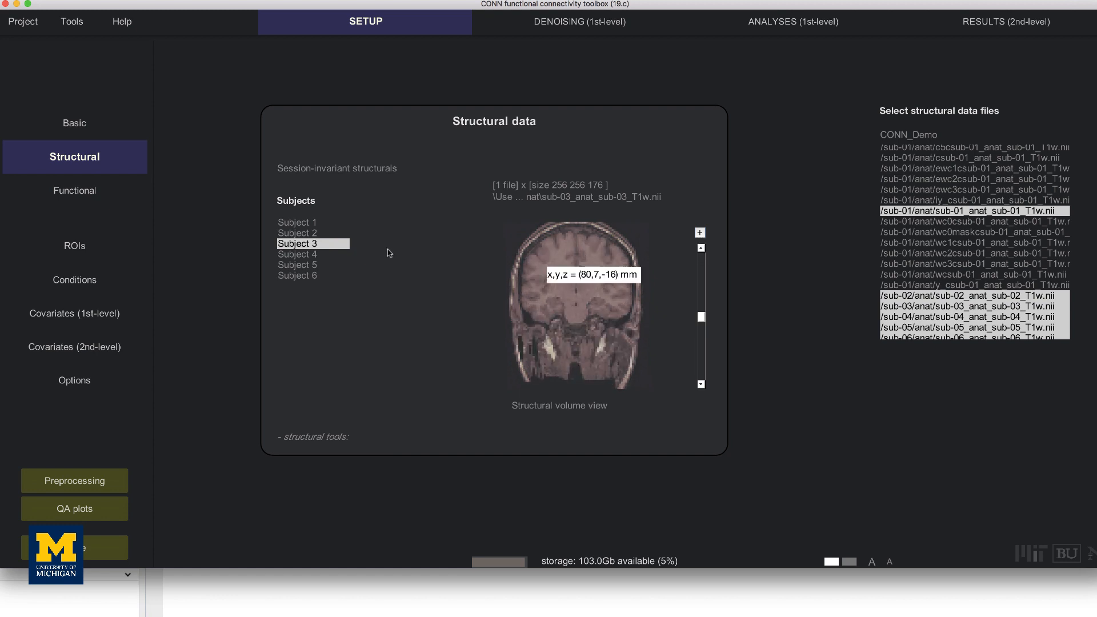
left_click(297, 254)
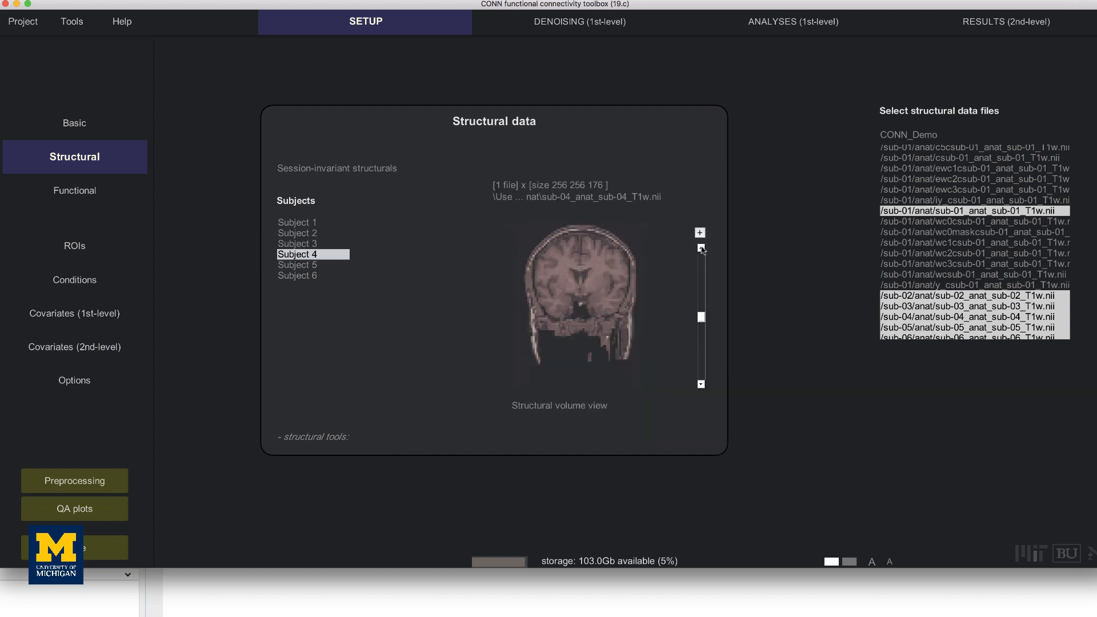
left_click(297, 275)
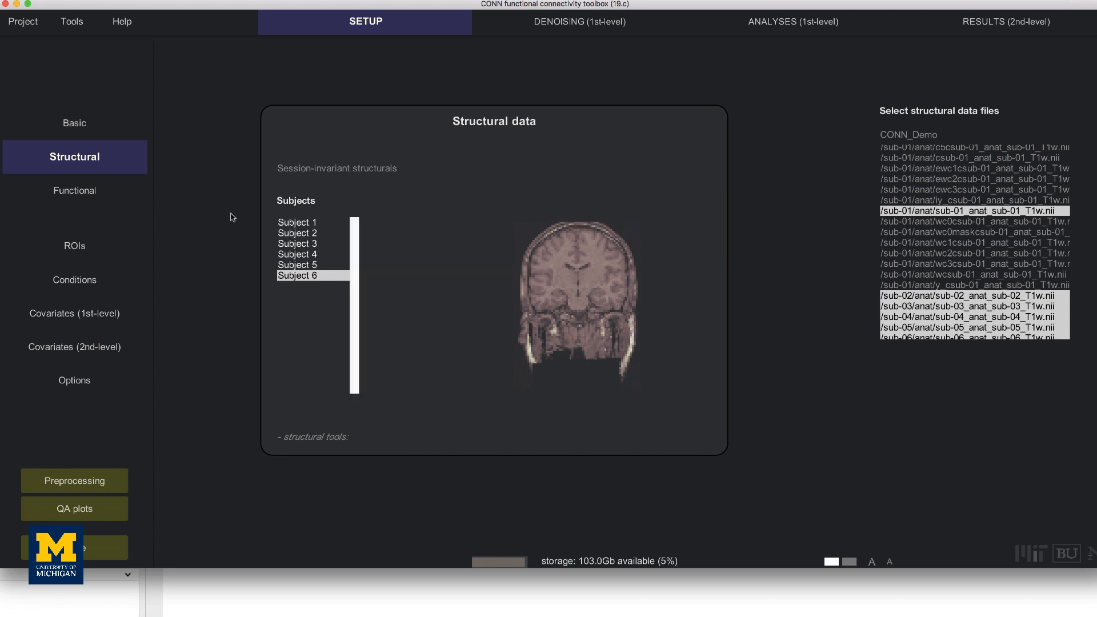
left_click(74, 191)
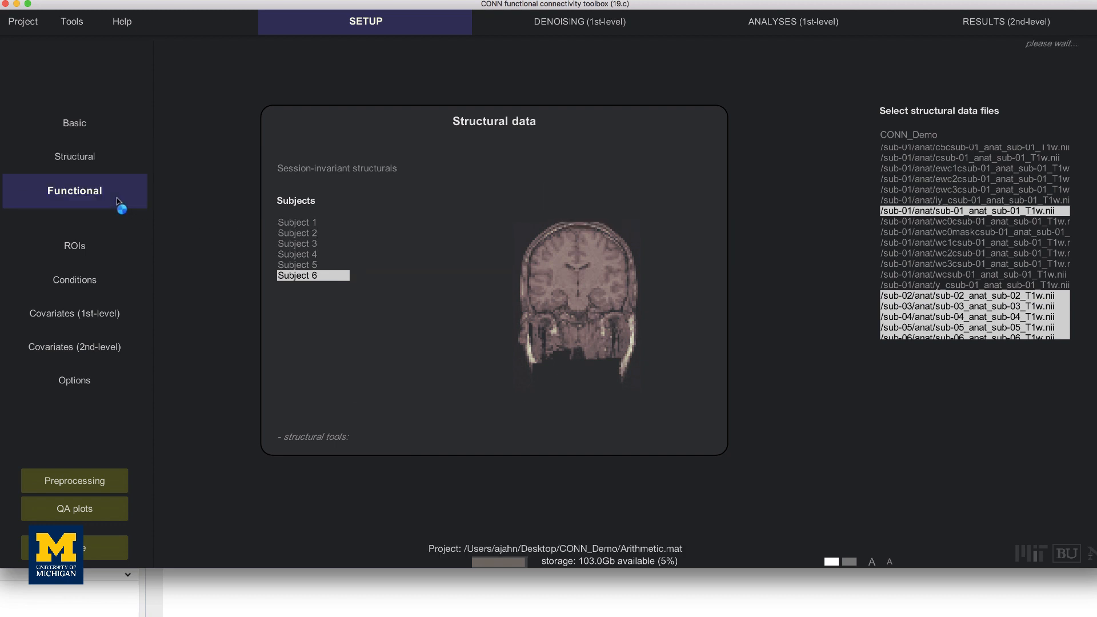
Step: In Setup > Functional, filter for bold runs and select the six subjects' resting-state files
left_click(74, 191)
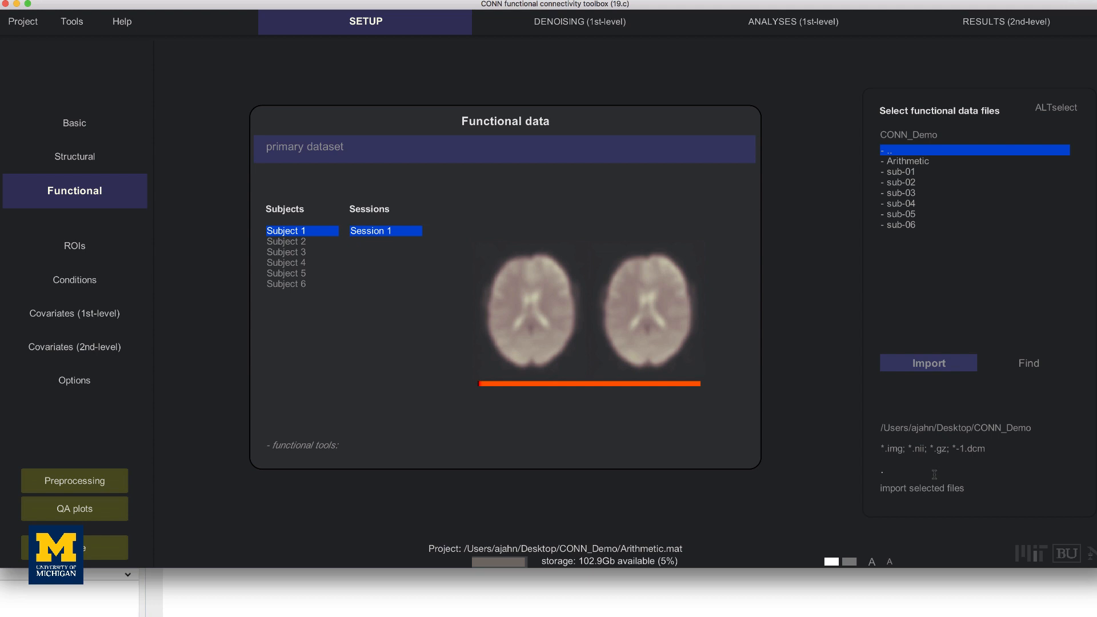
type("bold")
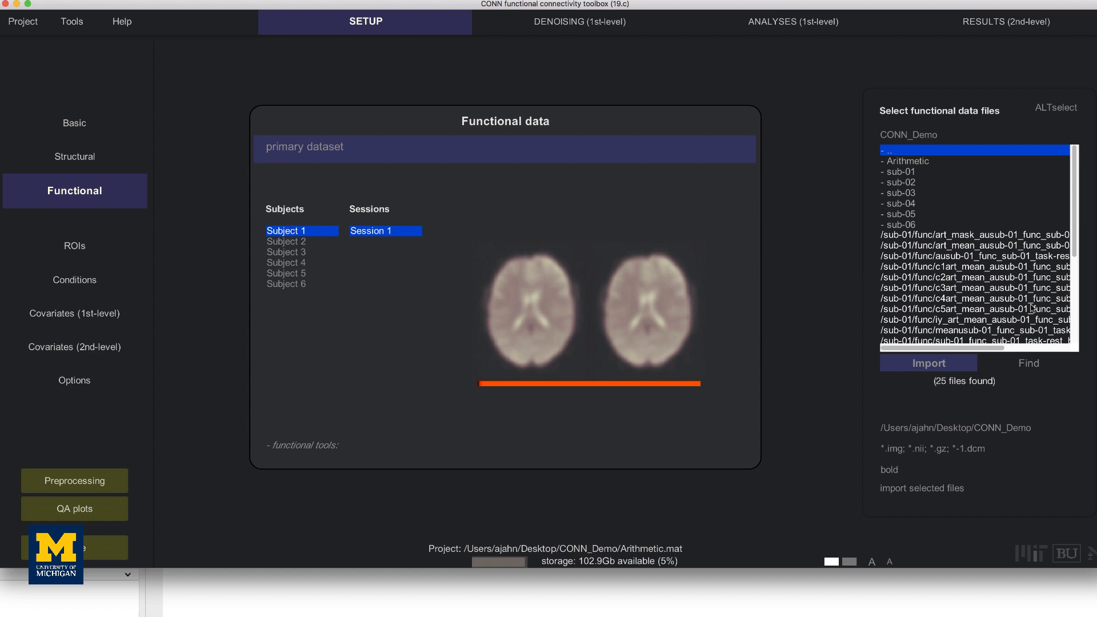
scroll("down", 3)
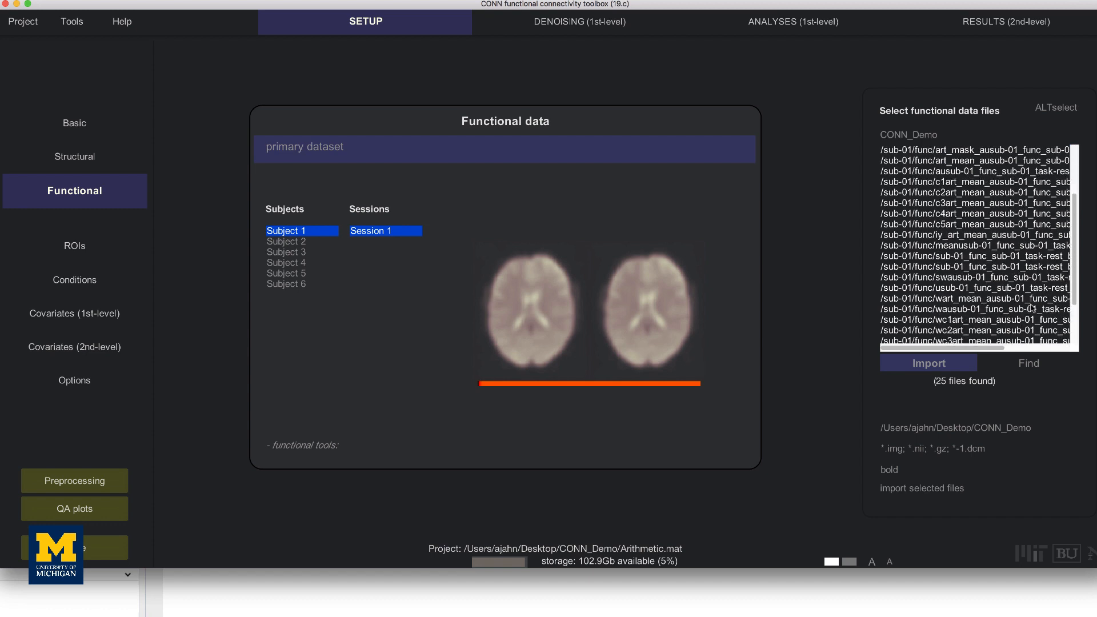
scroll("down", 3)
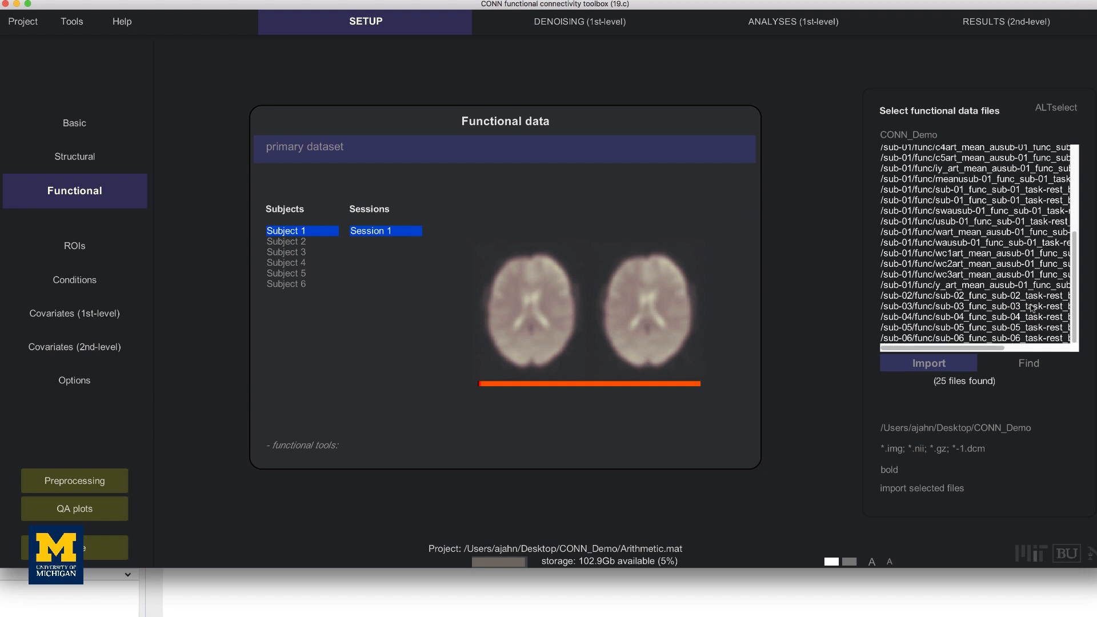
scroll("up", 3)
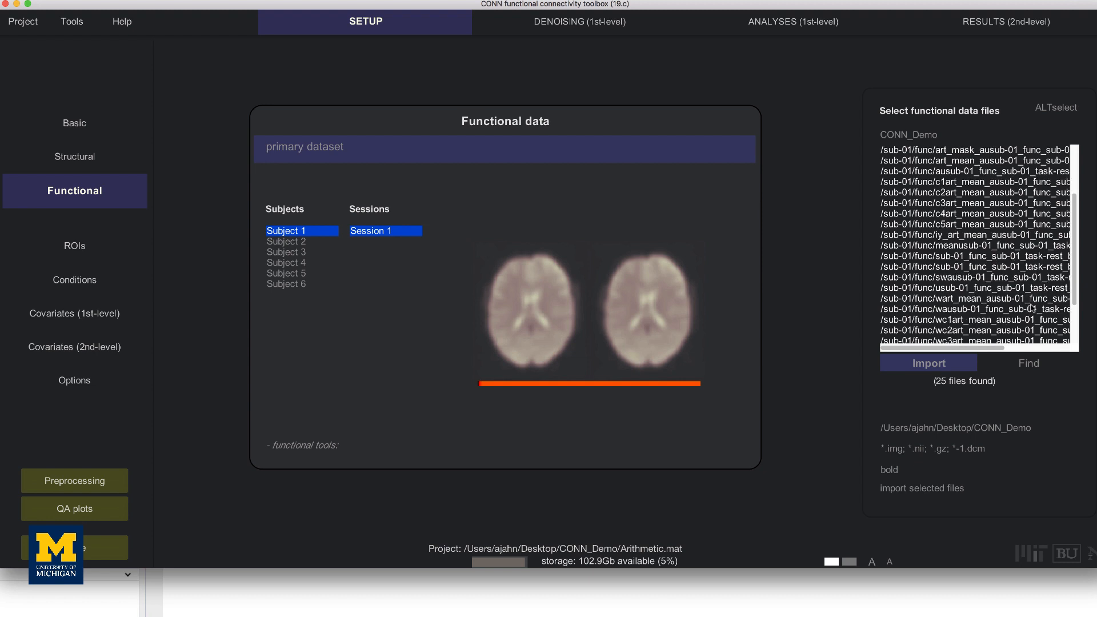
scroll("down", 3)
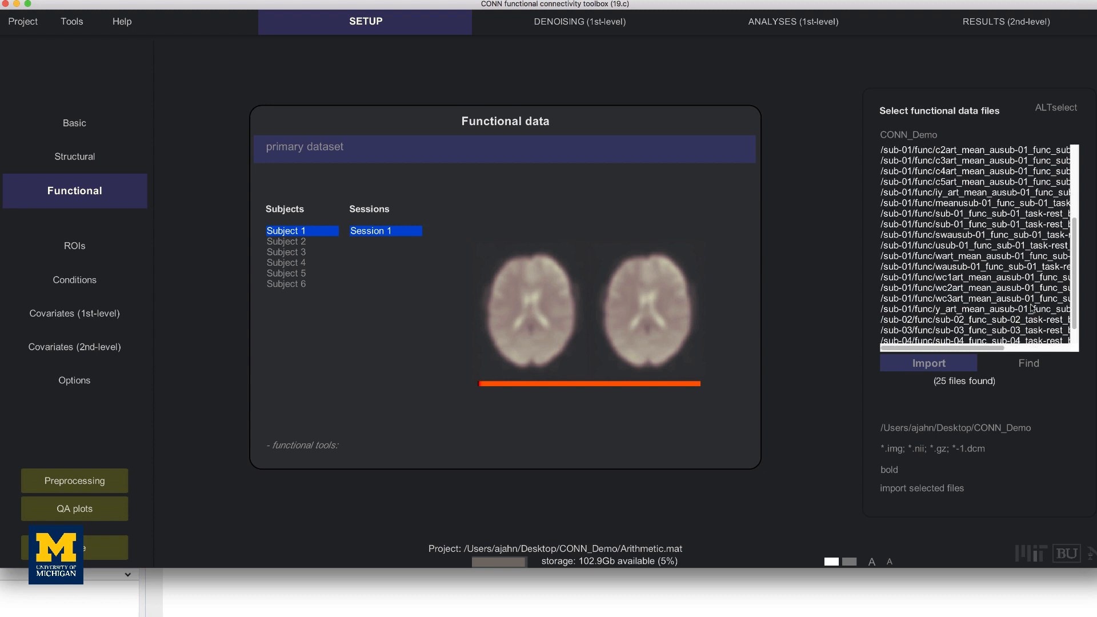
scroll("right", 3)
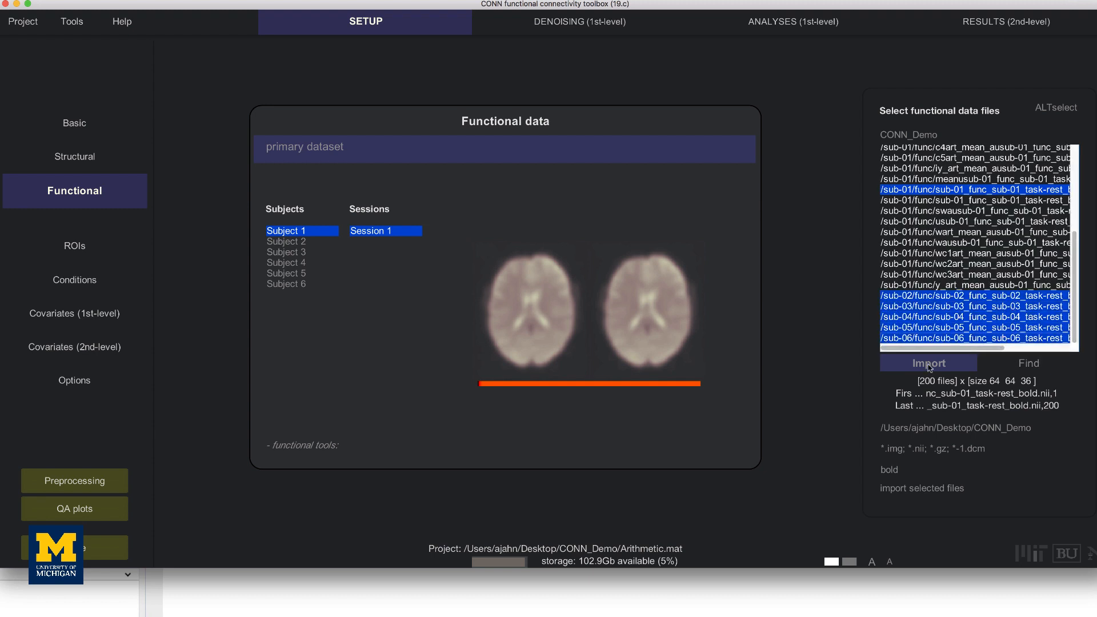
left_click(927, 362)
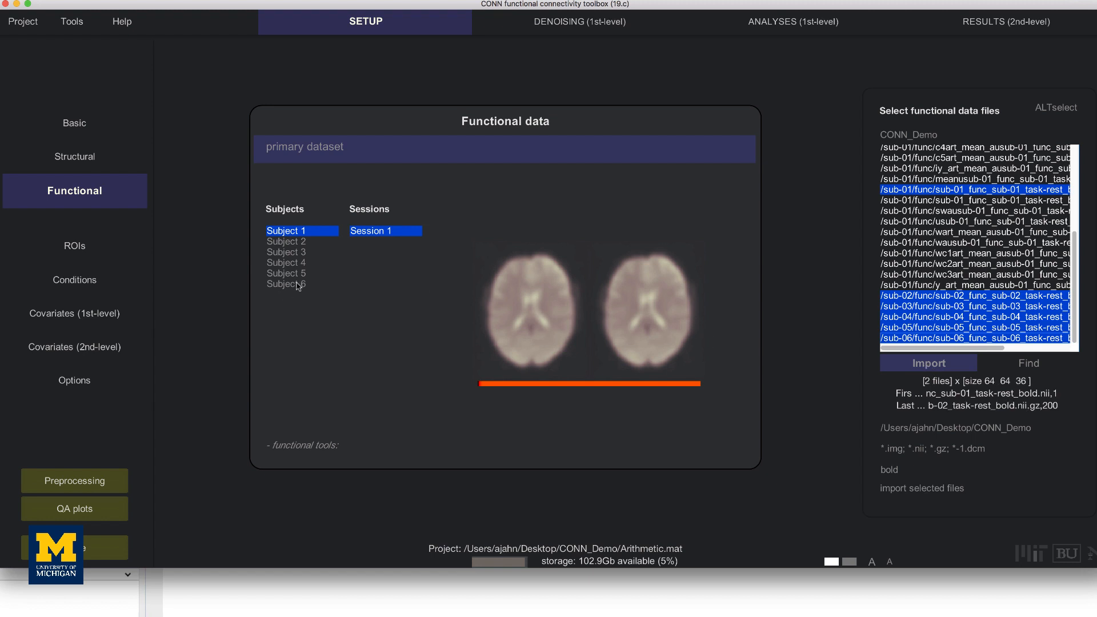
Step: Assign the bold files to all six subjects and preview Subjects 4 and 2
left_click(286, 283)
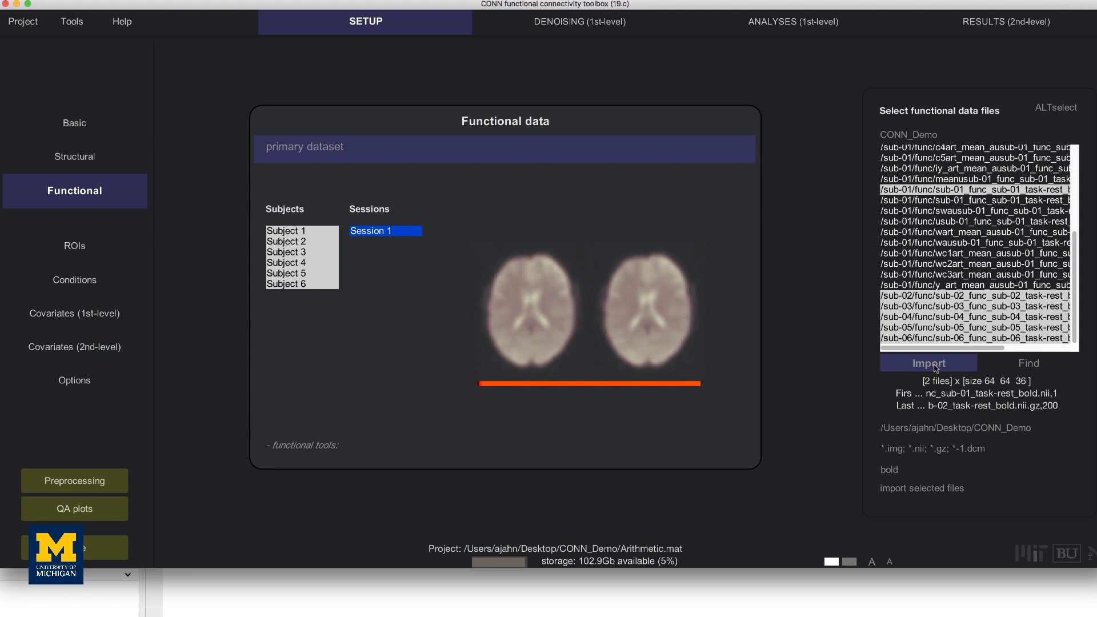
left_click(927, 362)
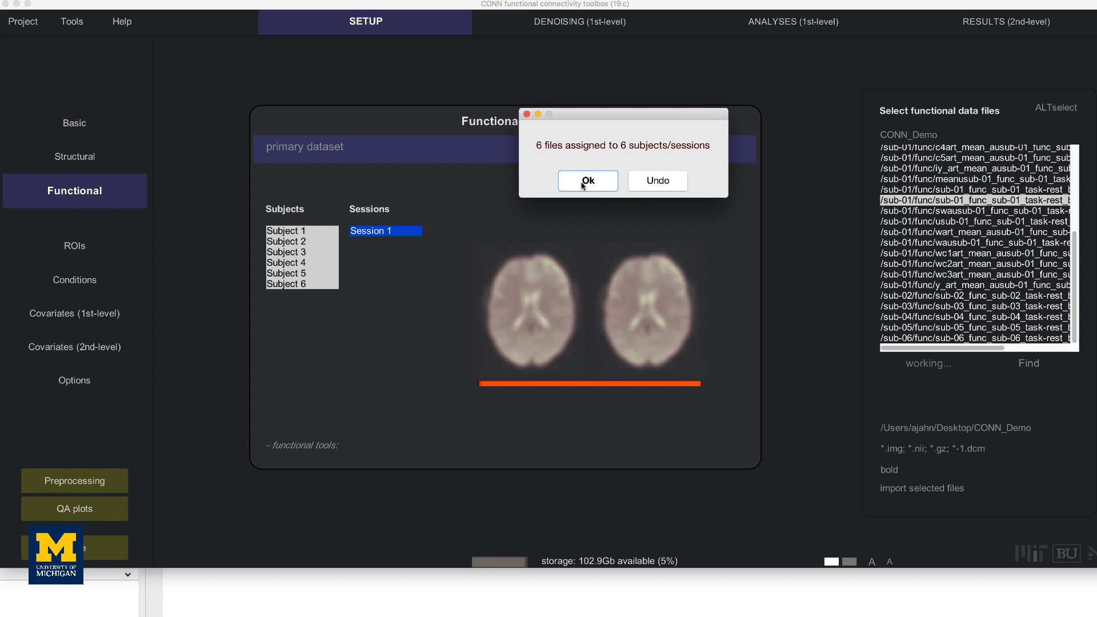
left_click(586, 181)
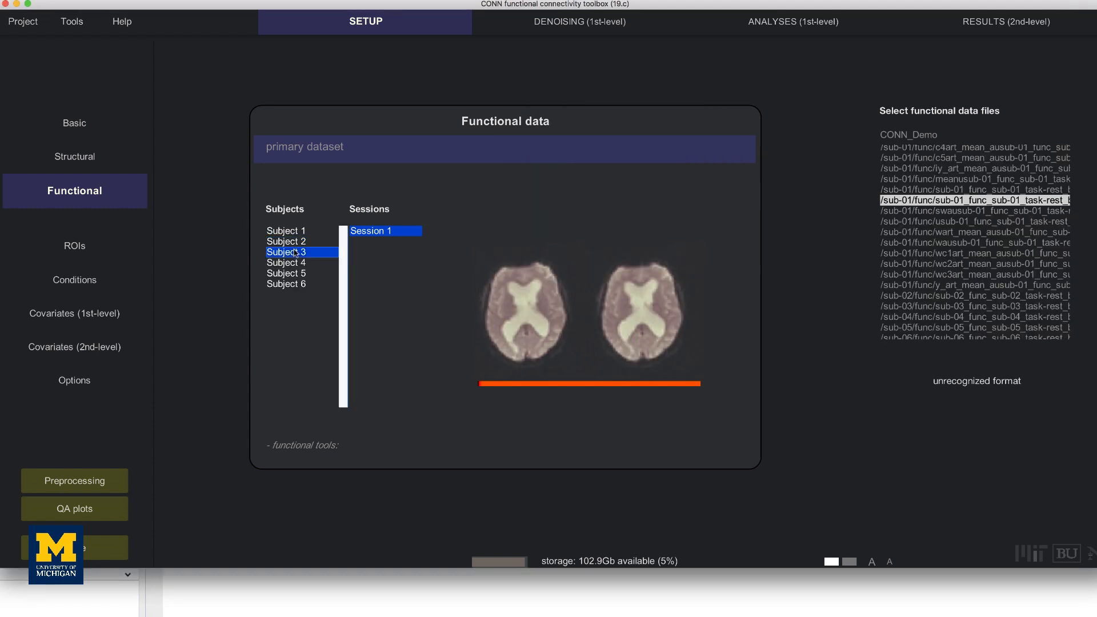
left_click(285, 263)
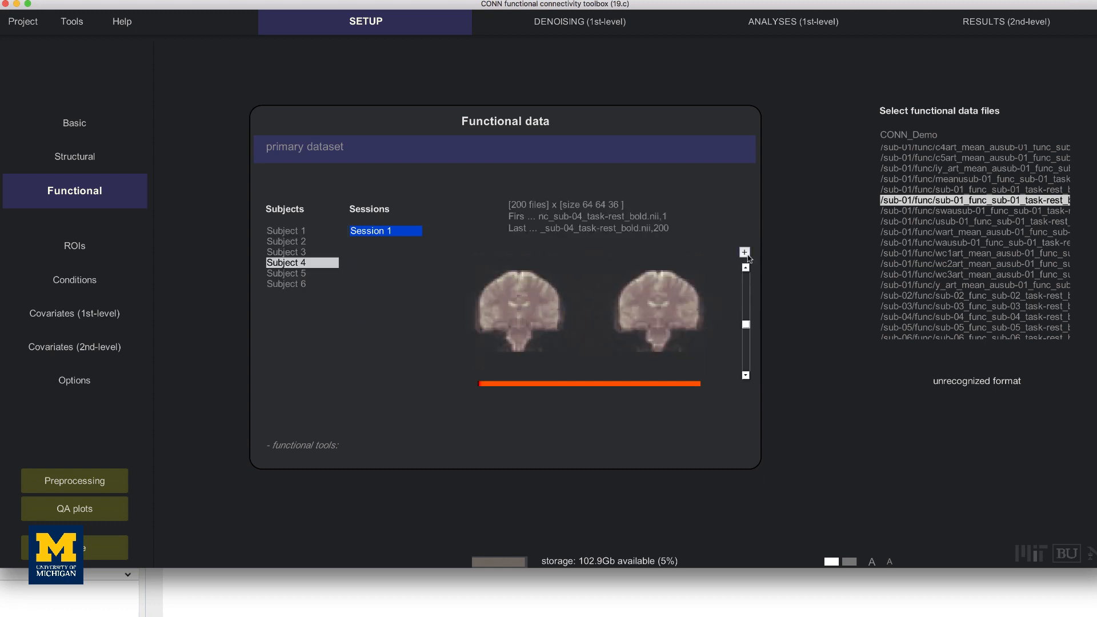
left_click(286, 241)
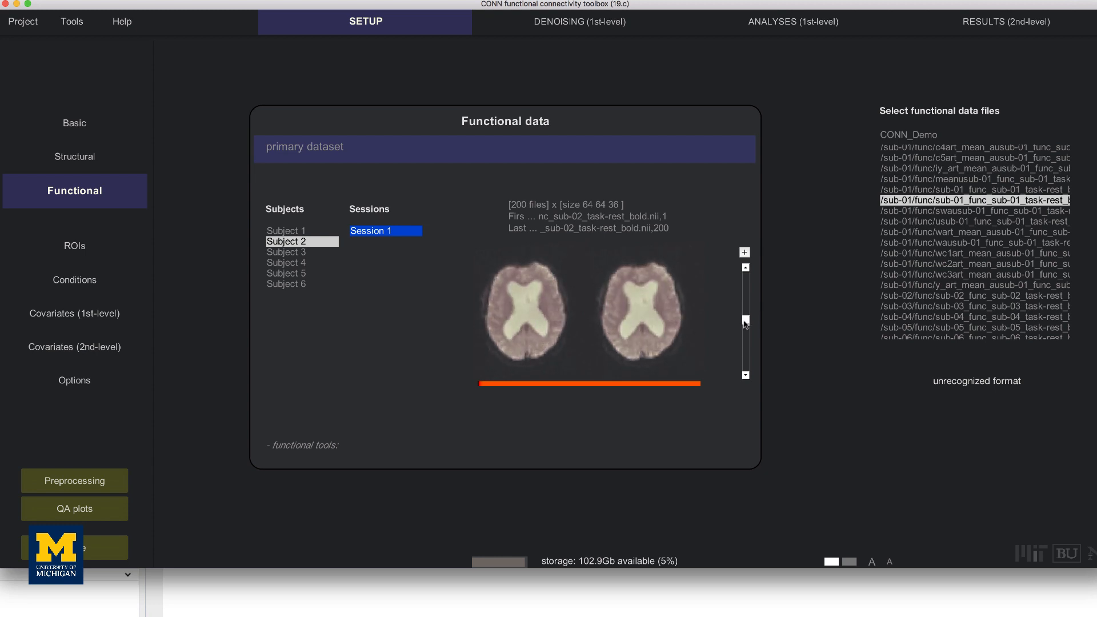
mouse_move(637, 274)
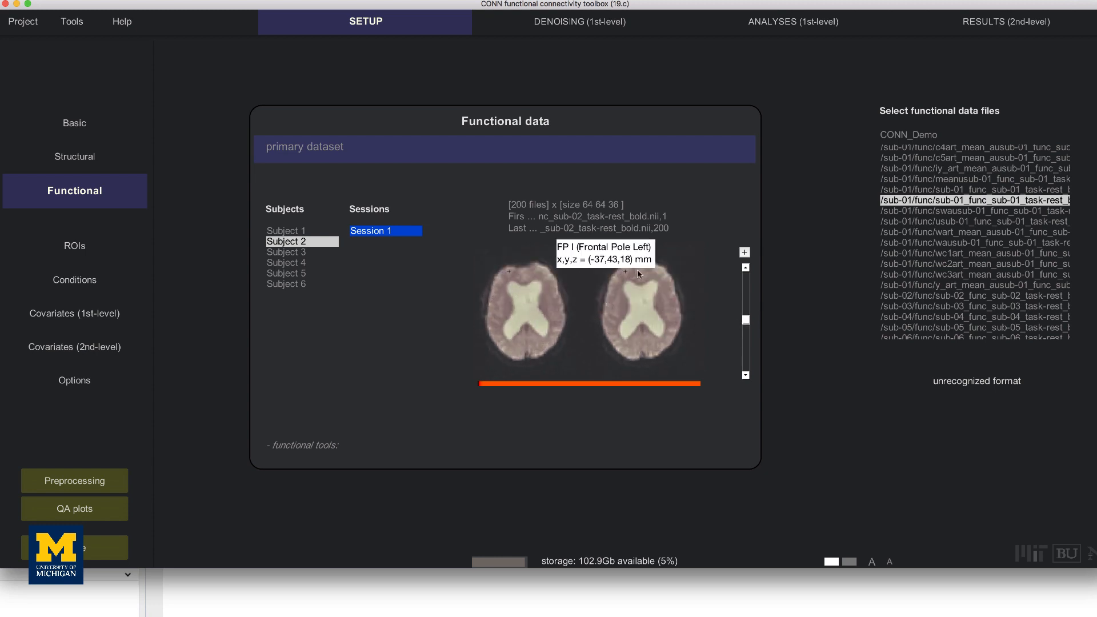
mouse_move(671, 299)
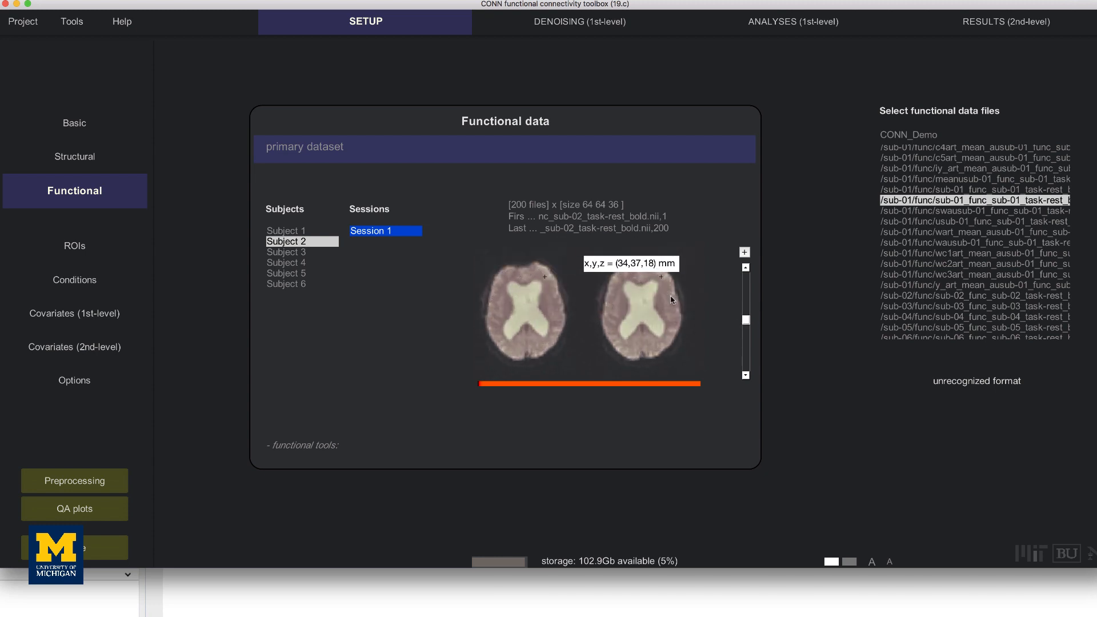
mouse_move(670, 304)
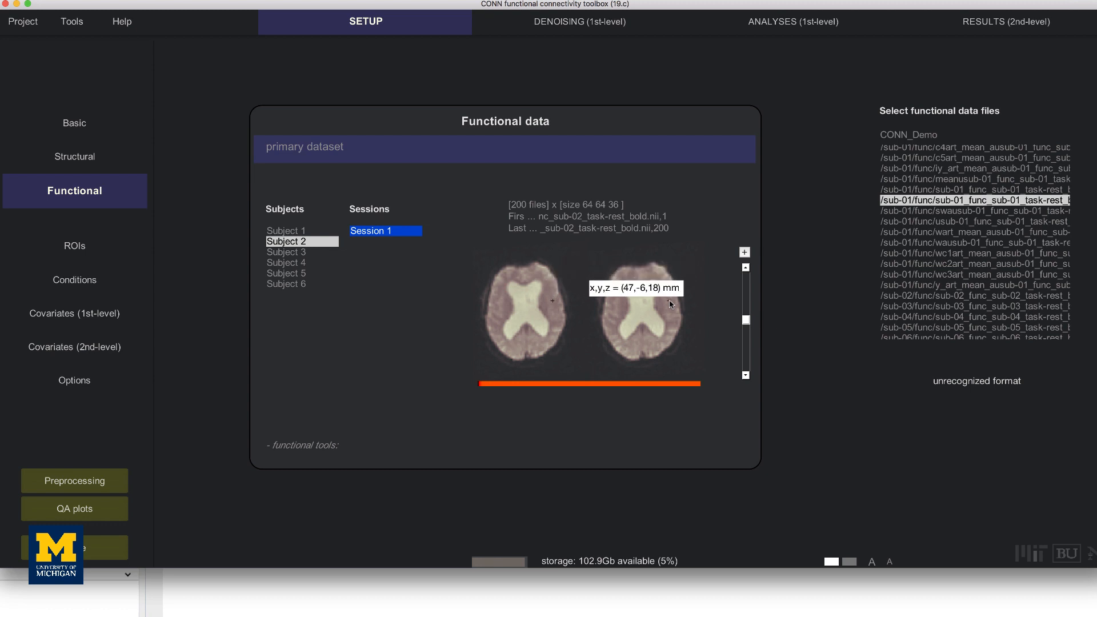
mouse_move(603, 291)
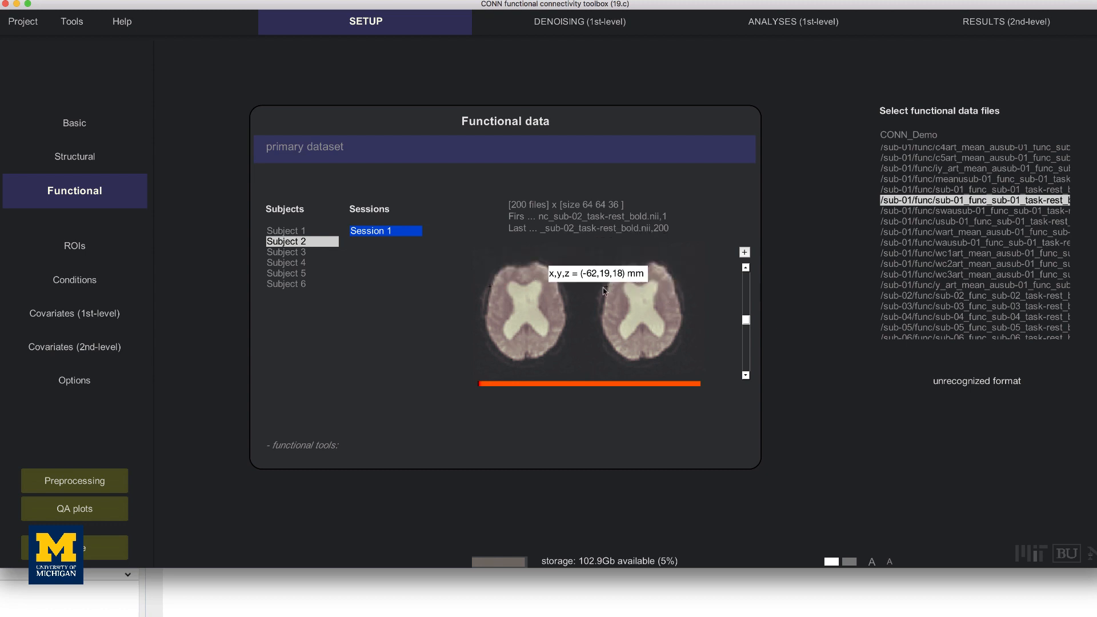
mouse_move(641, 254)
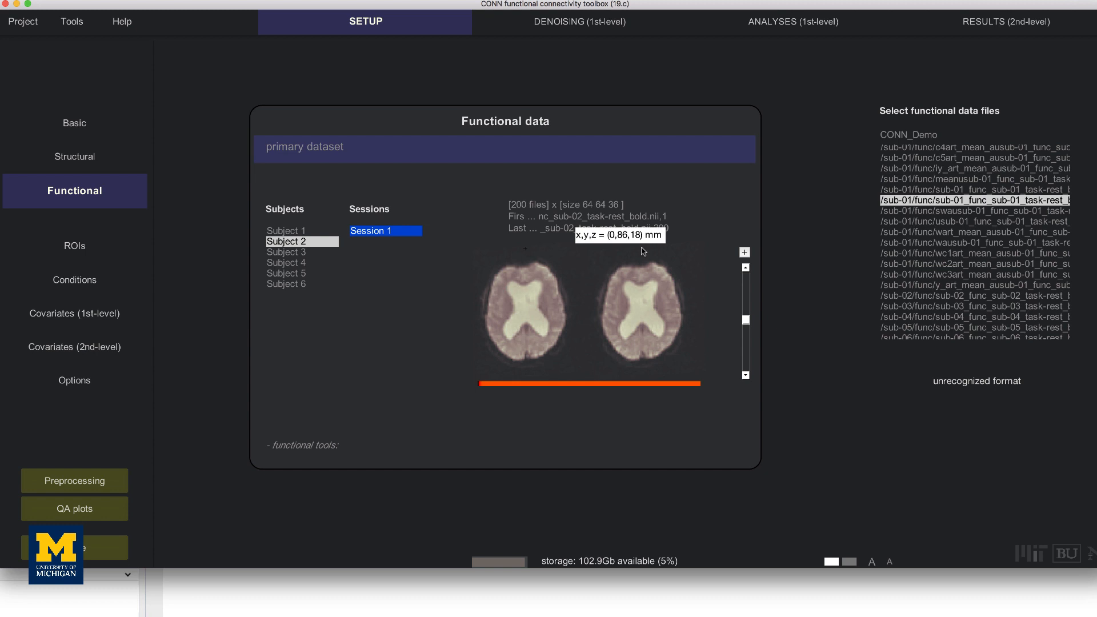
mouse_move(705, 247)
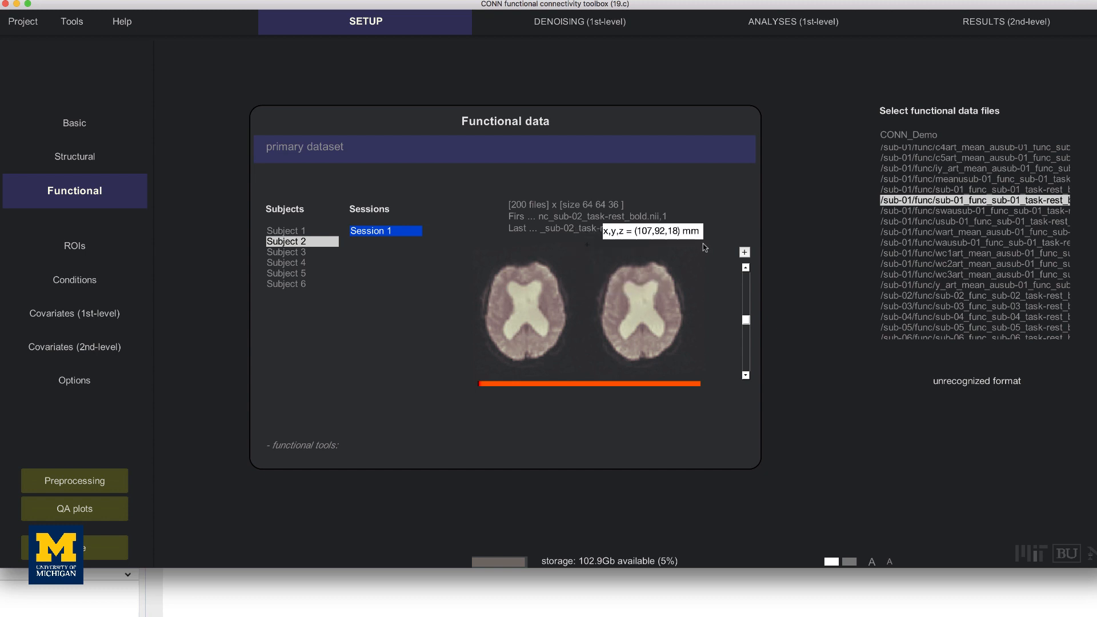
mouse_move(688, 245)
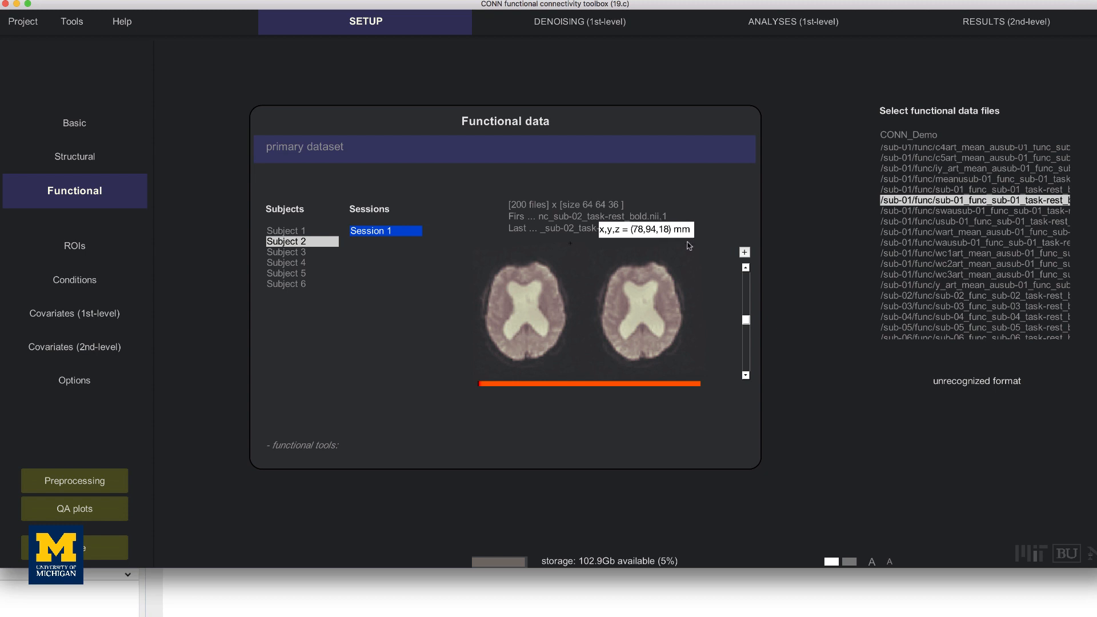
mouse_move(73, 481)
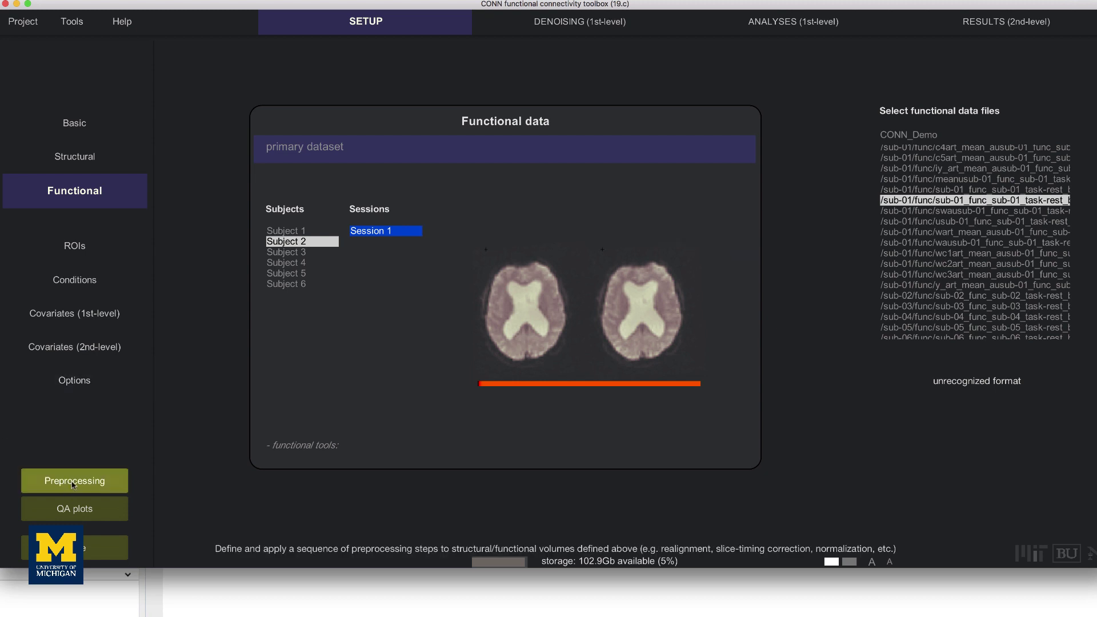
Step: Run the default preprocessing pipeline with interleaved (Siemens) slice order and default normalization
left_click(75, 482)
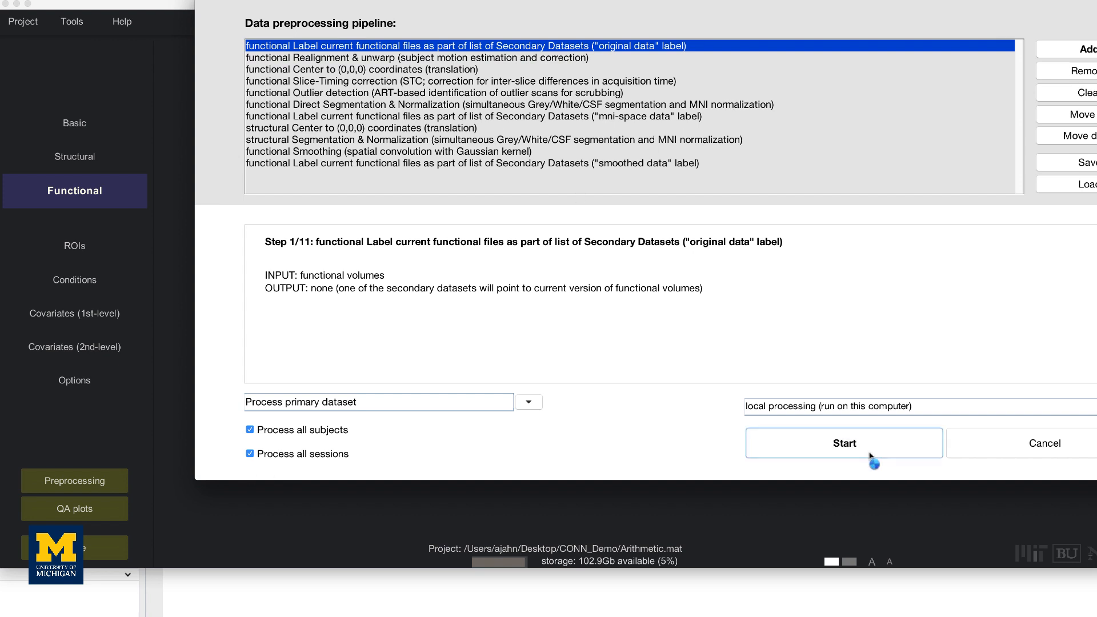
left_click(844, 443)
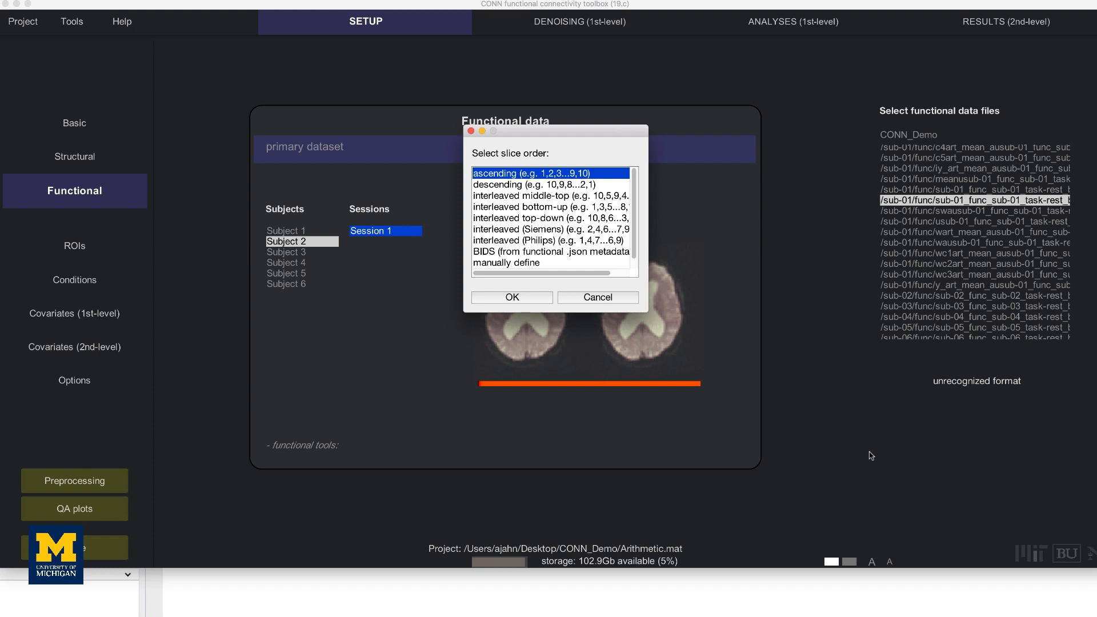
left_click(551, 229)
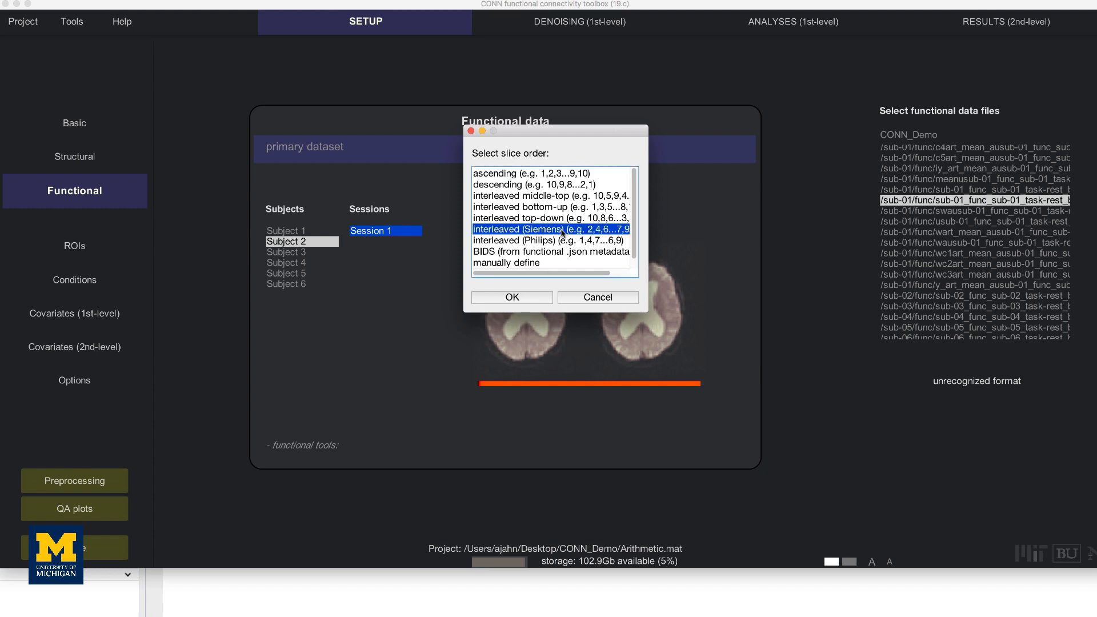
left_click(512, 297)
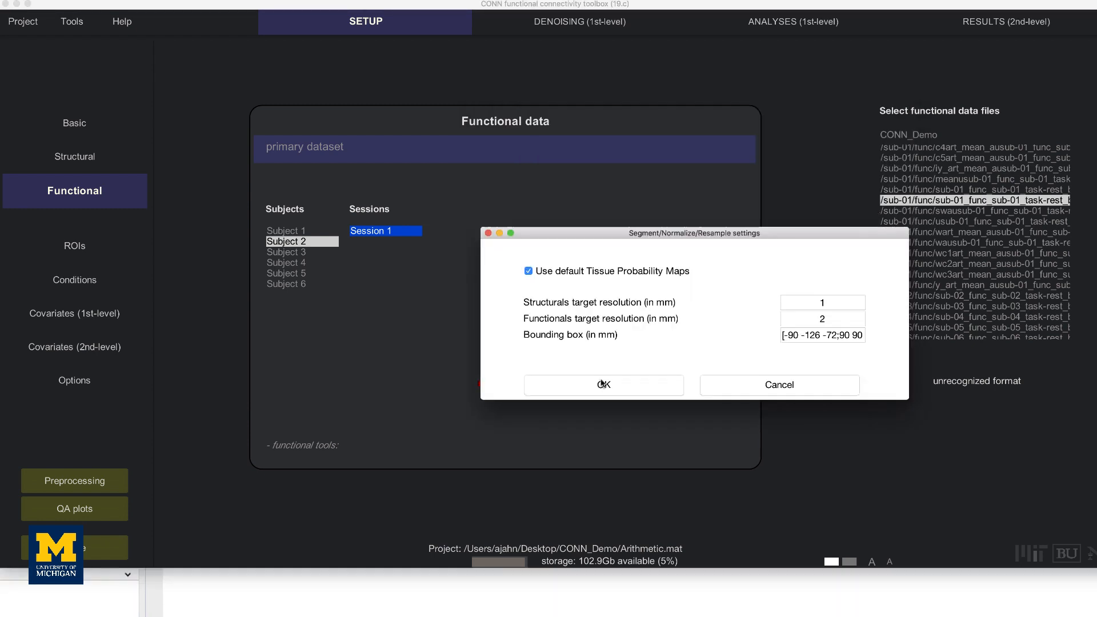
left_click(603, 386)
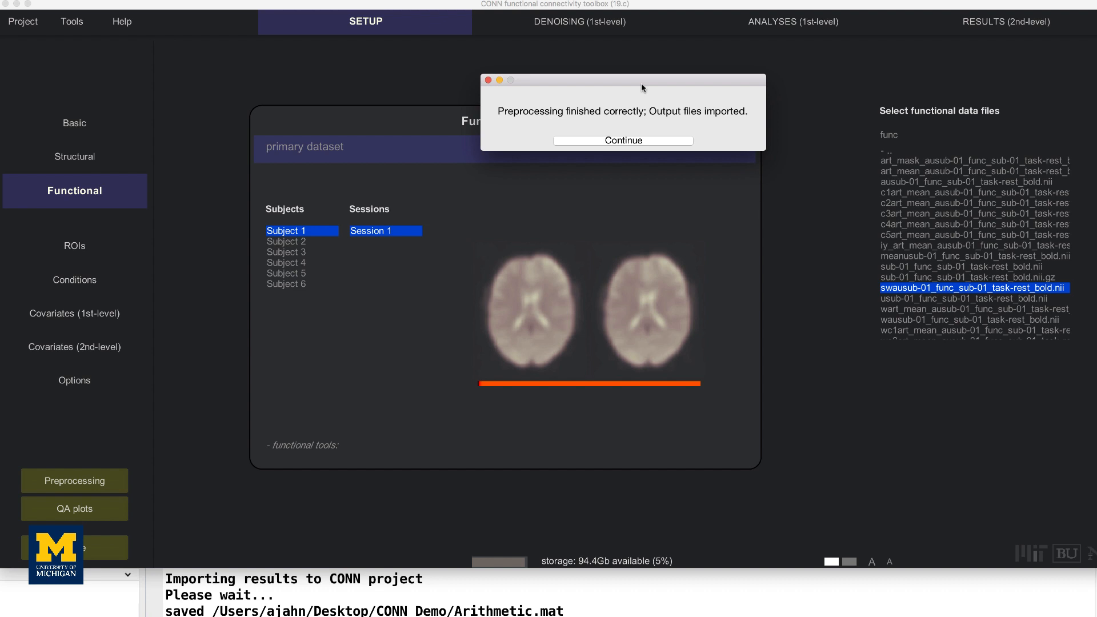
Step: Continue past preprocessing, view Subject 4's grey matter ROI mask, then the first-level covariates
left_click(622, 140)
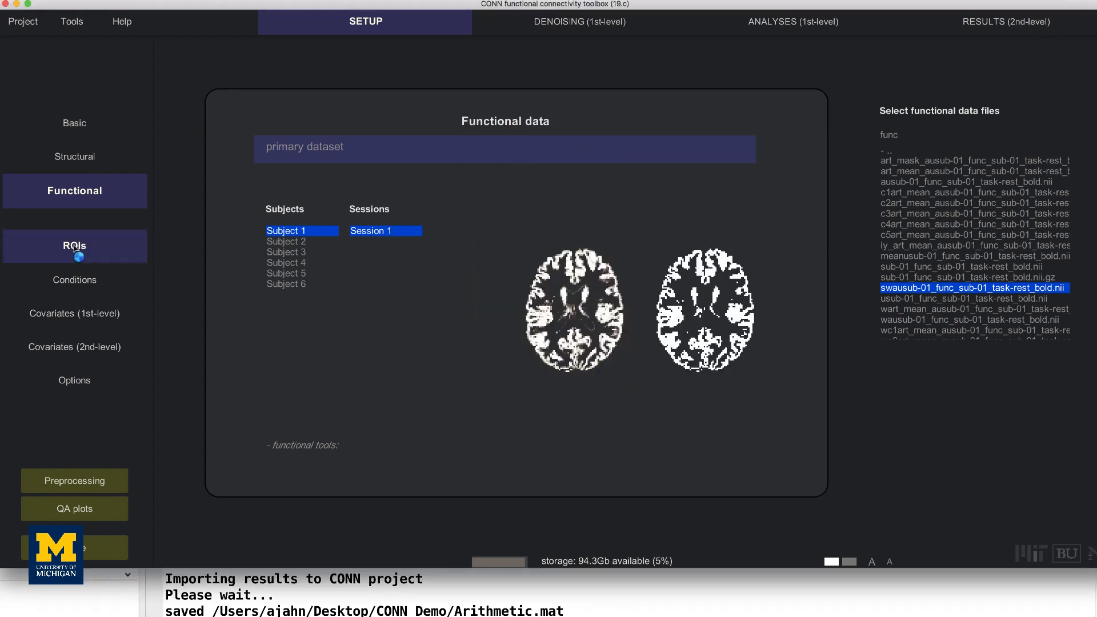
left_click(74, 246)
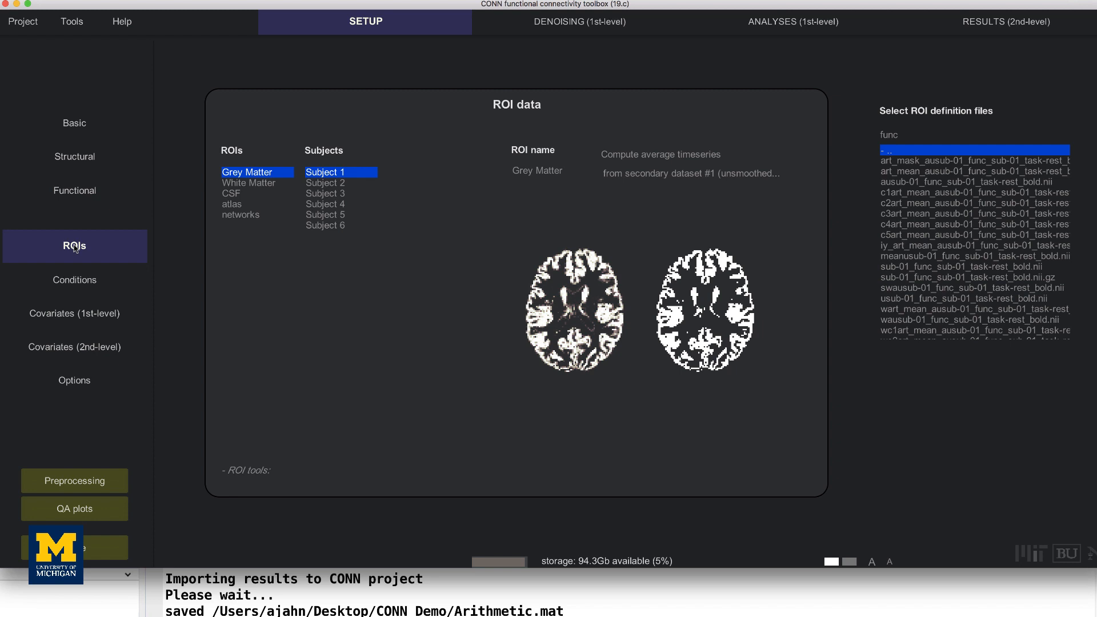
mouse_move(326, 189)
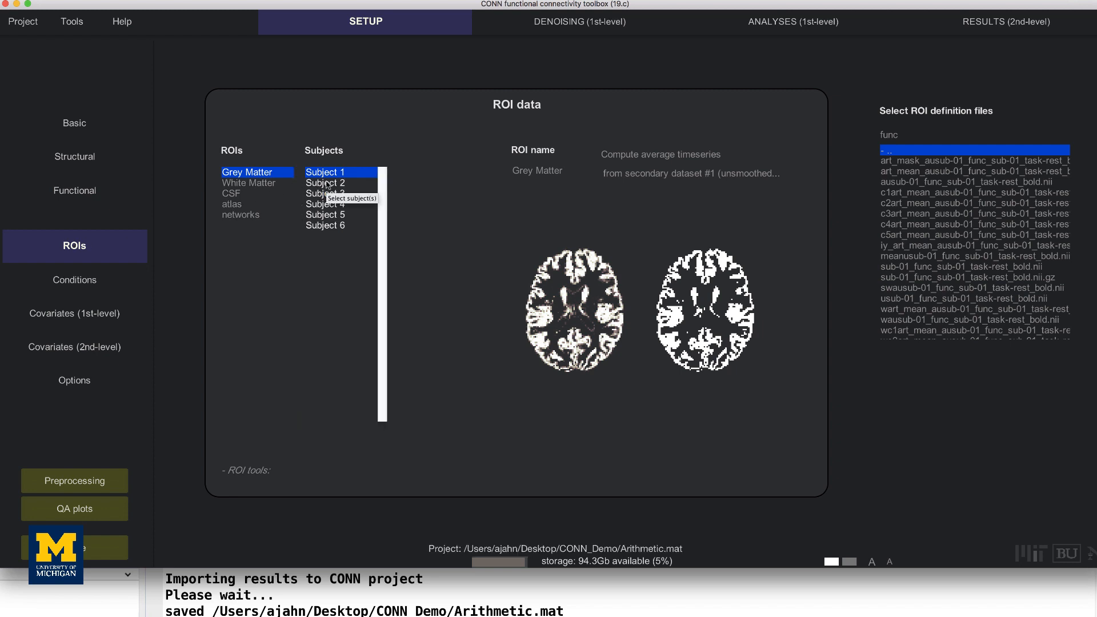
left_click(325, 203)
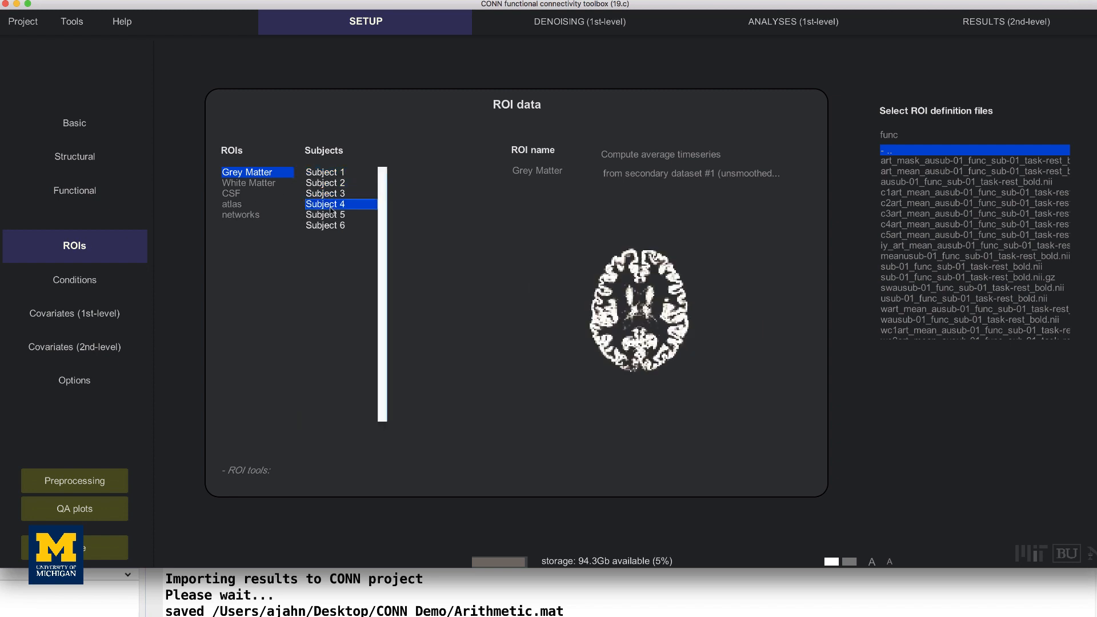
left_click(75, 314)
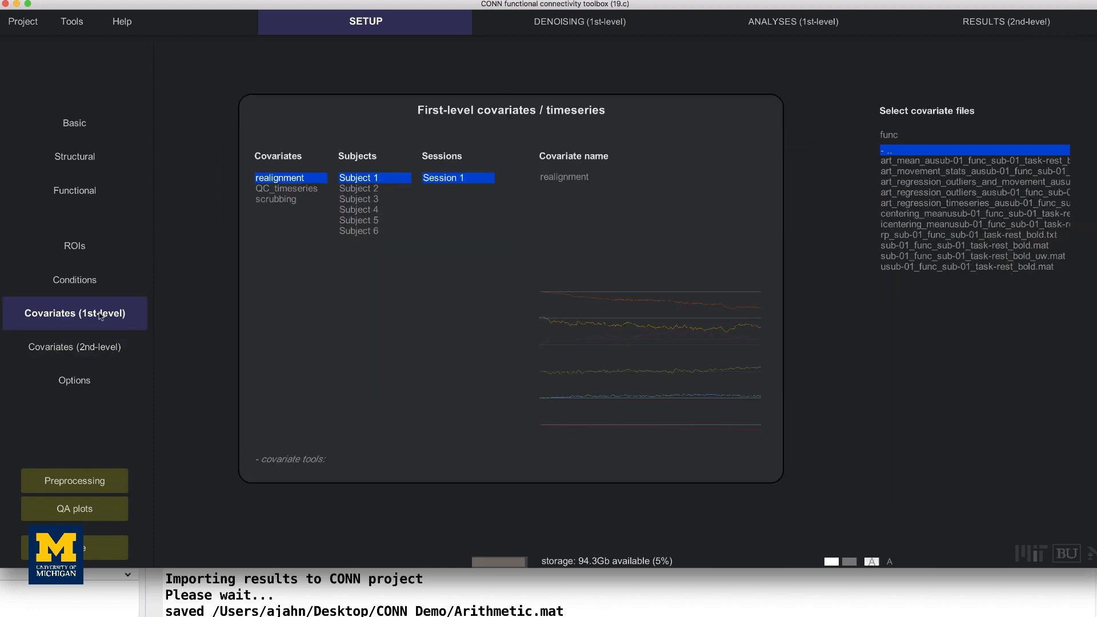
Step: View the scrubbing outlier covariate traces for Subjects 2 and 5
left_click(275, 199)
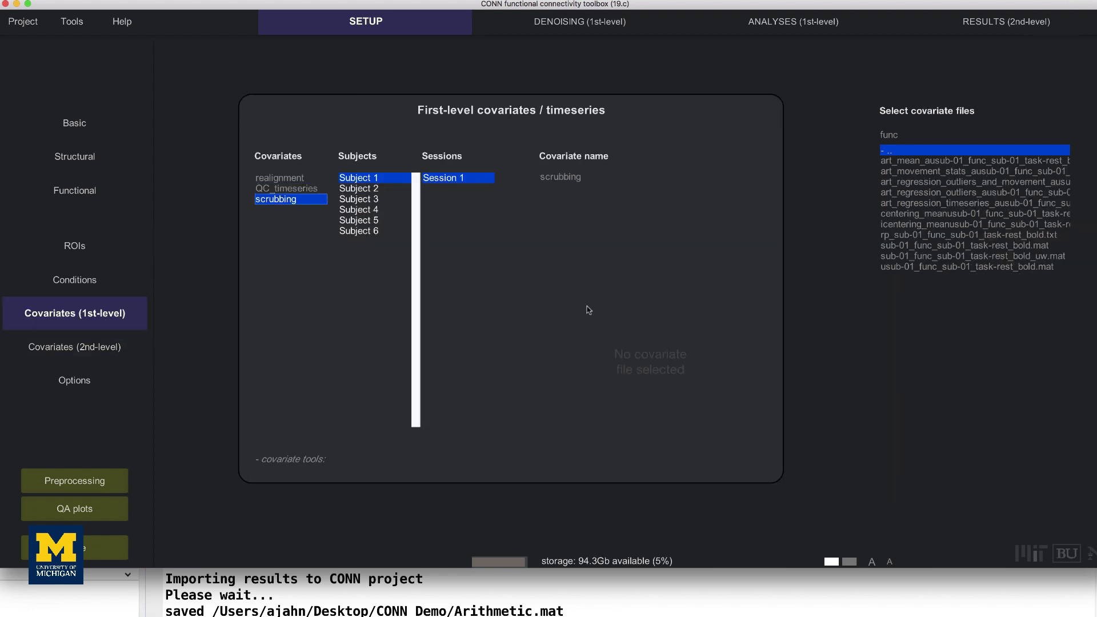
left_click(358, 188)
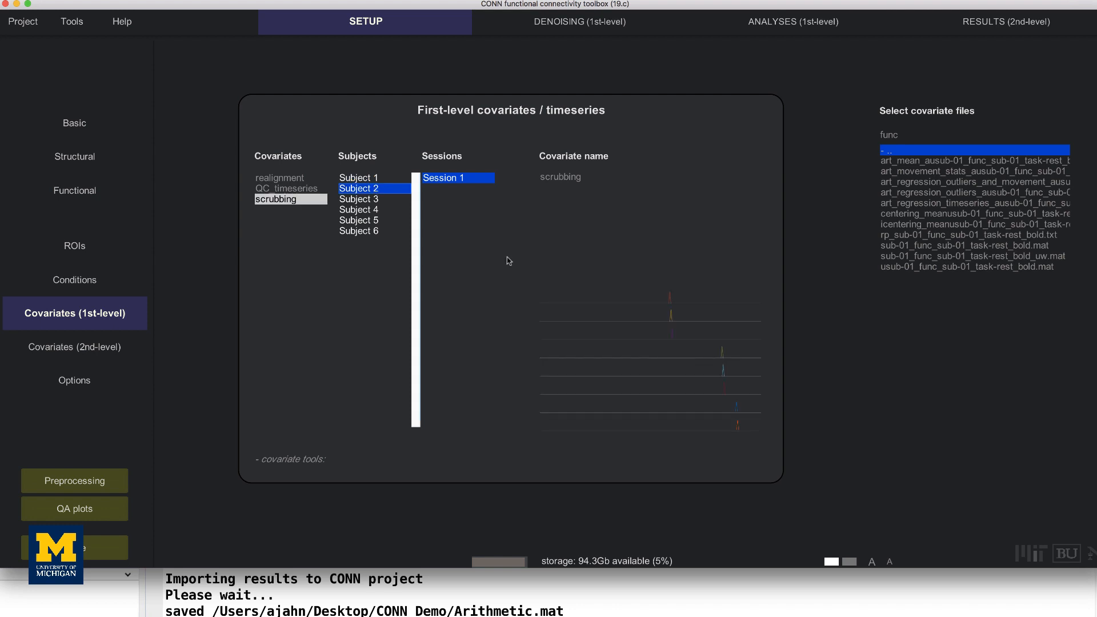
mouse_move(742, 391)
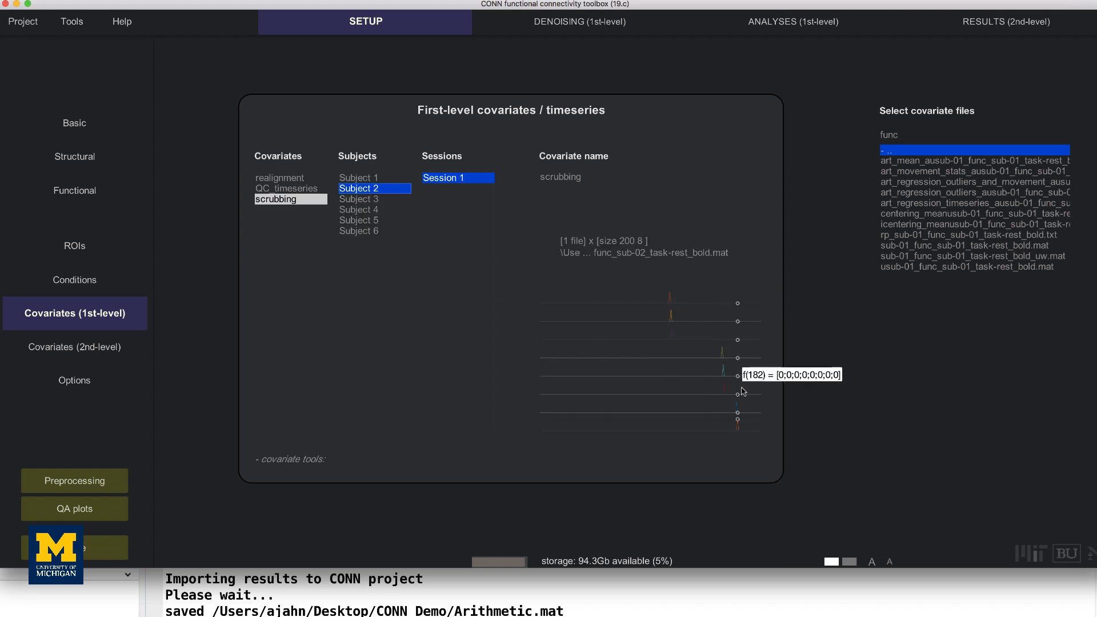
mouse_move(742, 392)
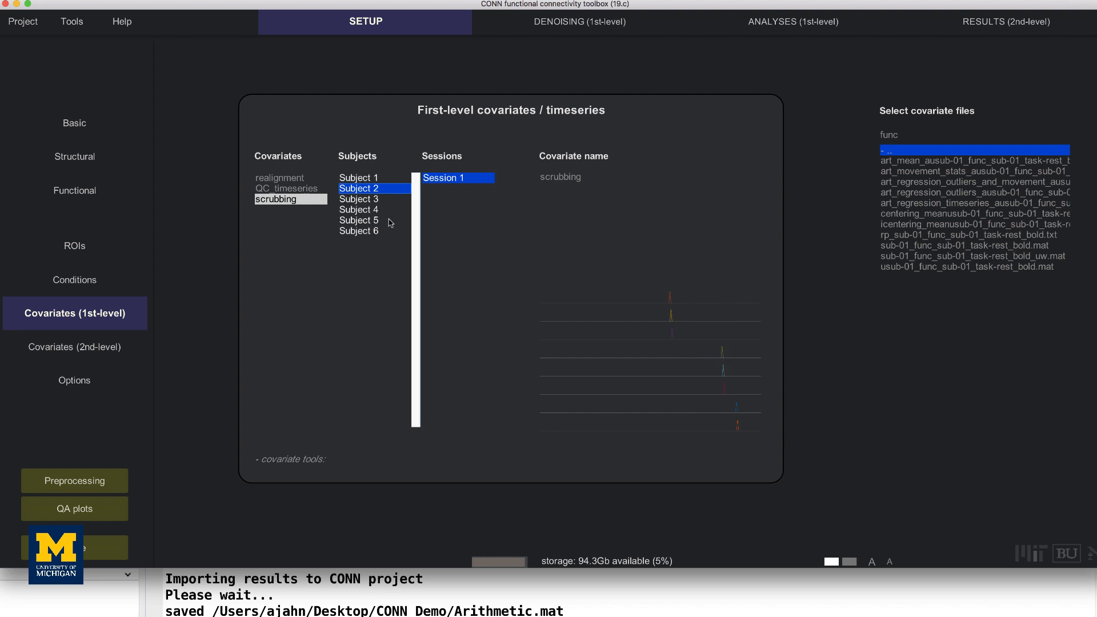
left_click(358, 221)
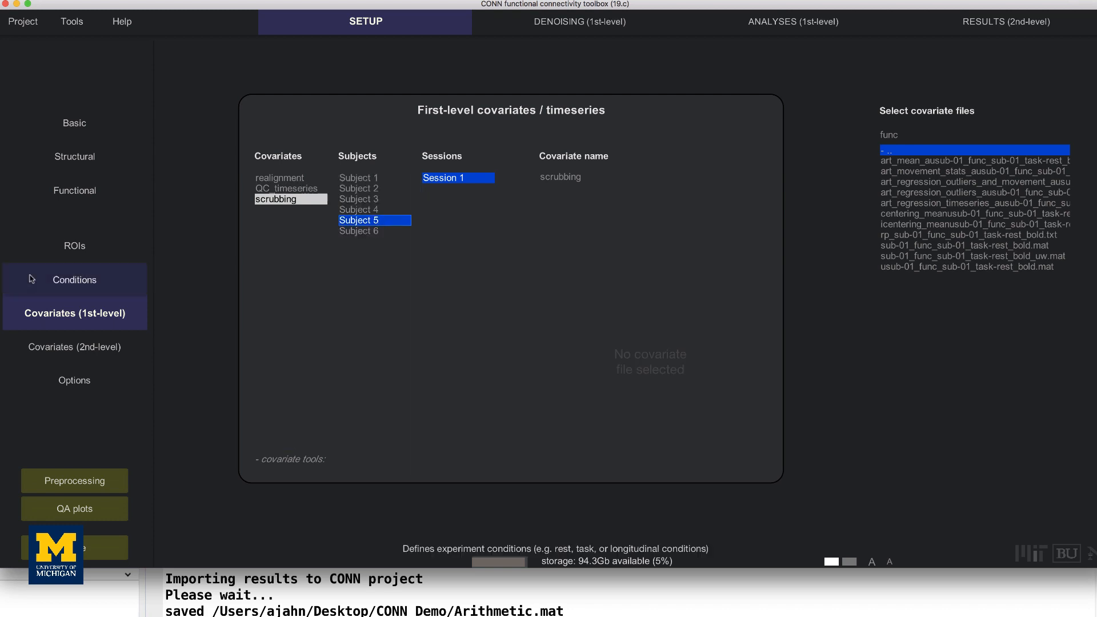
mouse_move(74, 246)
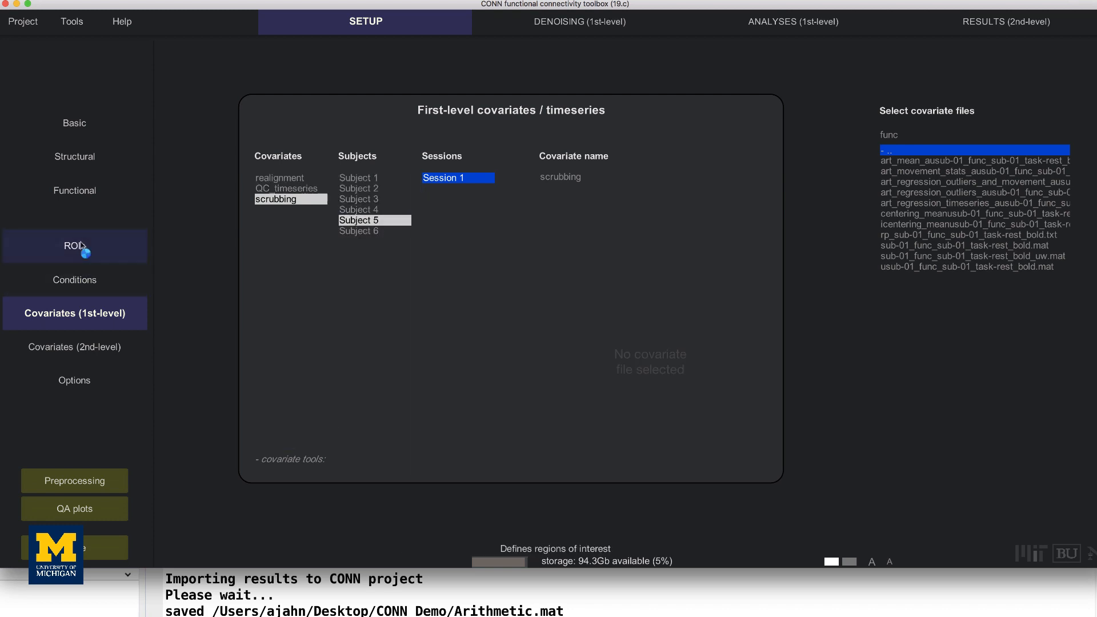
Step: View Subject 4's White Matter ROI mask
left_click(74, 246)
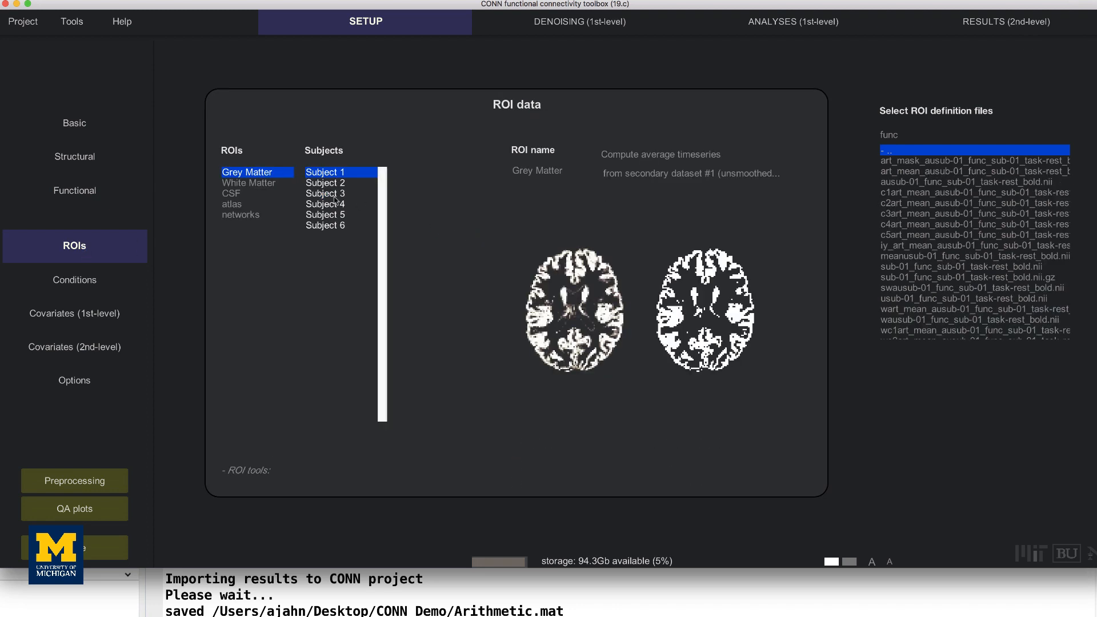
left_click(325, 204)
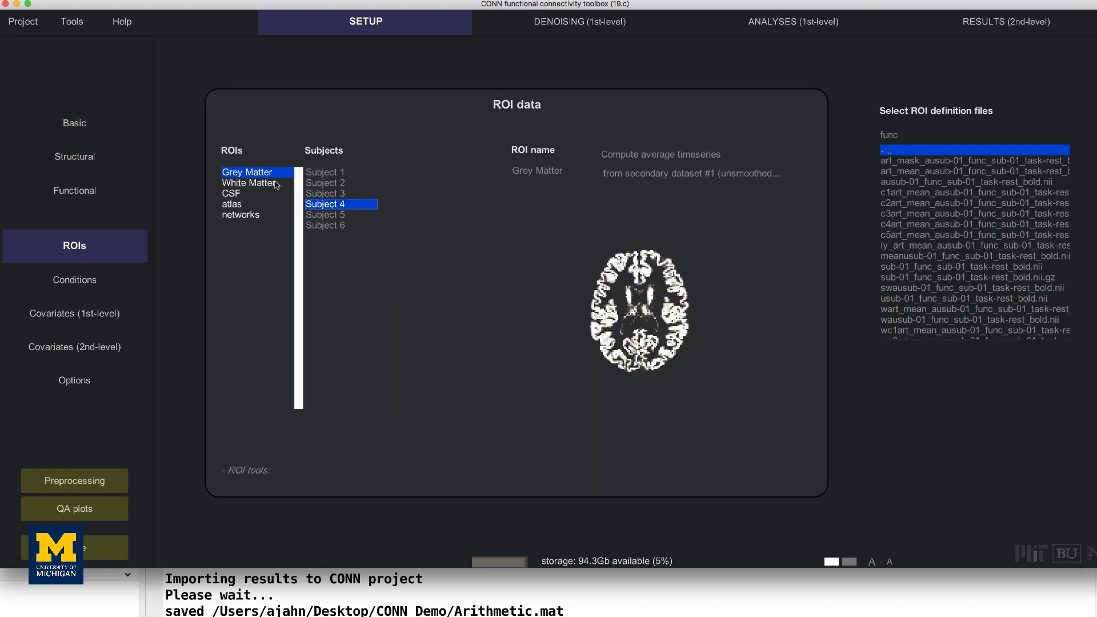
left_click(249, 183)
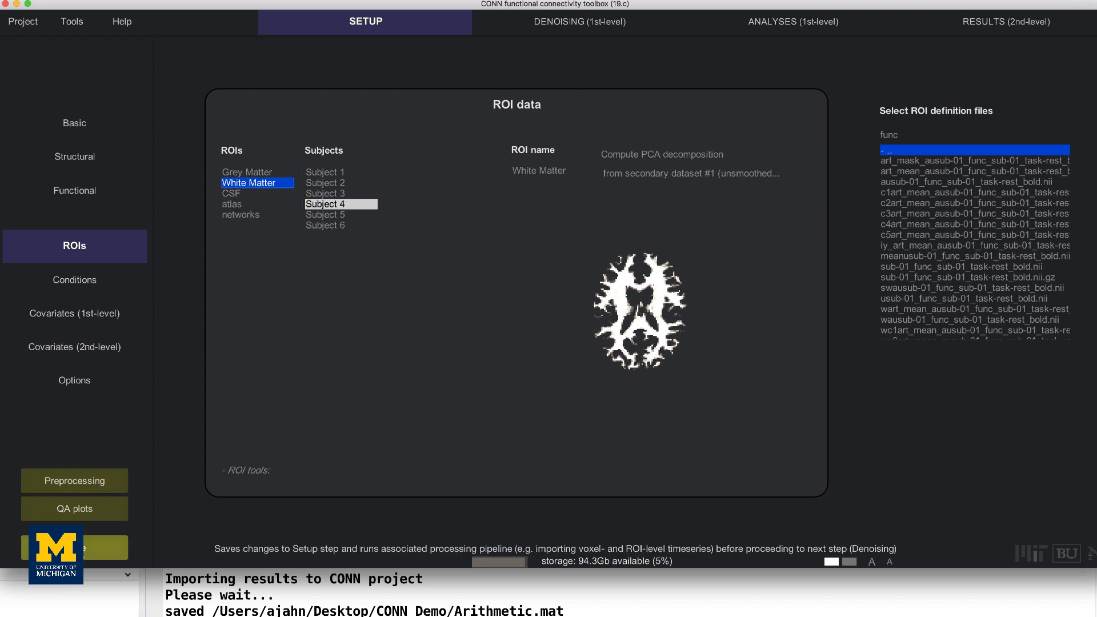
Step: Finish Setup and run the setup pipeline for all subjects
left_click(73, 546)
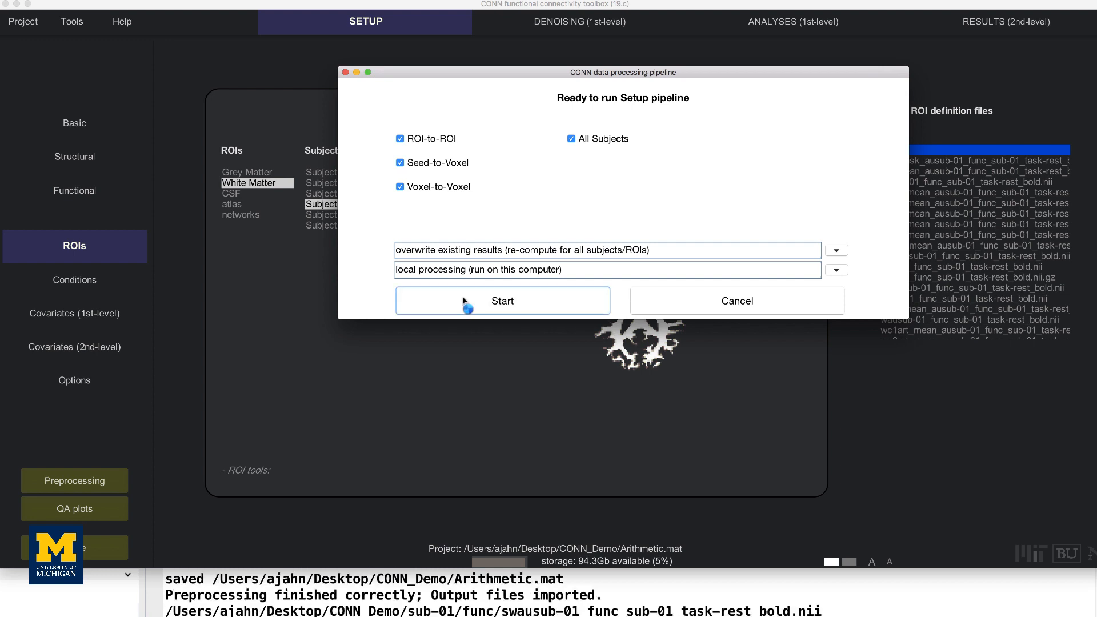
left_click(502, 301)
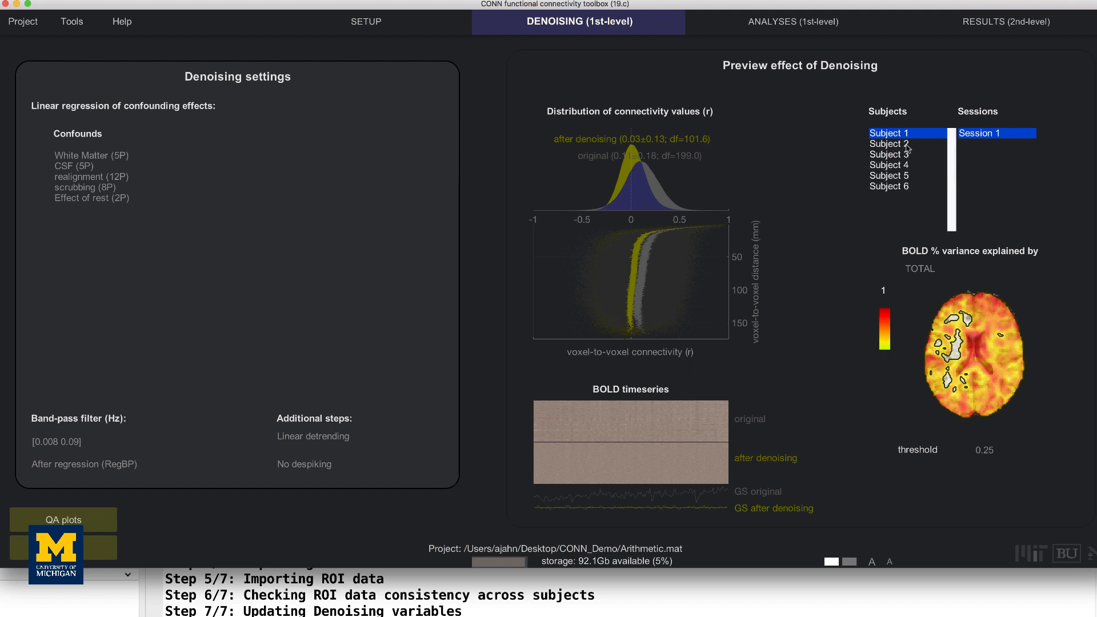
Step: Preview the before/after denoising distributions for Subjects 2 and 4
left_click(890, 144)
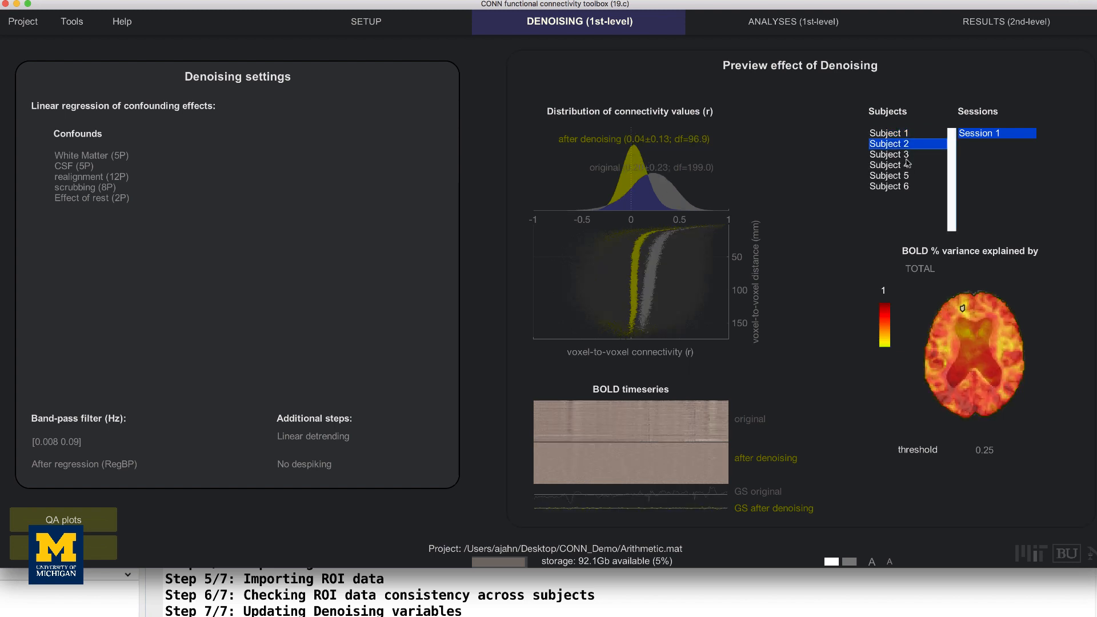
left_click(890, 164)
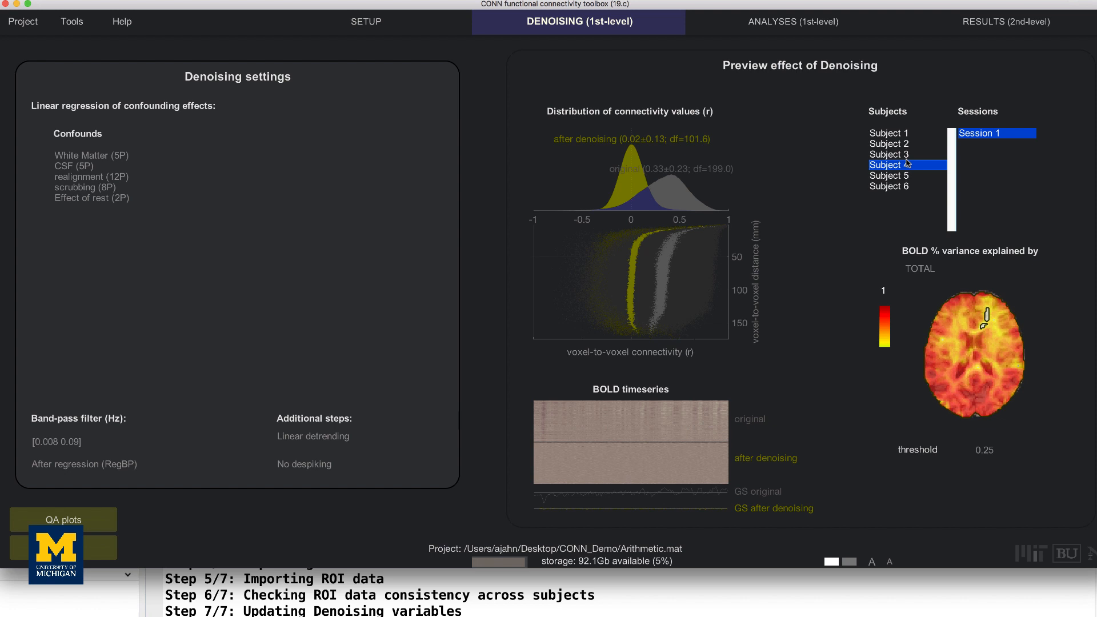
mouse_move(906, 165)
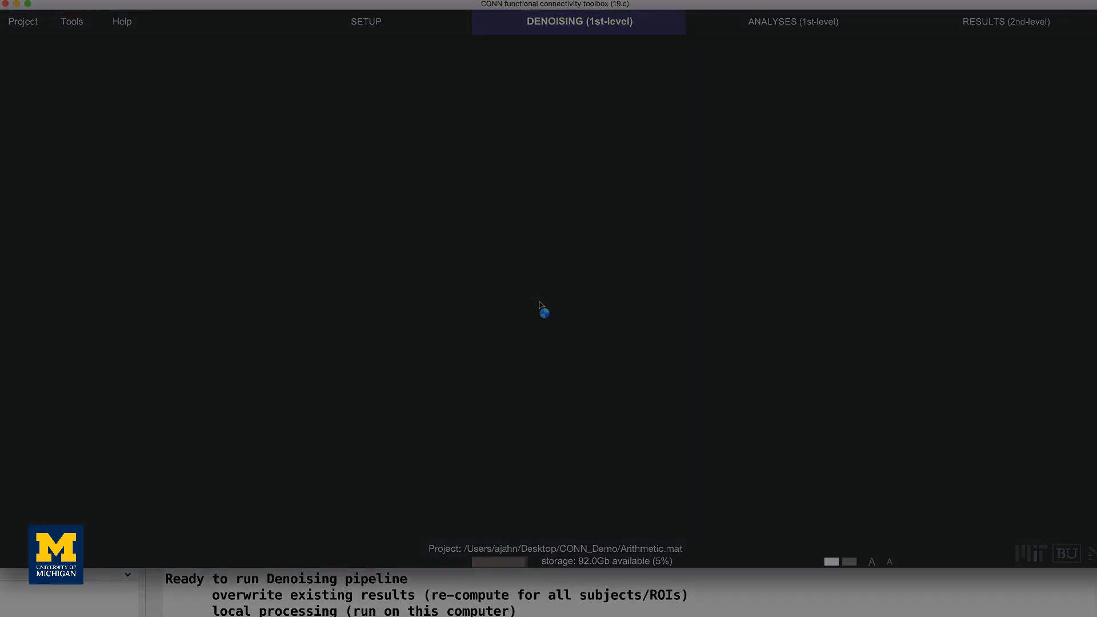
Step: Preview the seed-to-voxel connectivity maps for Subjects 2 through 5
left_click(791, 22)
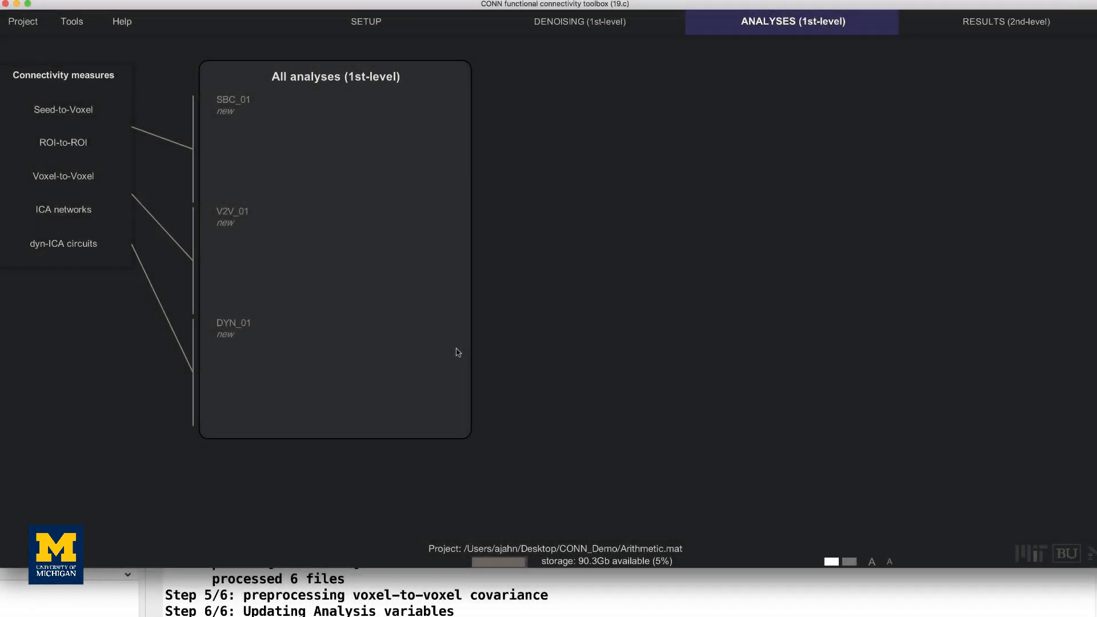
left_click(63, 125)
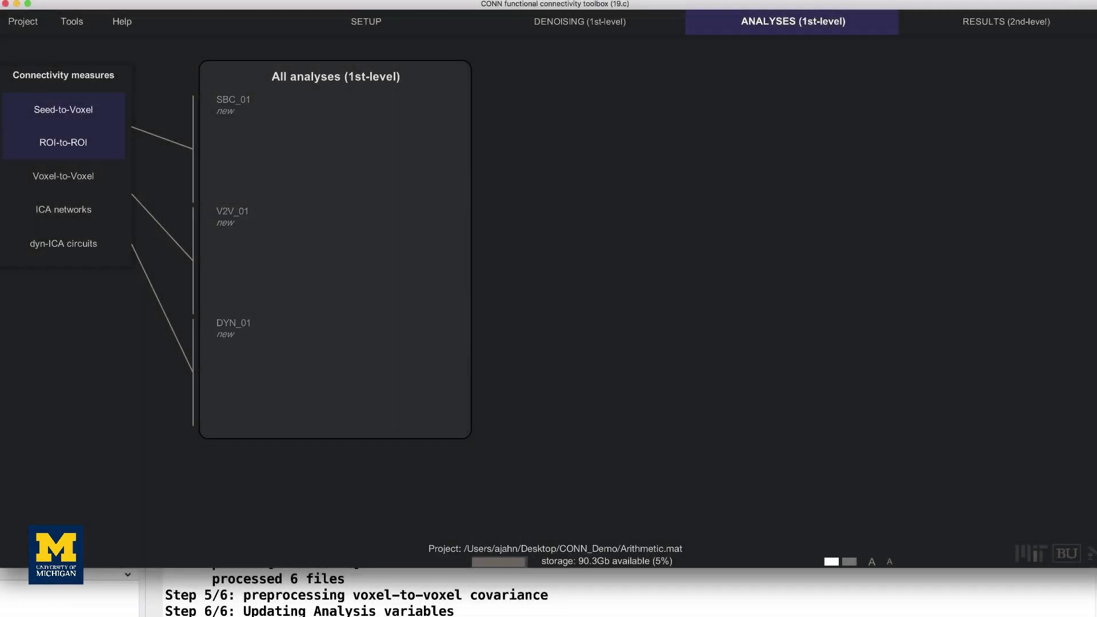
left_click(63, 109)
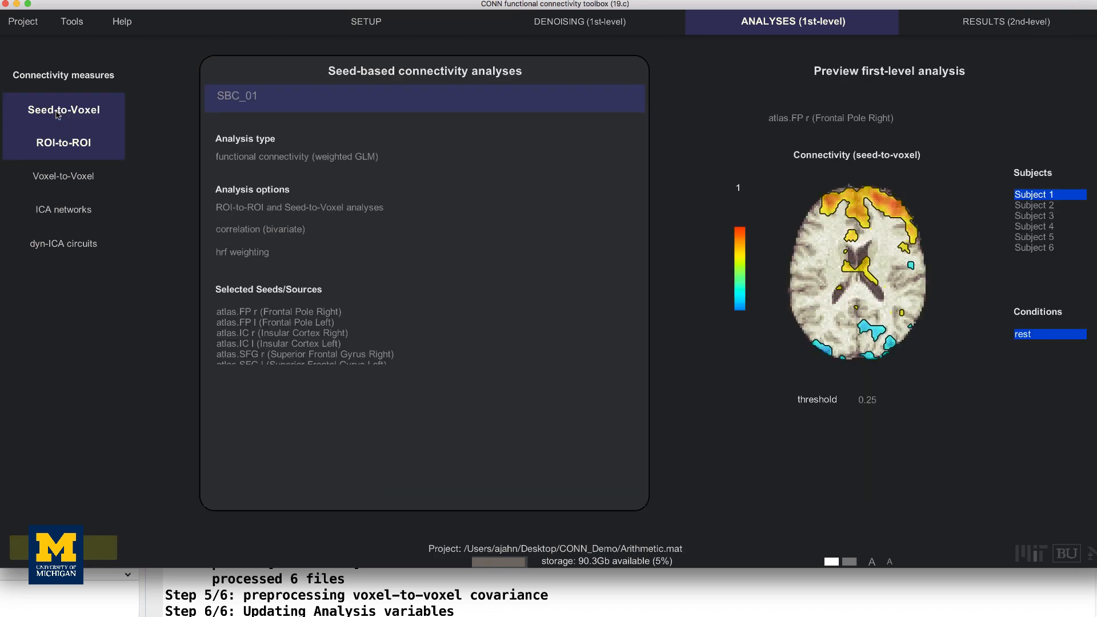
left_click(1033, 205)
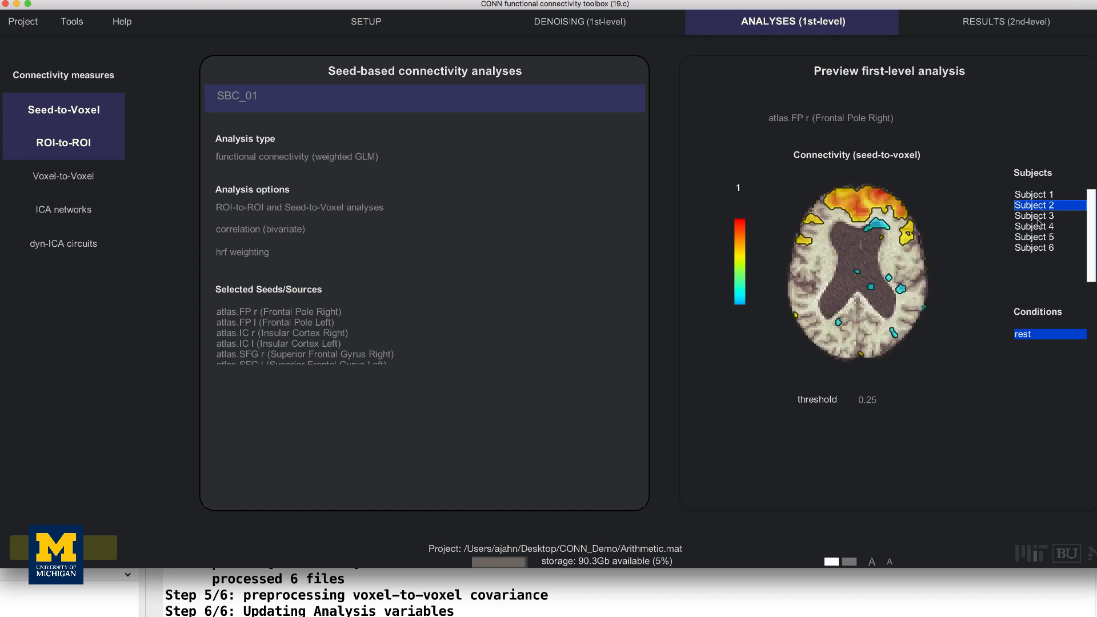
left_click(1033, 216)
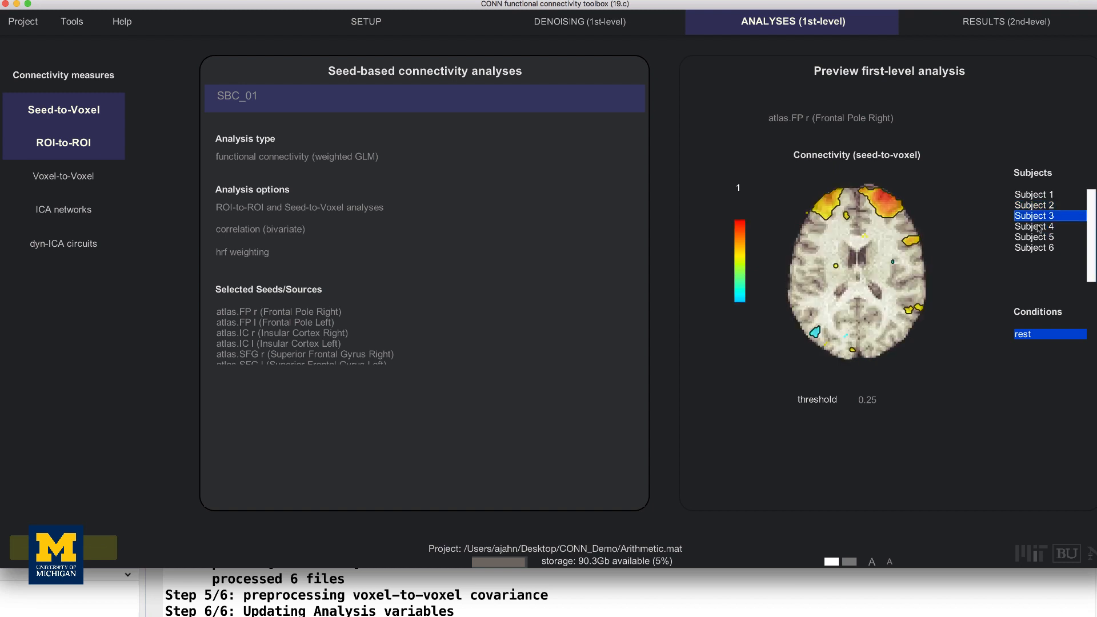
mouse_move(1035, 224)
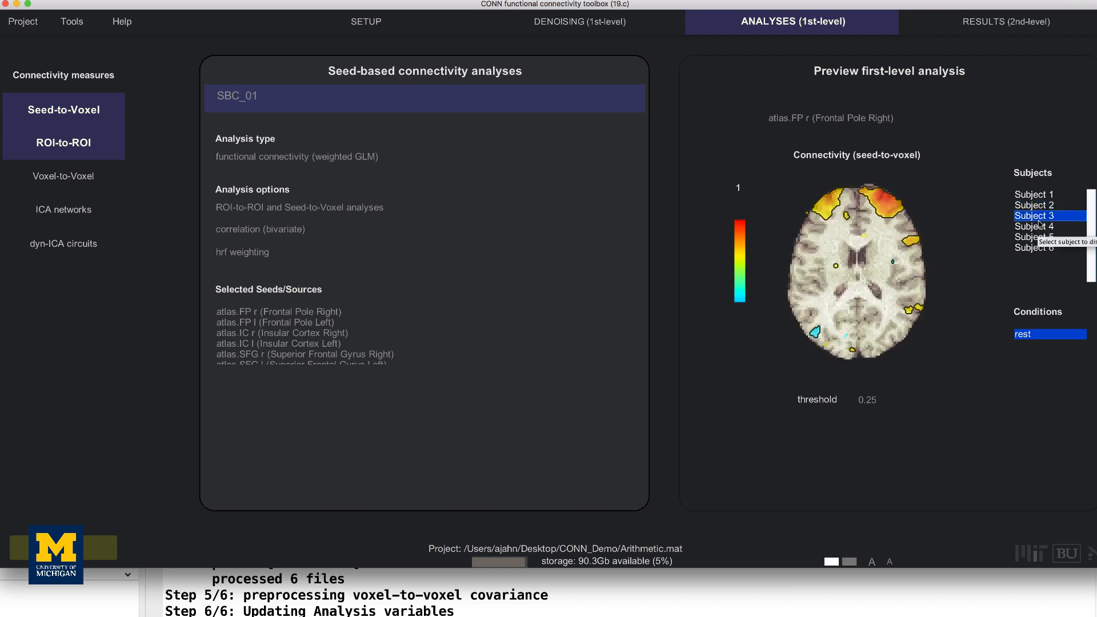
left_click(1034, 226)
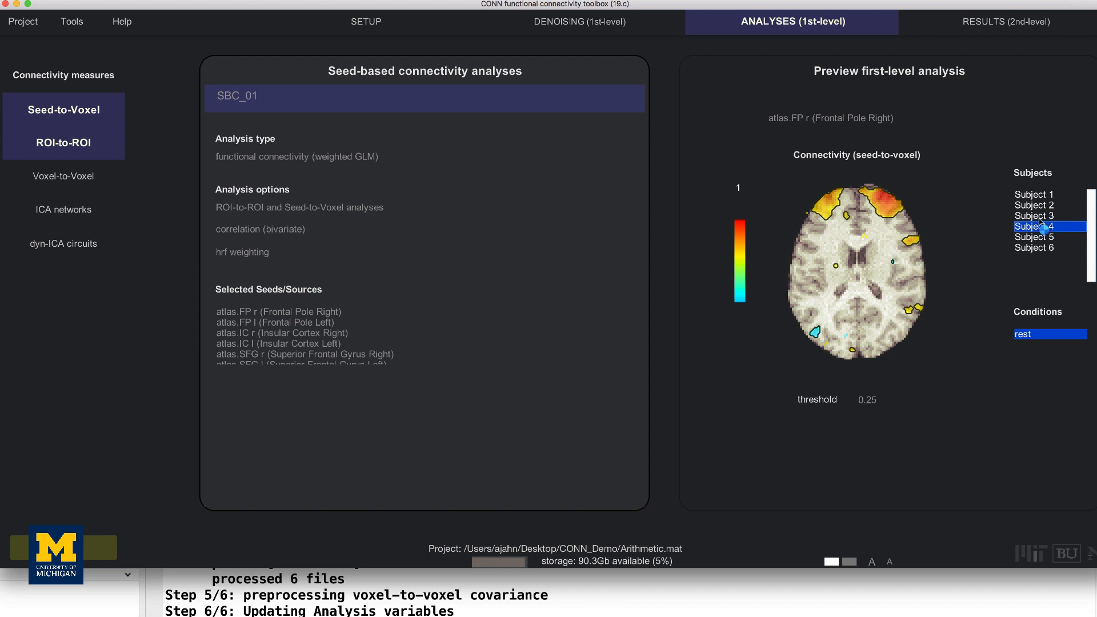
left_click(1033, 237)
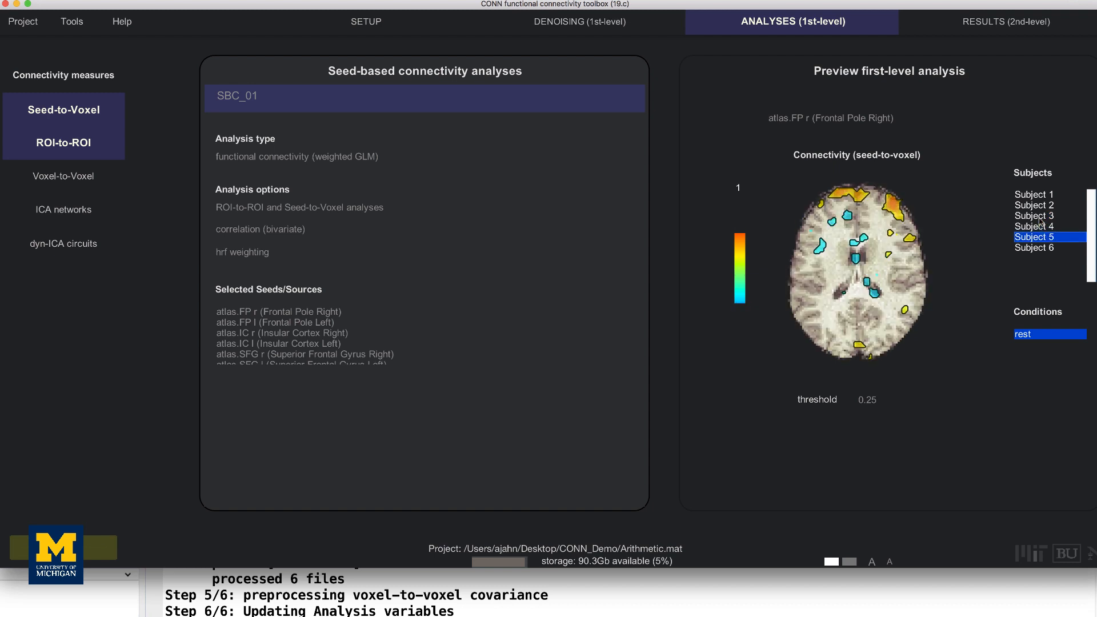
Step: Run the first-level ROI-to-ROI and seed-to-voxel analyses for all subjects
left_click(1036, 247)
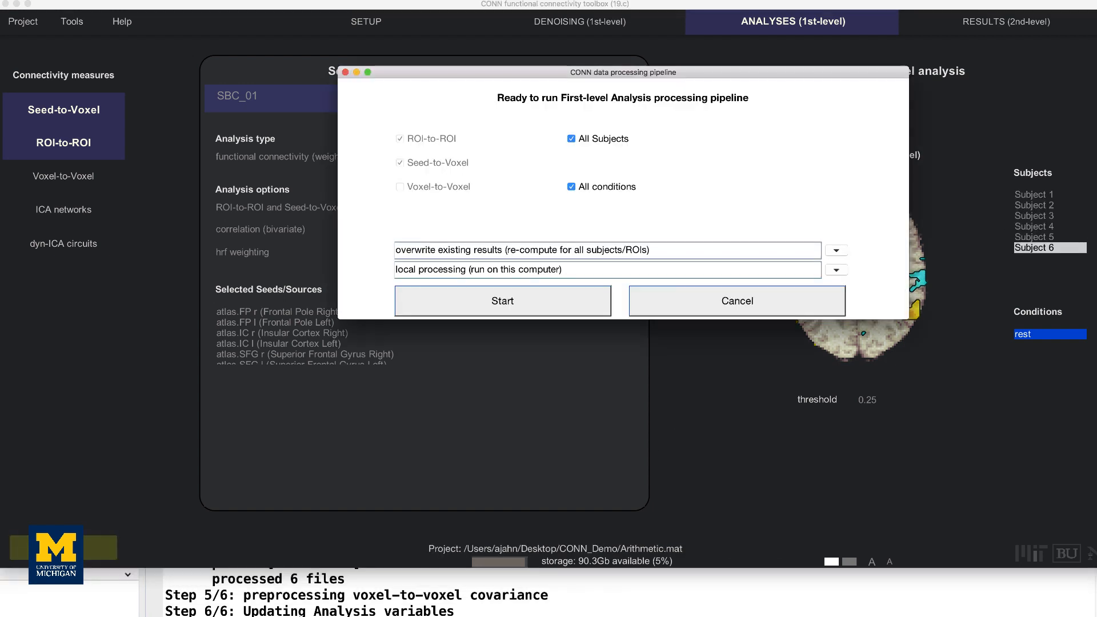
mouse_move(293, 442)
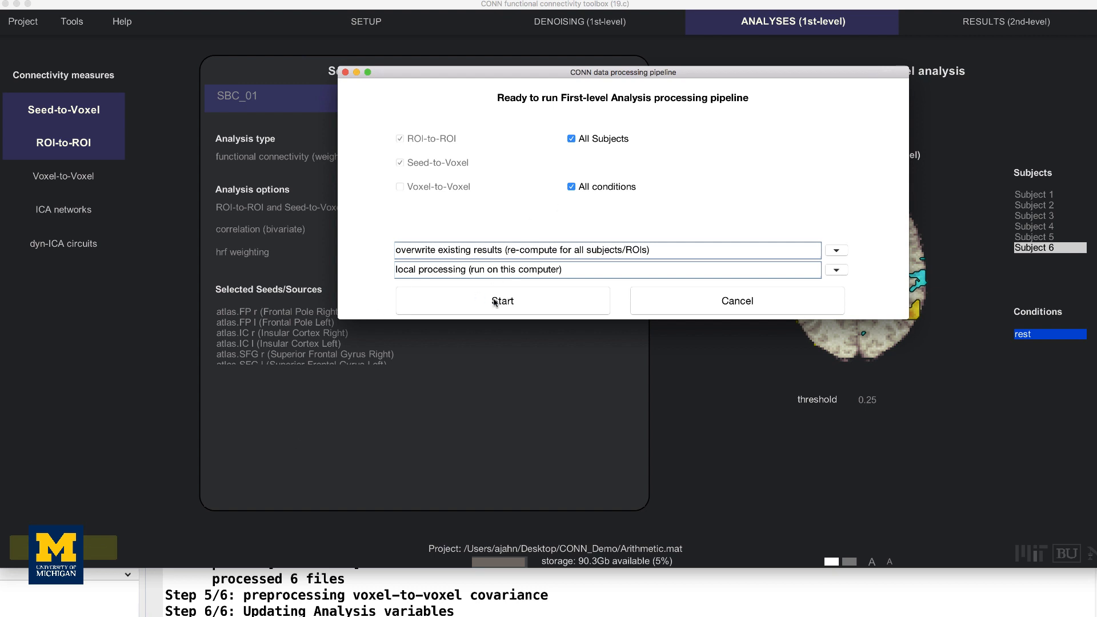
left_click(503, 300)
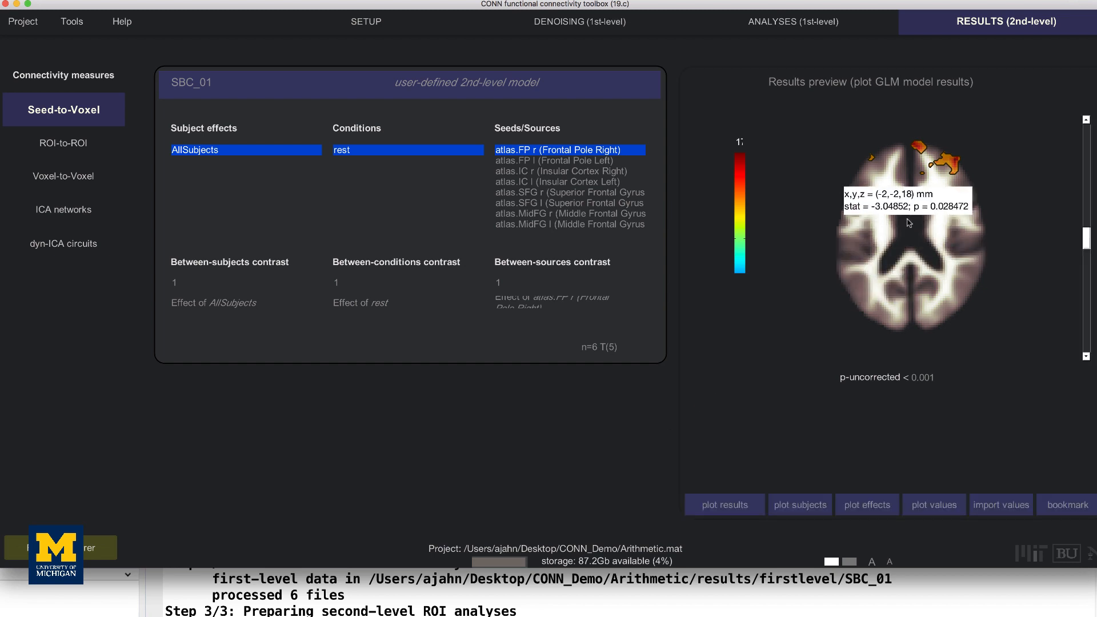
mouse_move(910, 223)
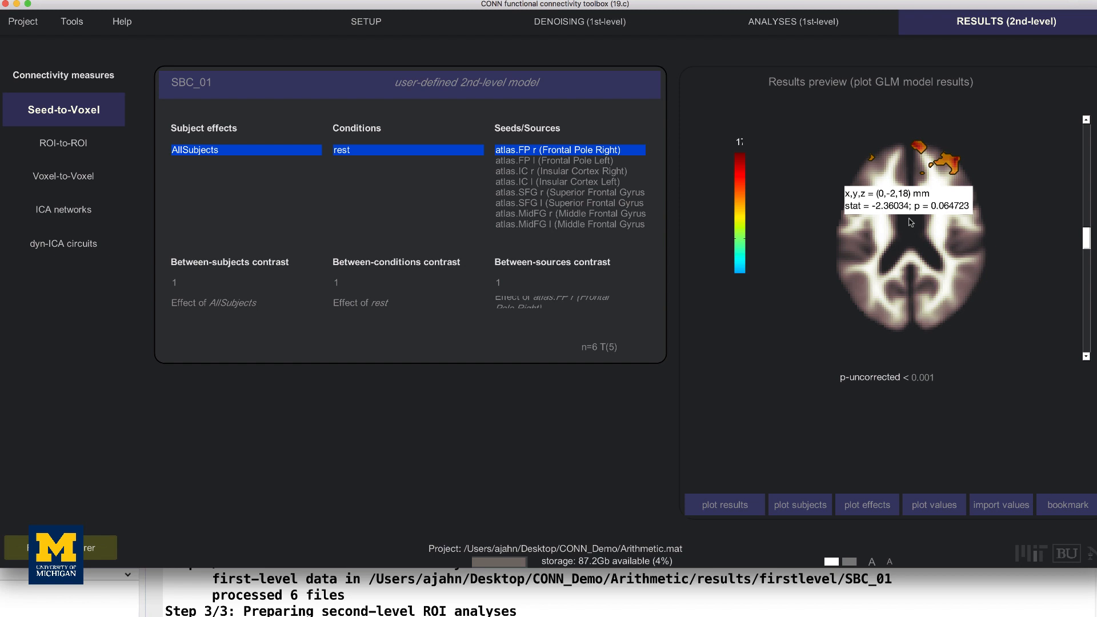
Step: Return to project setup after reviewing the Frontal Pole Right group map
left_click(365, 21)
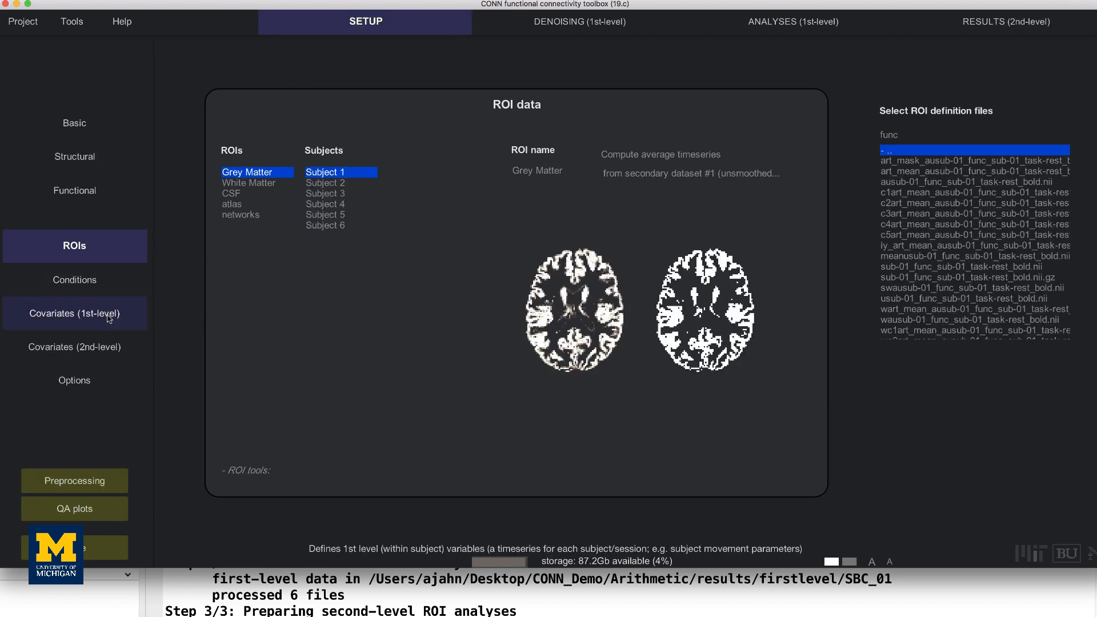
Step: Review the AllSubjects covariate, then reopen the seed-to-voxel second-level results
left_click(75, 347)
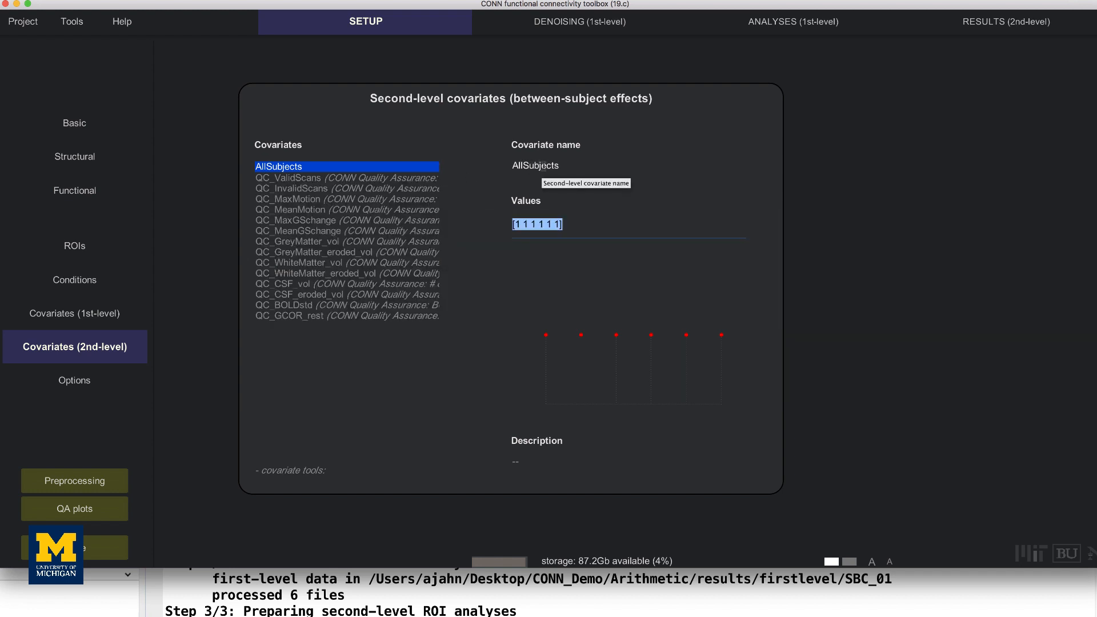
mouse_move(595, 210)
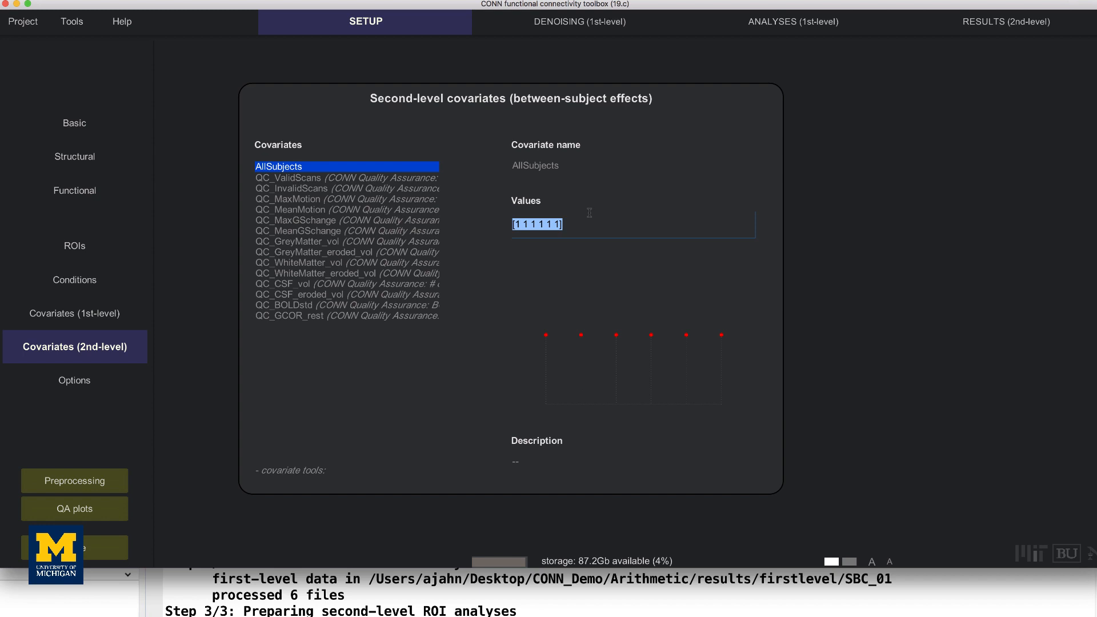
mouse_move(588, 214)
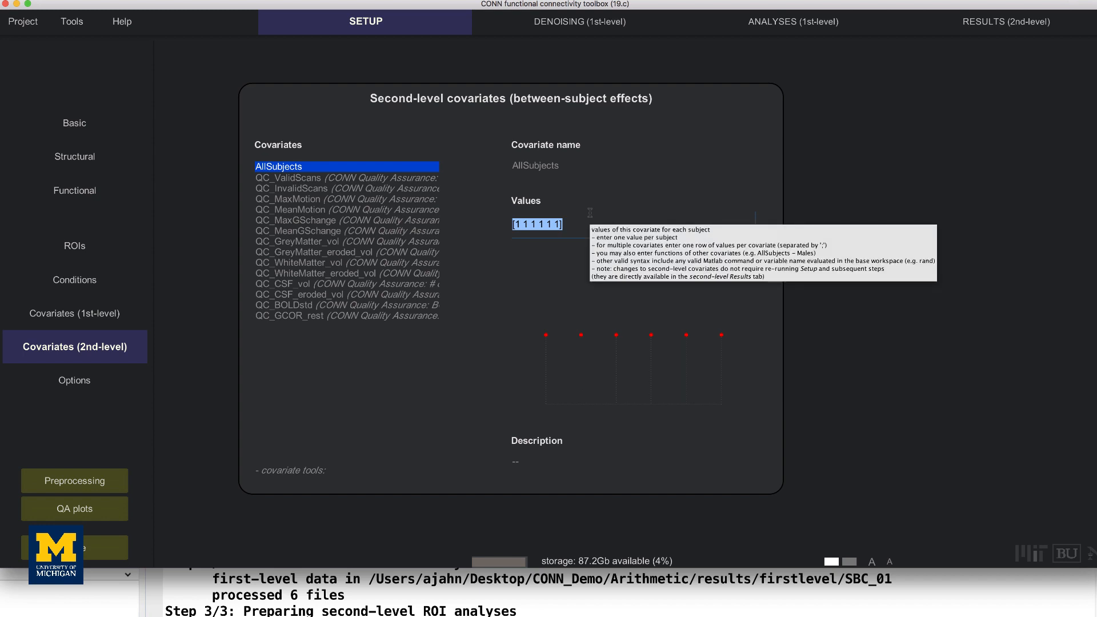
left_click(1006, 22)
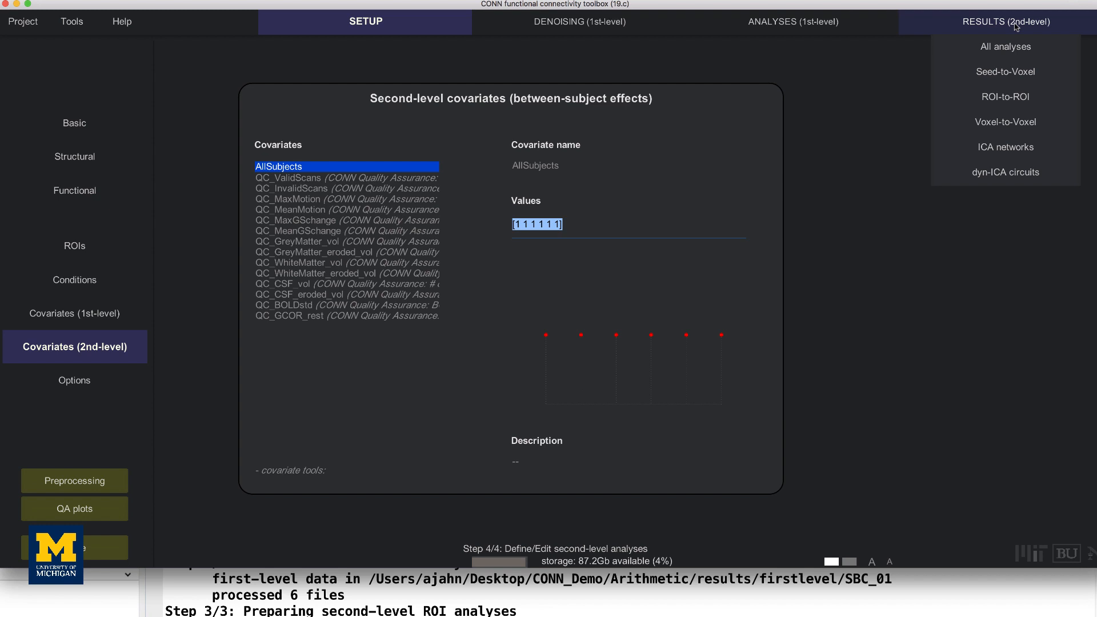
left_click(1007, 22)
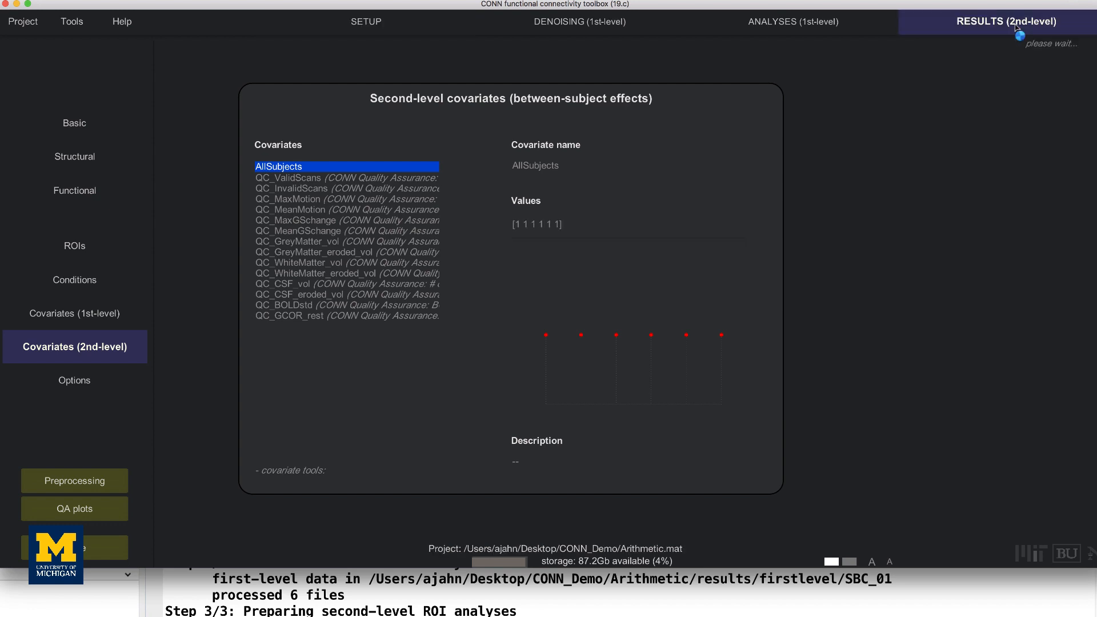
left_click(1007, 21)
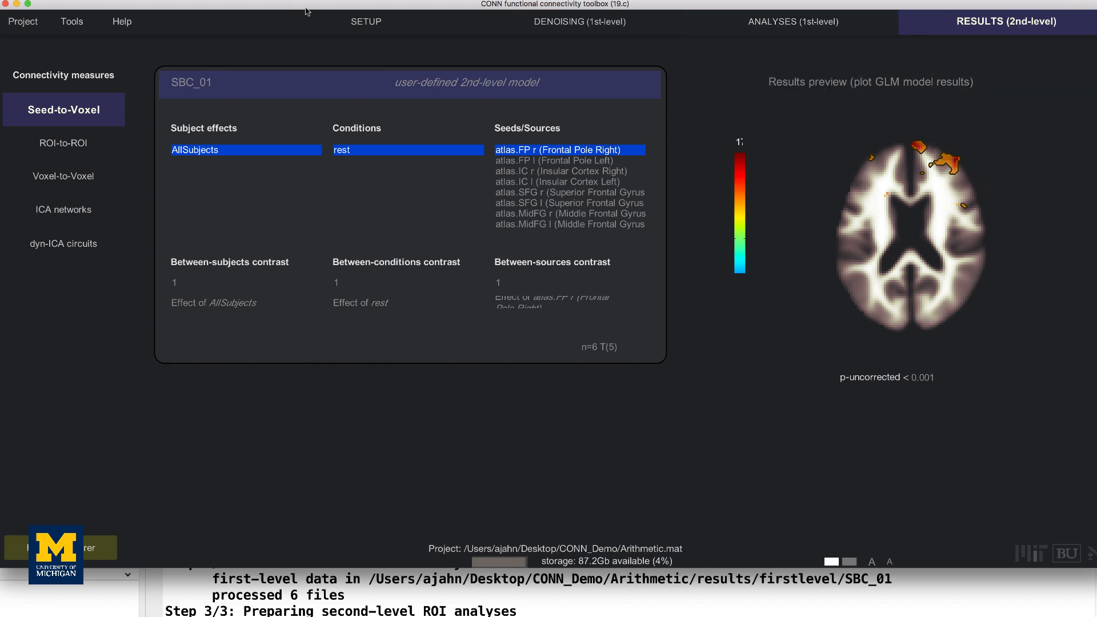
Step: Add second-level covariate GroupA marking subjects 1–3
left_click(364, 20)
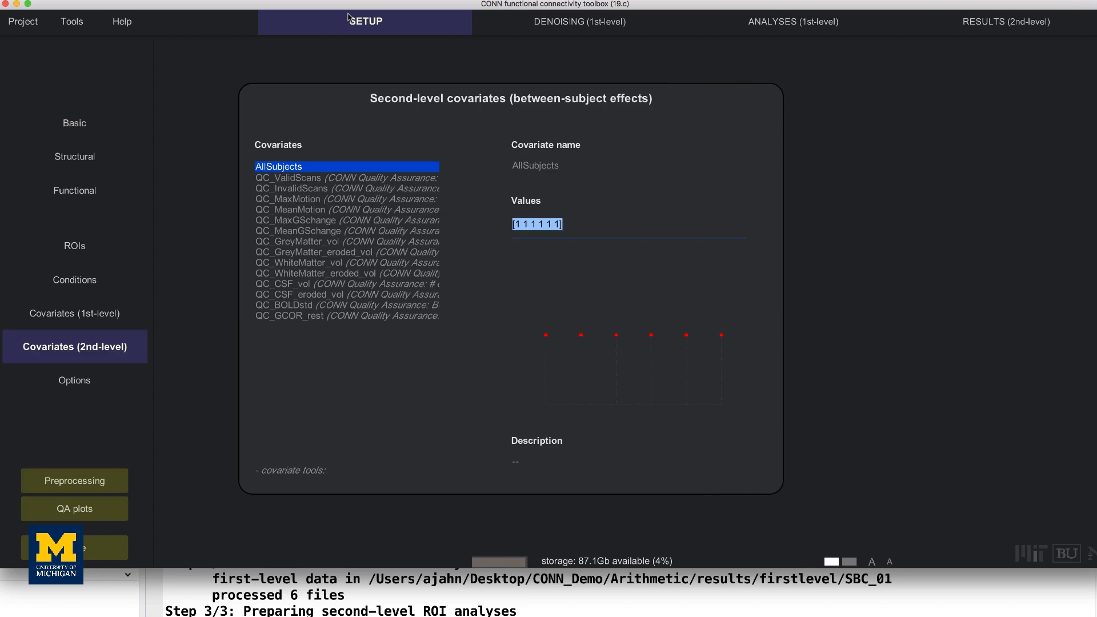
mouse_move(89, 353)
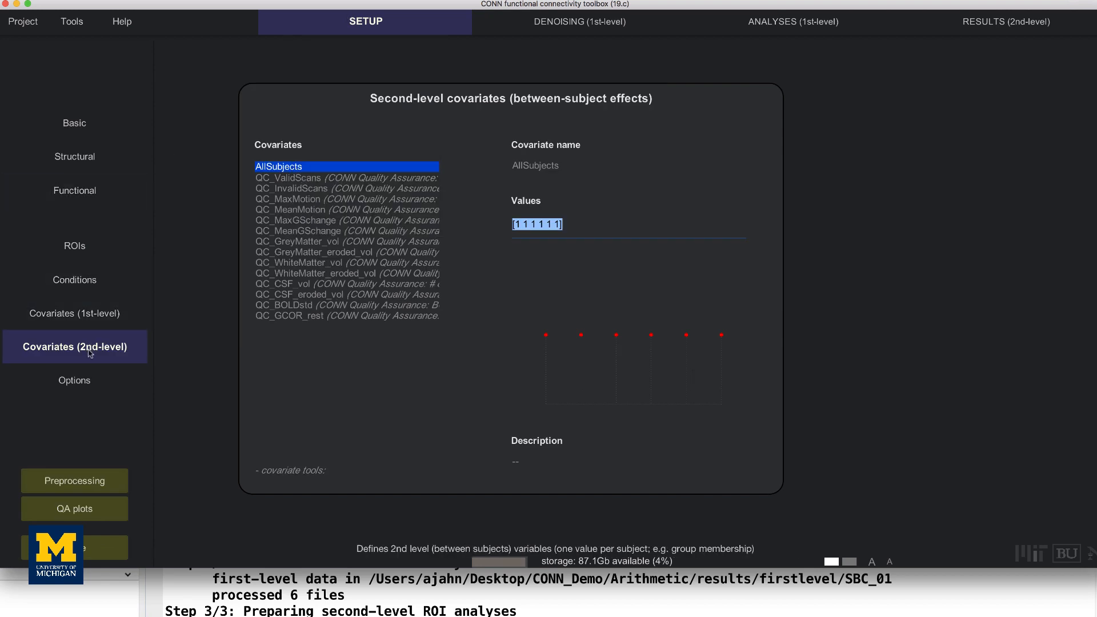
mouse_move(139, 350)
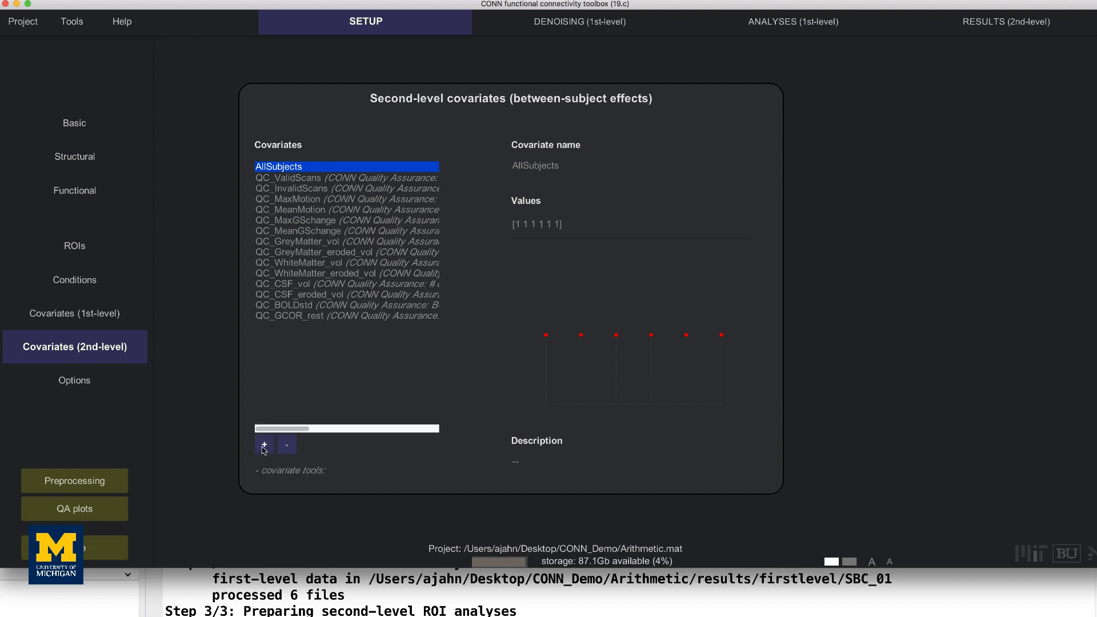
left_click(263, 444)
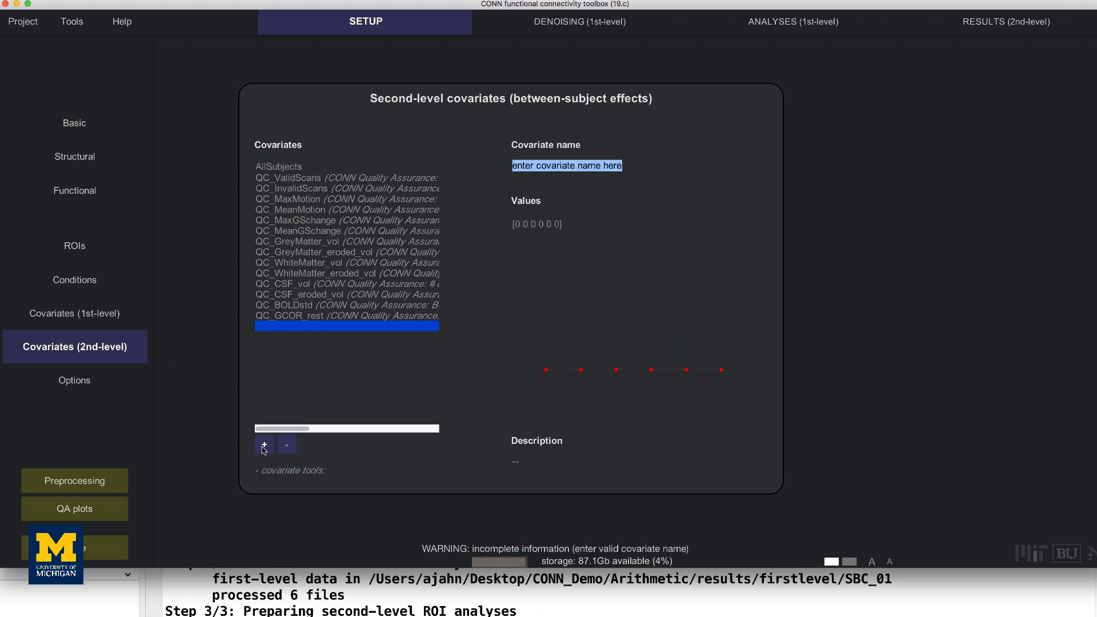
type("GroupA")
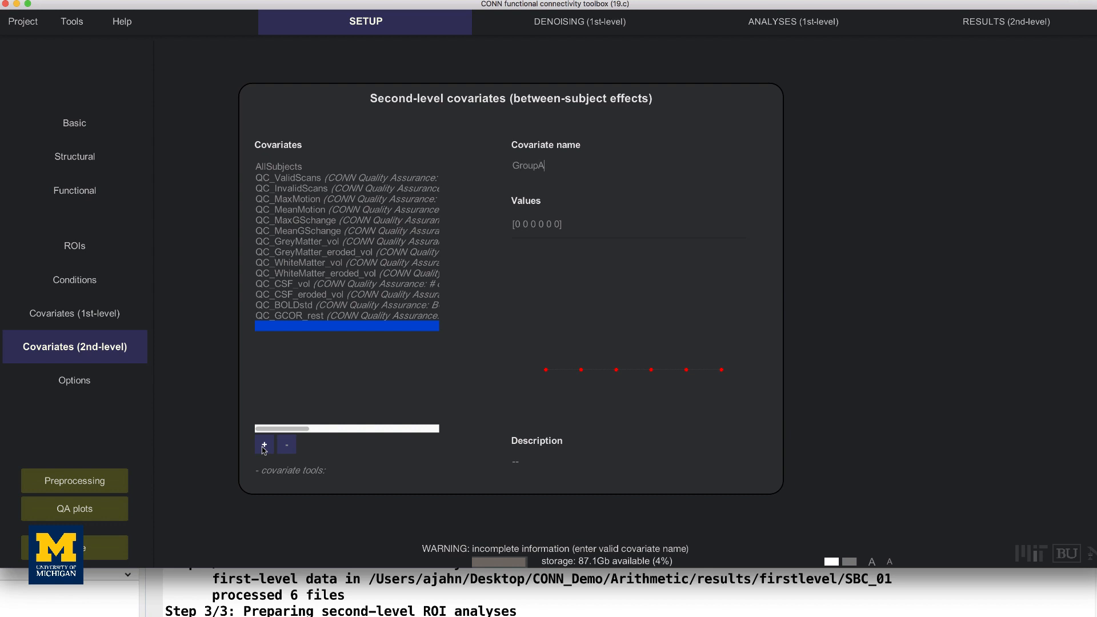
left_click(264, 443)
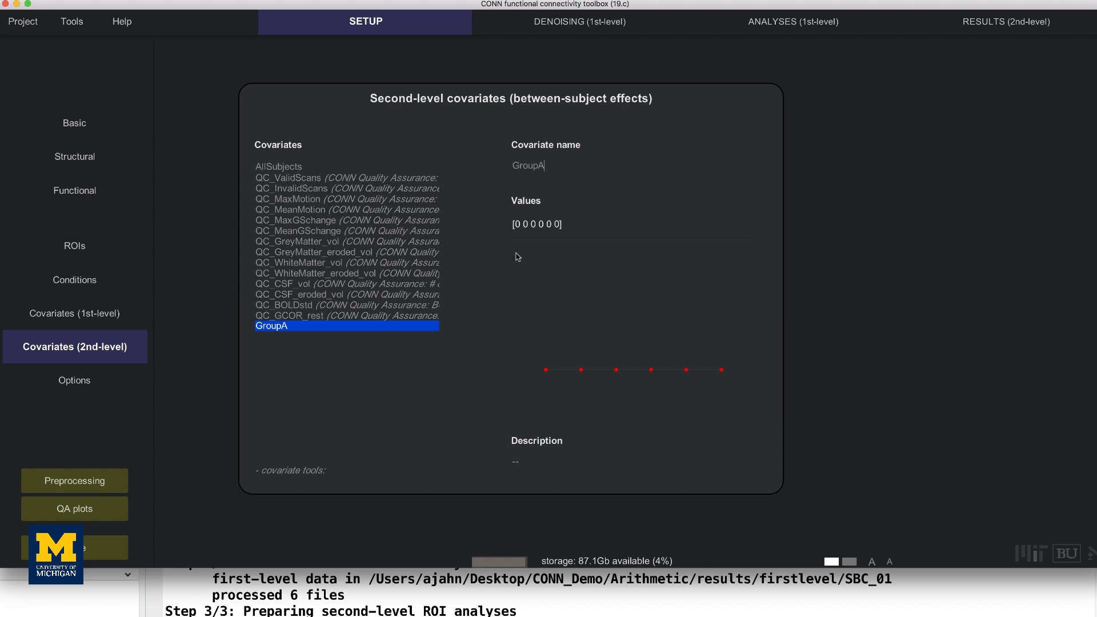
left_click(535, 224)
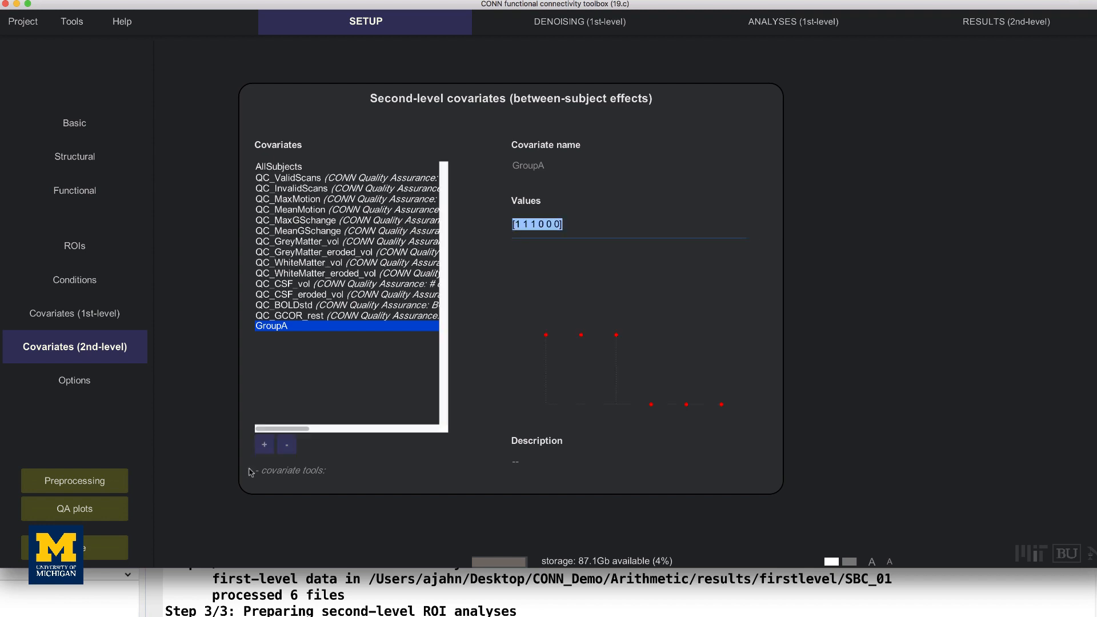
Step: Add covariate GroupB with values [0 0 0 1 1 1] and check both group covariates
left_click(264, 445)
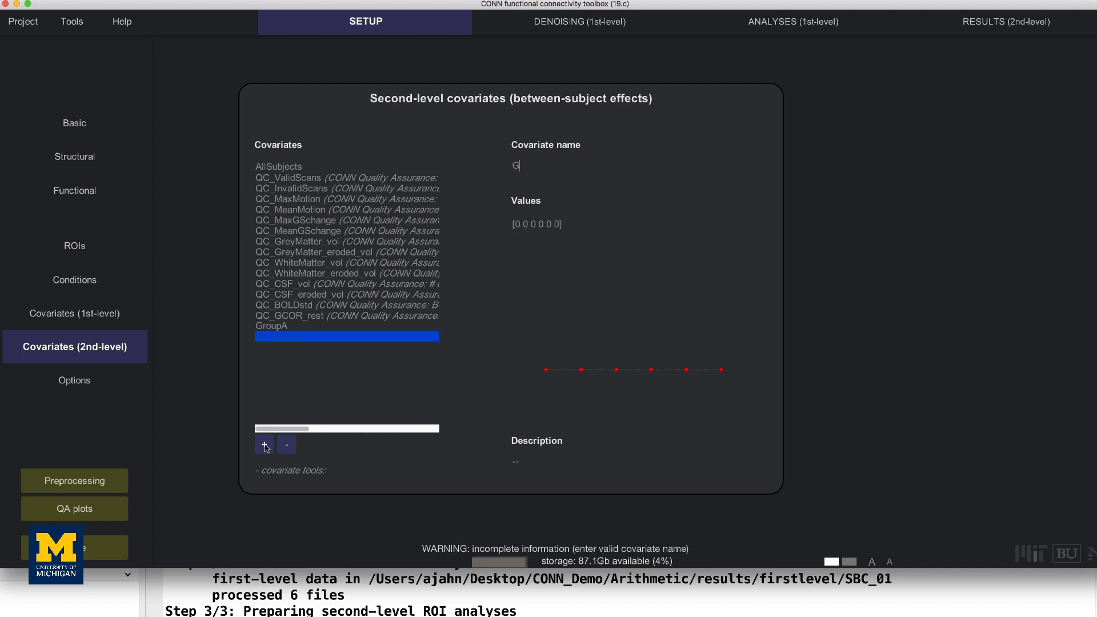
type("roupB")
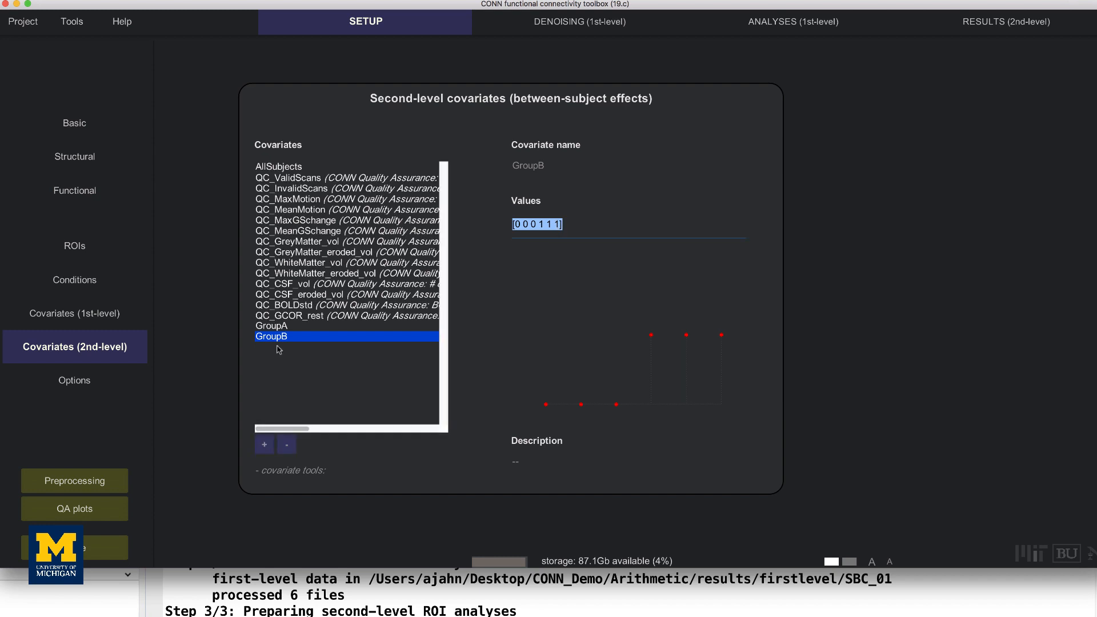
mouse_move(277, 339)
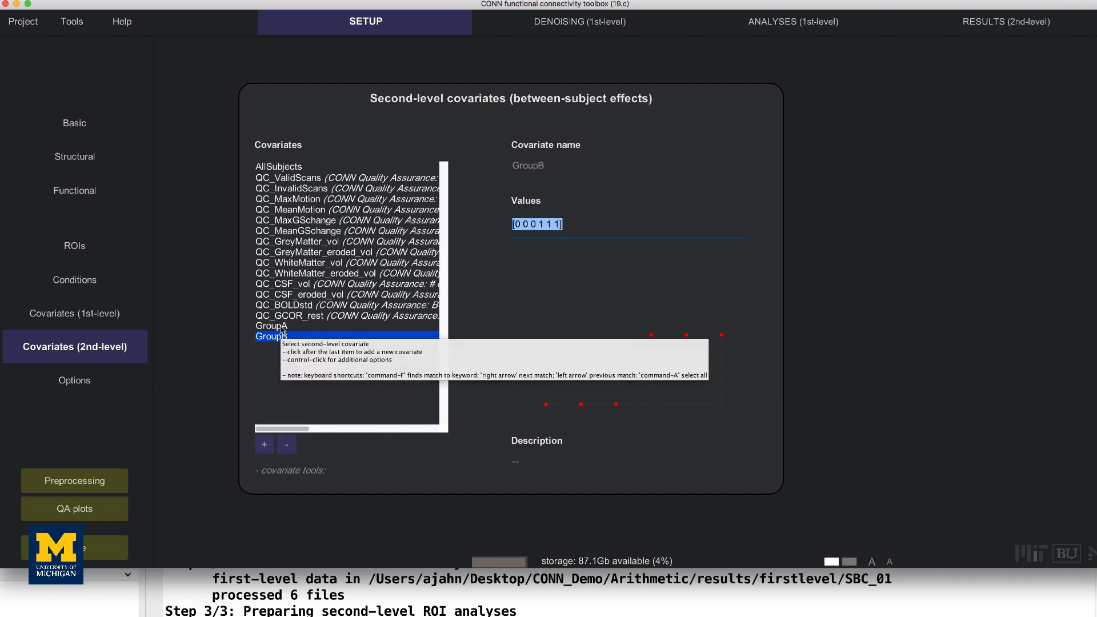
left_click(272, 325)
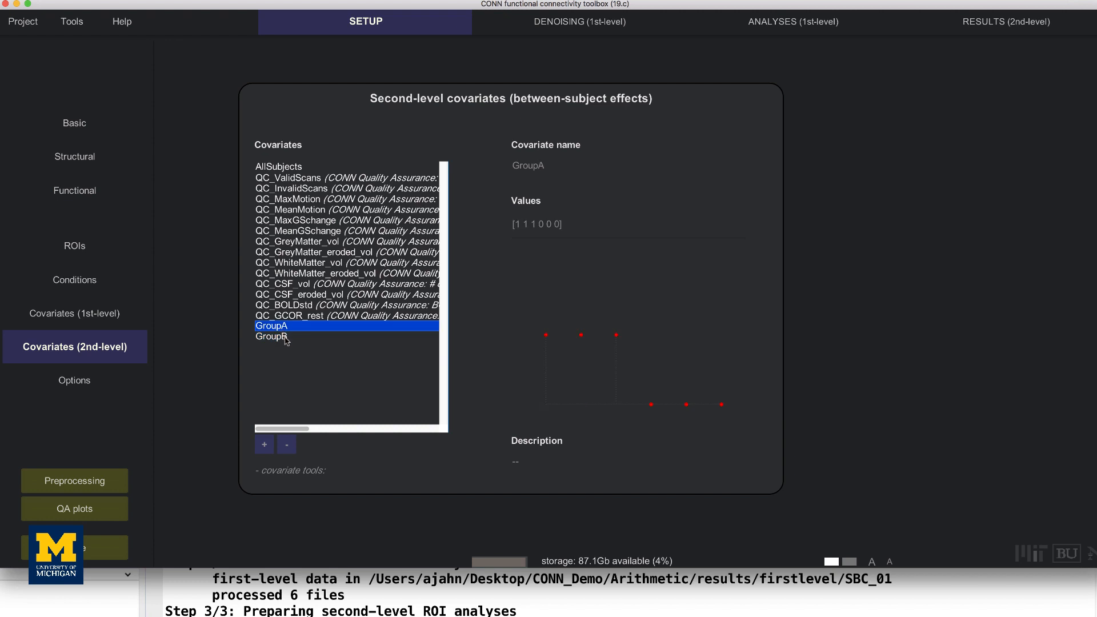
left_click(272, 336)
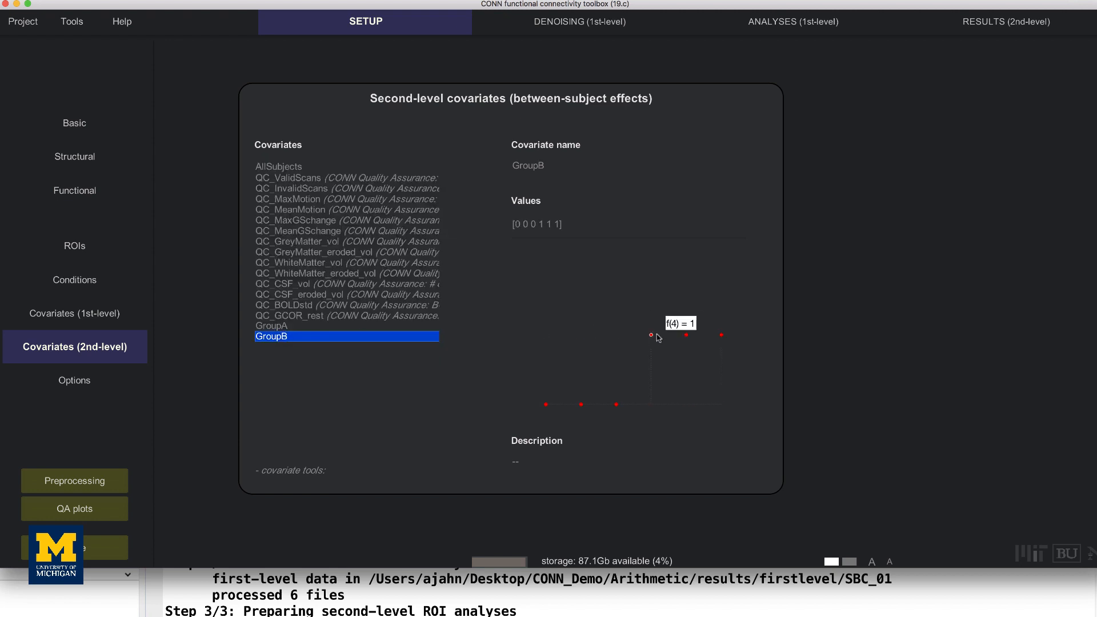
mouse_move(650, 329)
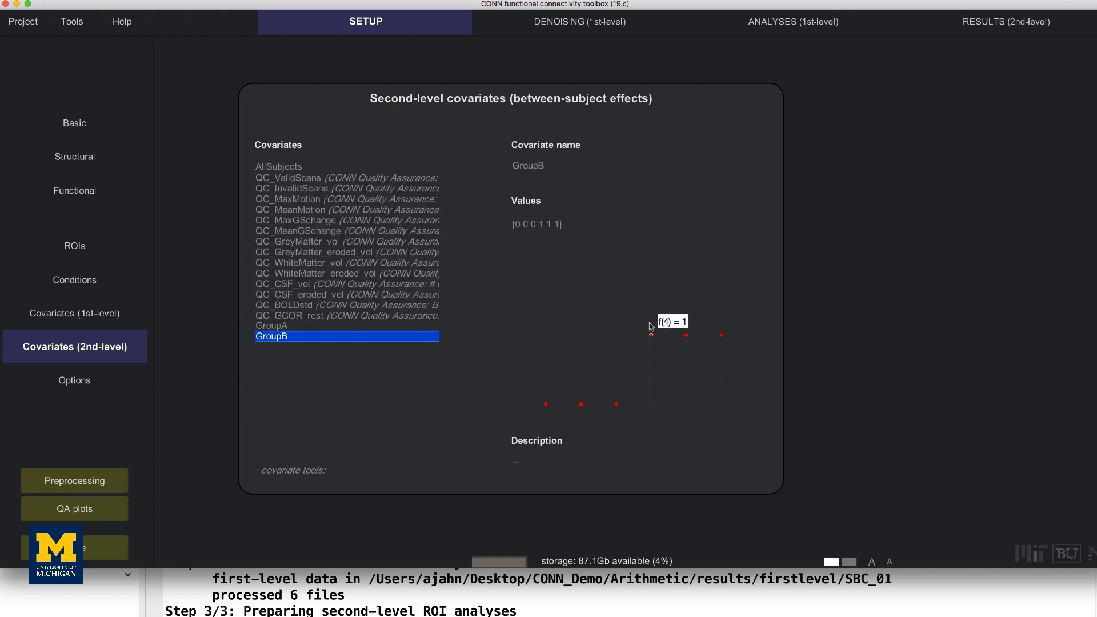
left_click(1006, 22)
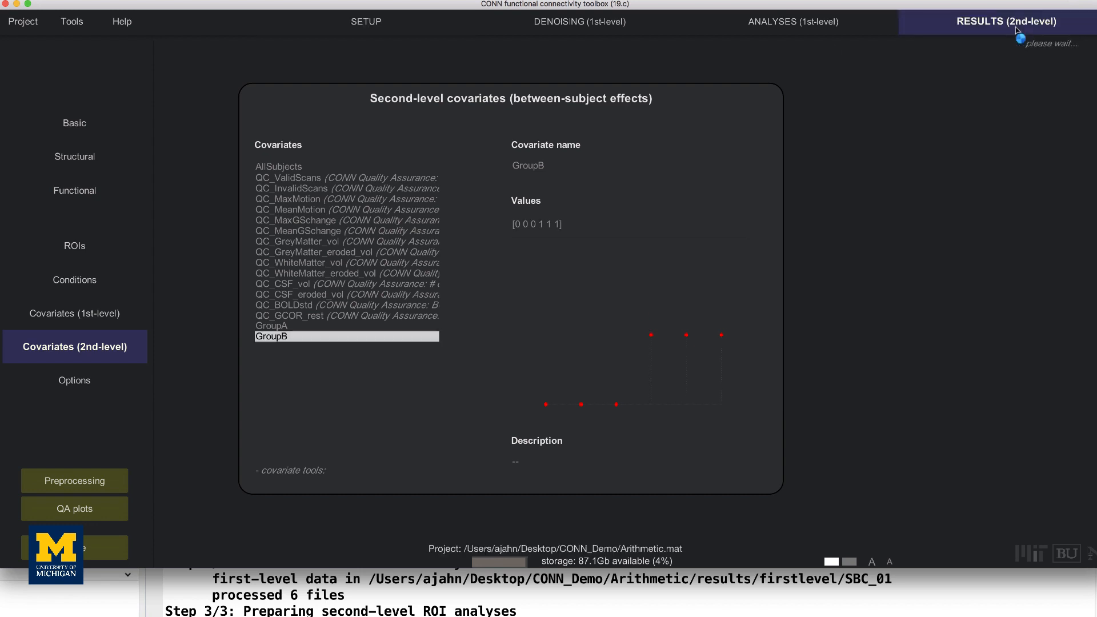
Step: Include both GroupA and GroupB as subject effects in the seed-to-voxel model
left_click(1006, 21)
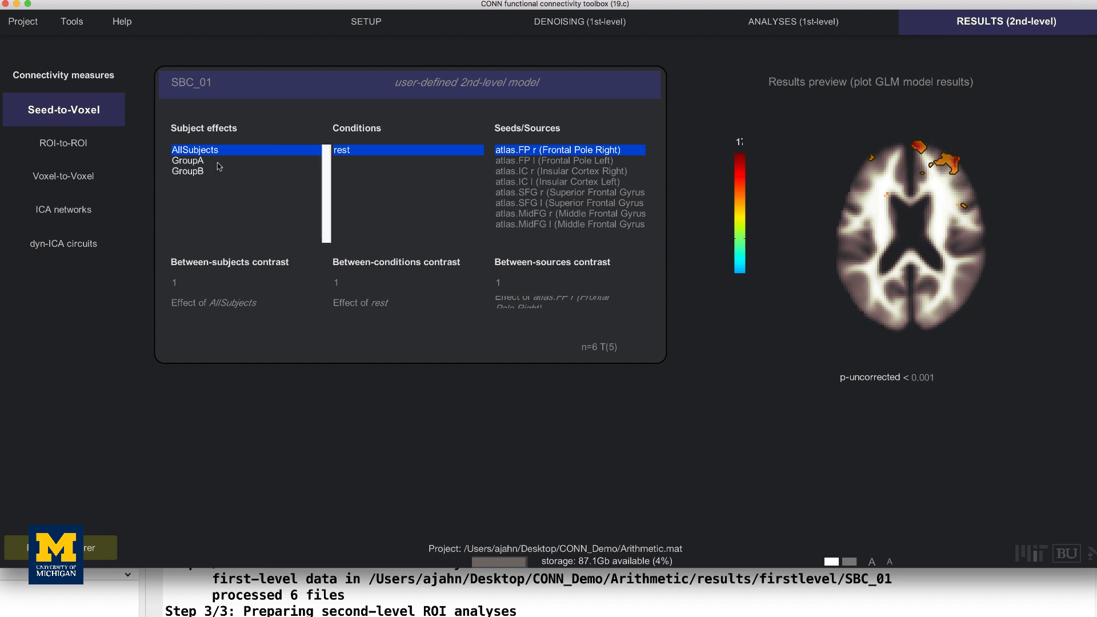
left_click(187, 160)
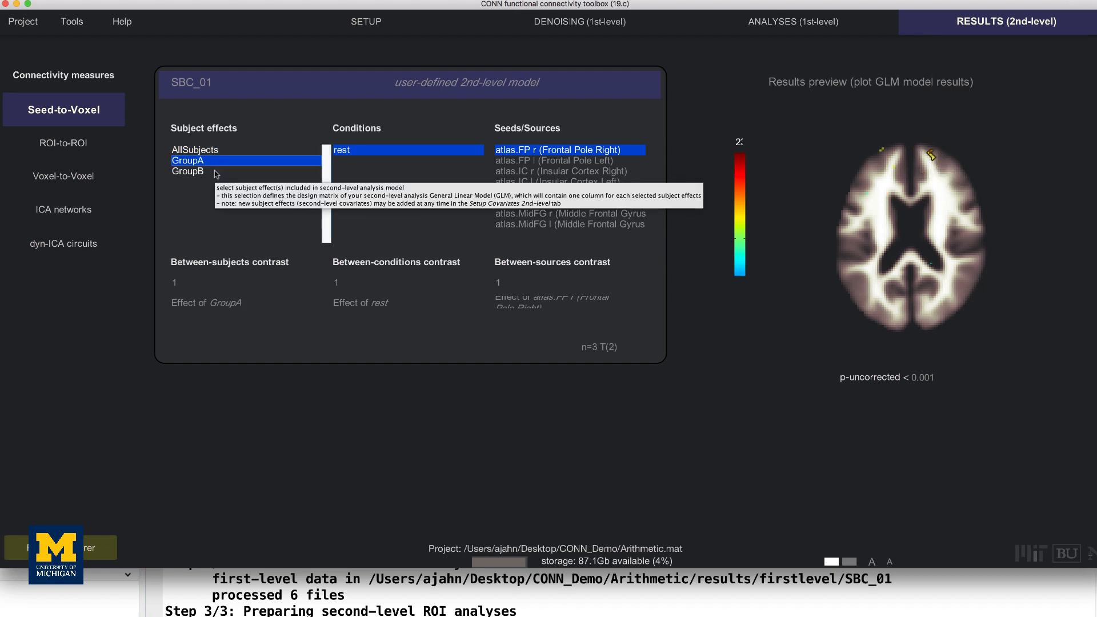
left_click(187, 172)
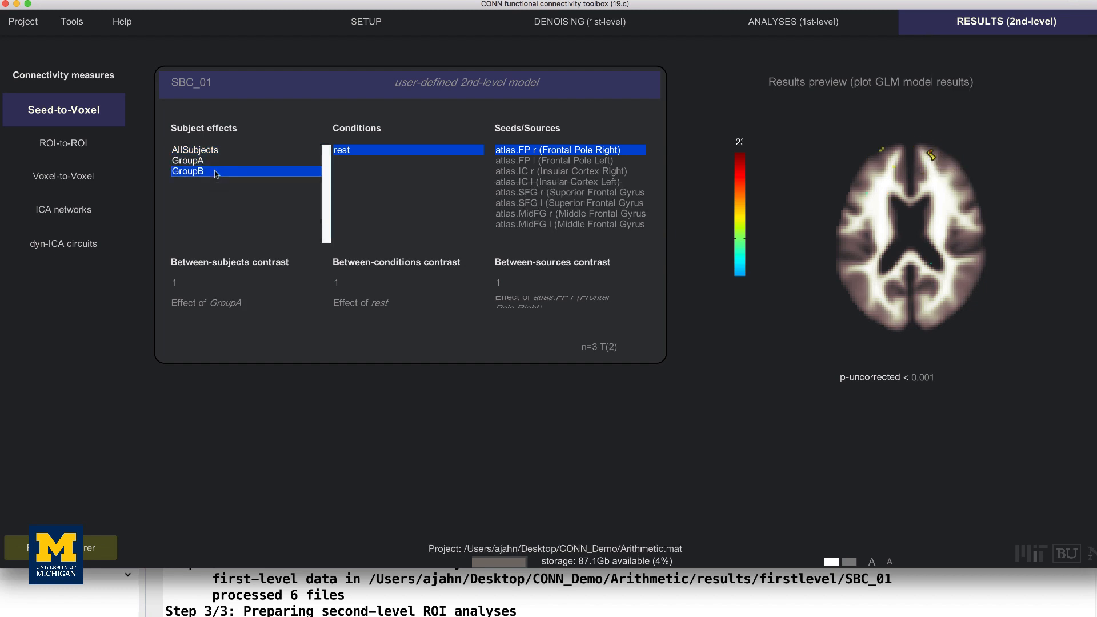
left_click(188, 171)
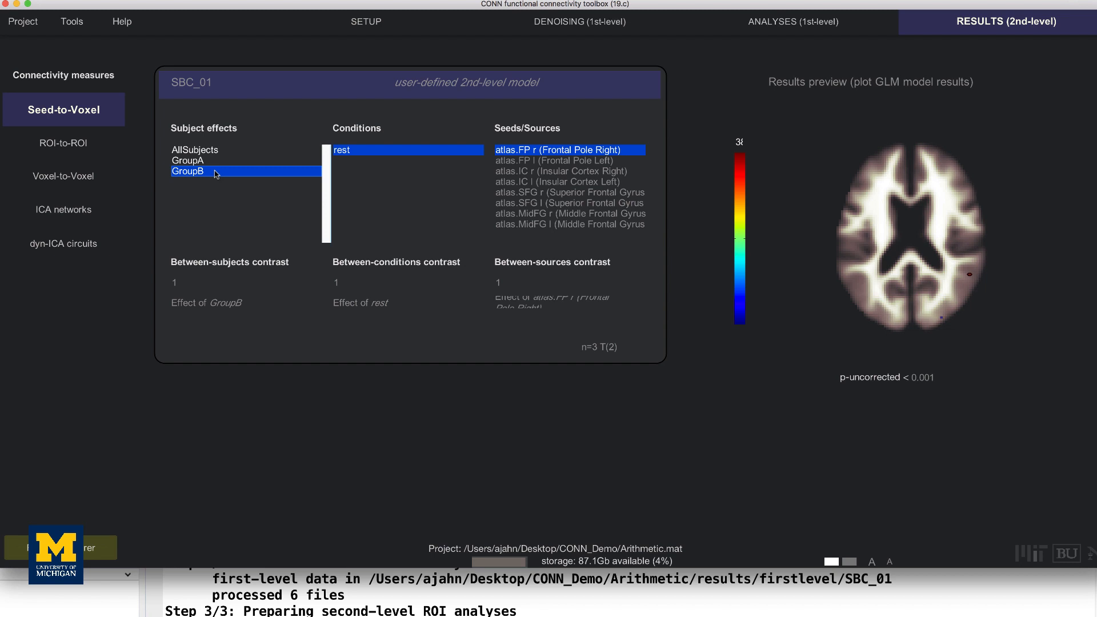
left_click(187, 160)
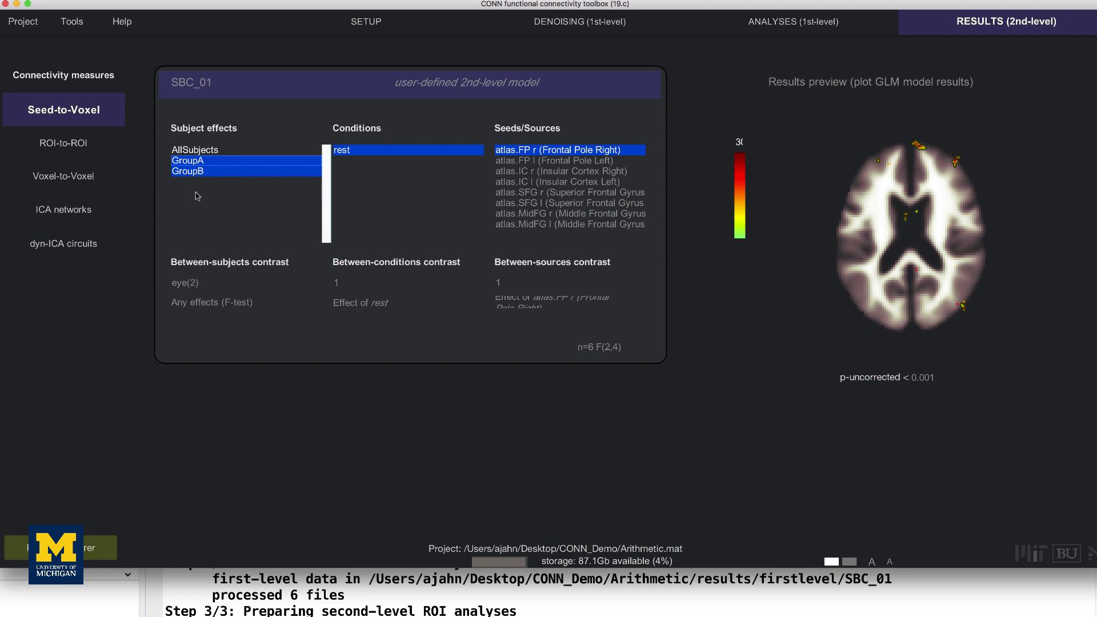
mouse_move(198, 198)
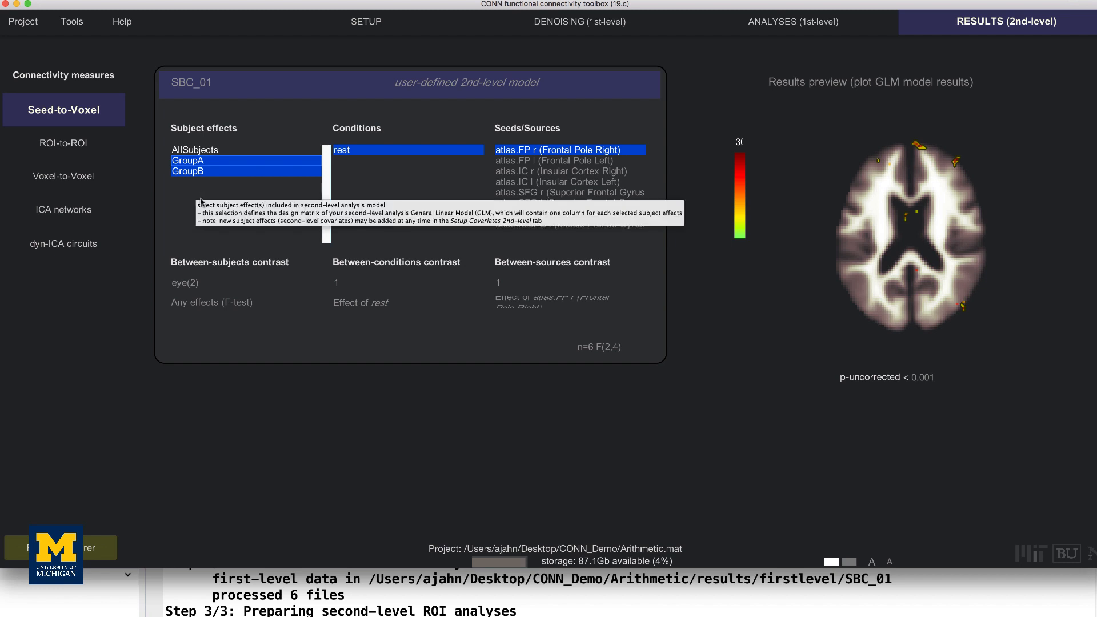
Step: Select the 'Difference GroupA > GroupB' between-subjects contrast
left_click(210, 301)
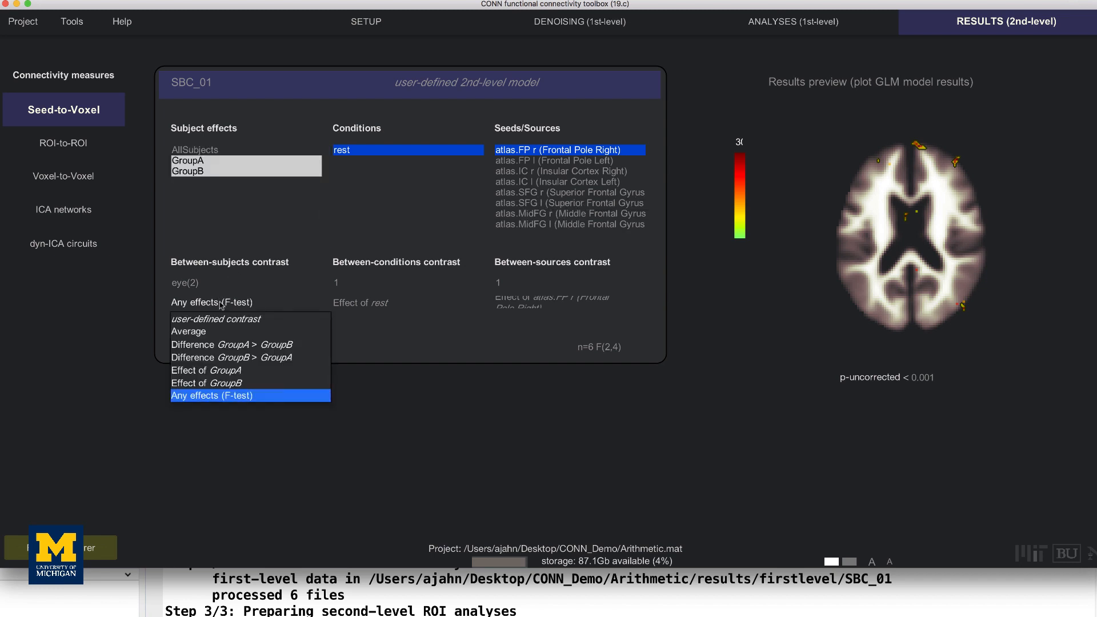
mouse_move(222, 305)
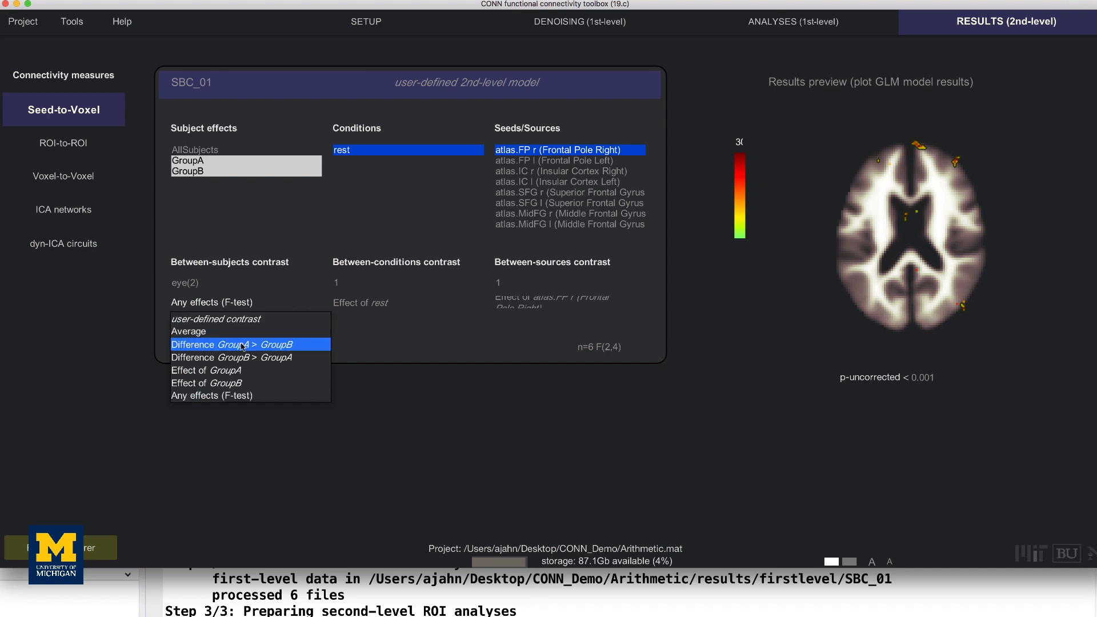
left_click(244, 344)
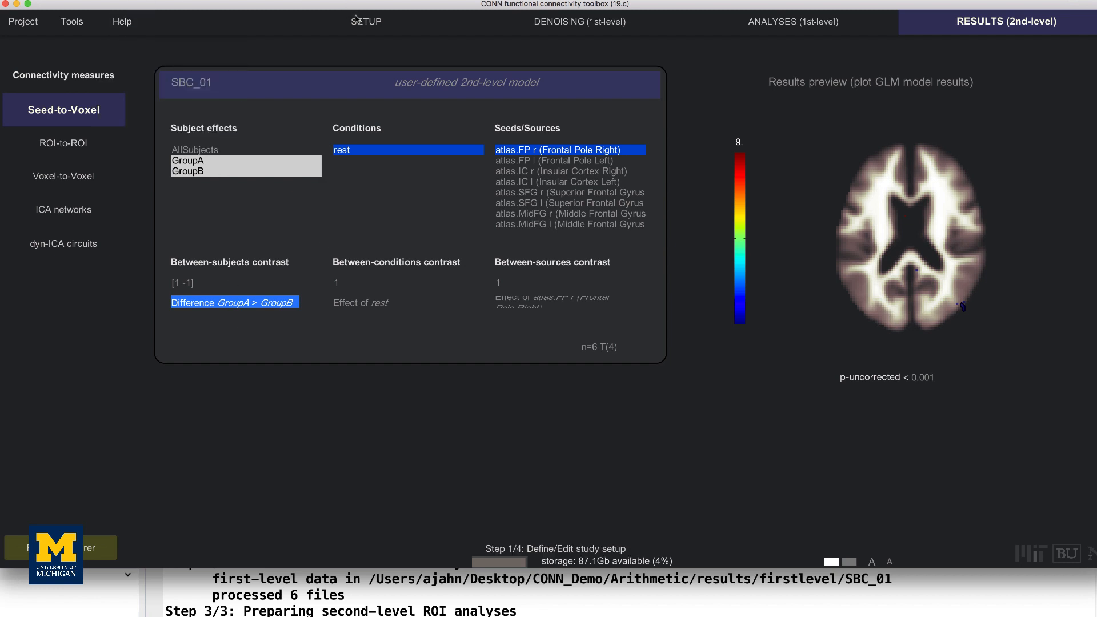
left_click(366, 21)
type("Age")
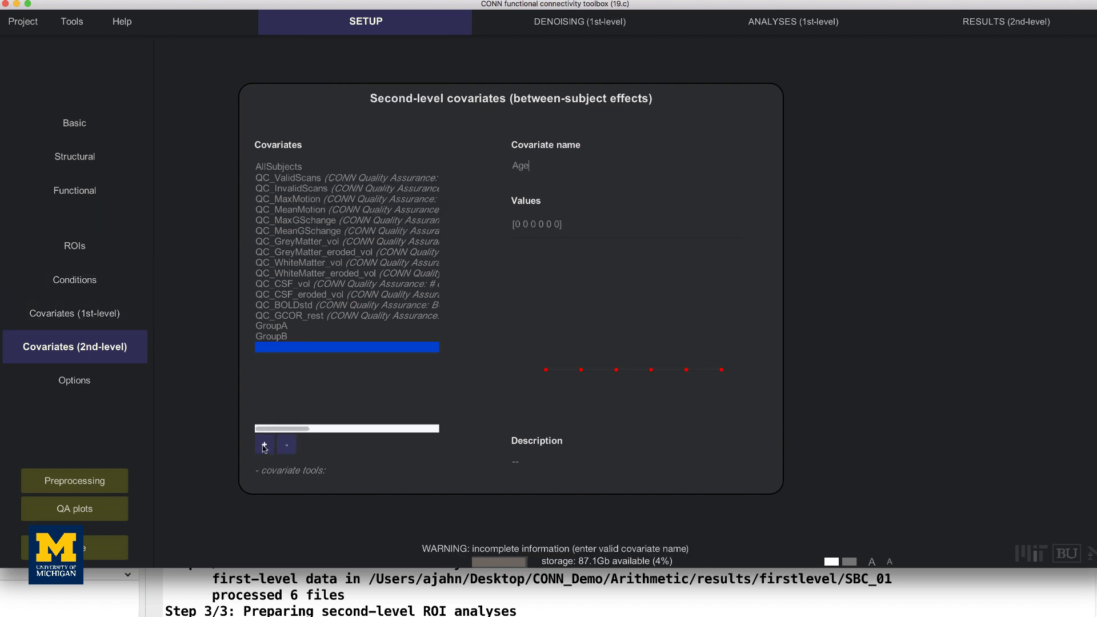
left_click(264, 444)
type("[18 ")
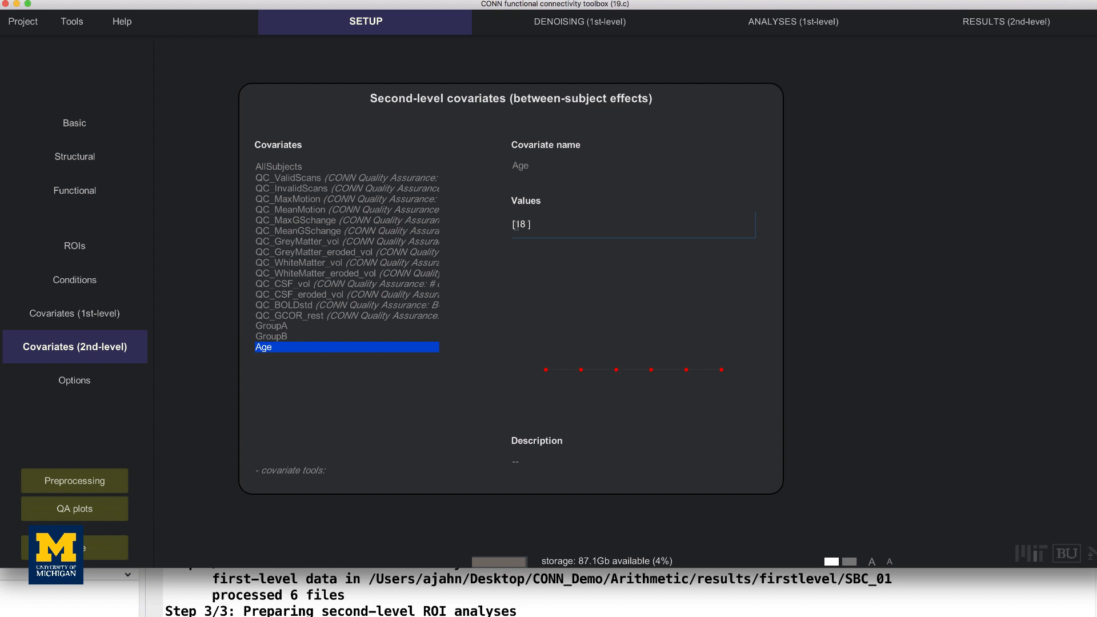
type("21")
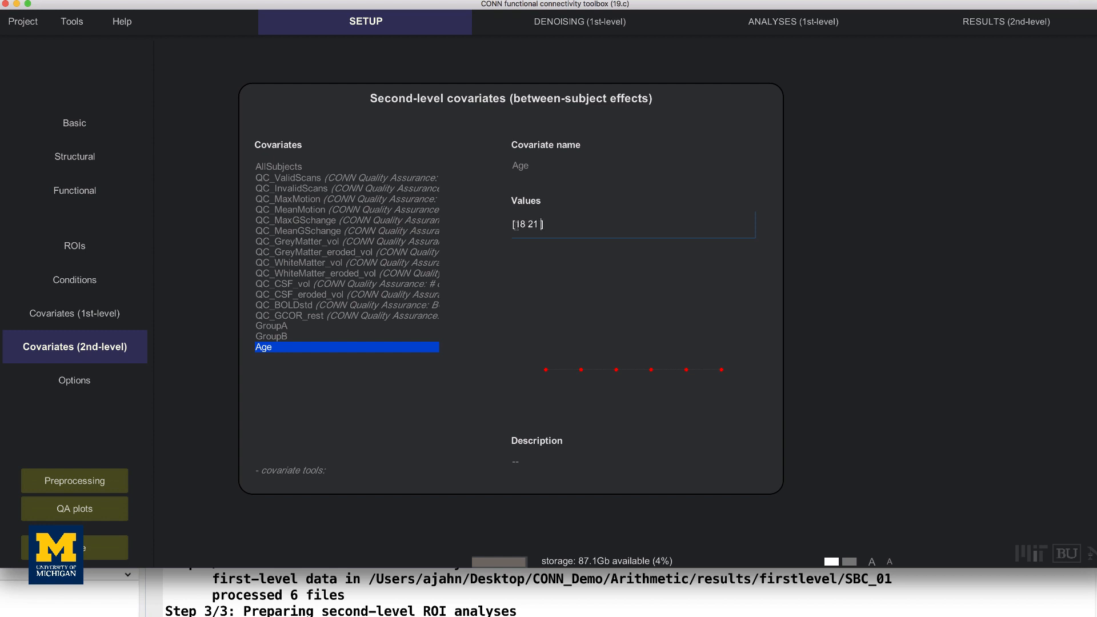
type("24 26")
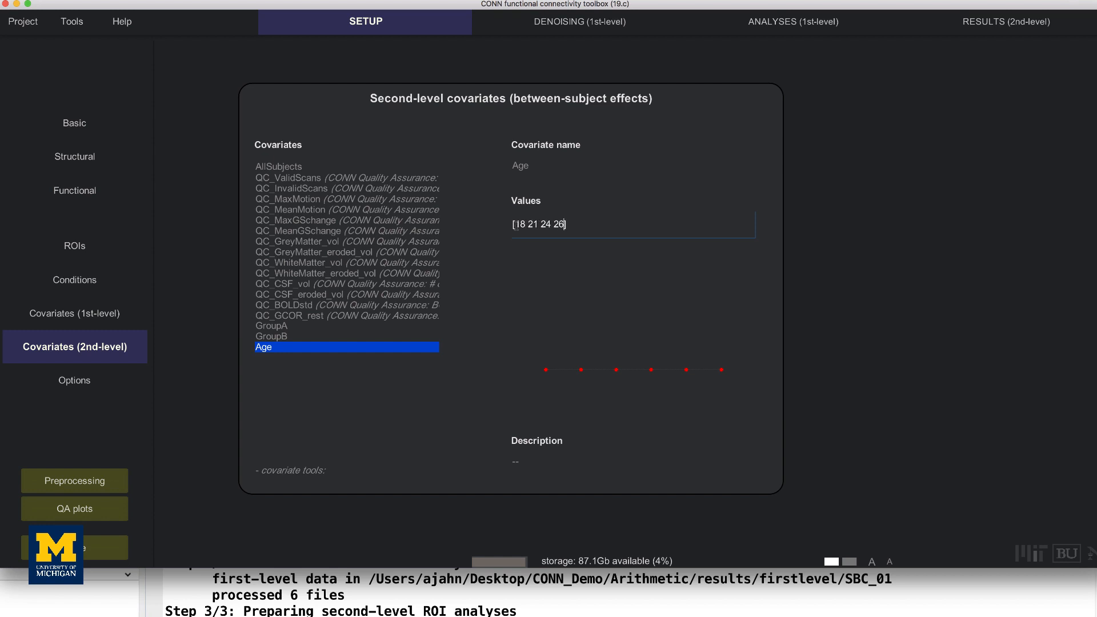
type("17 19]")
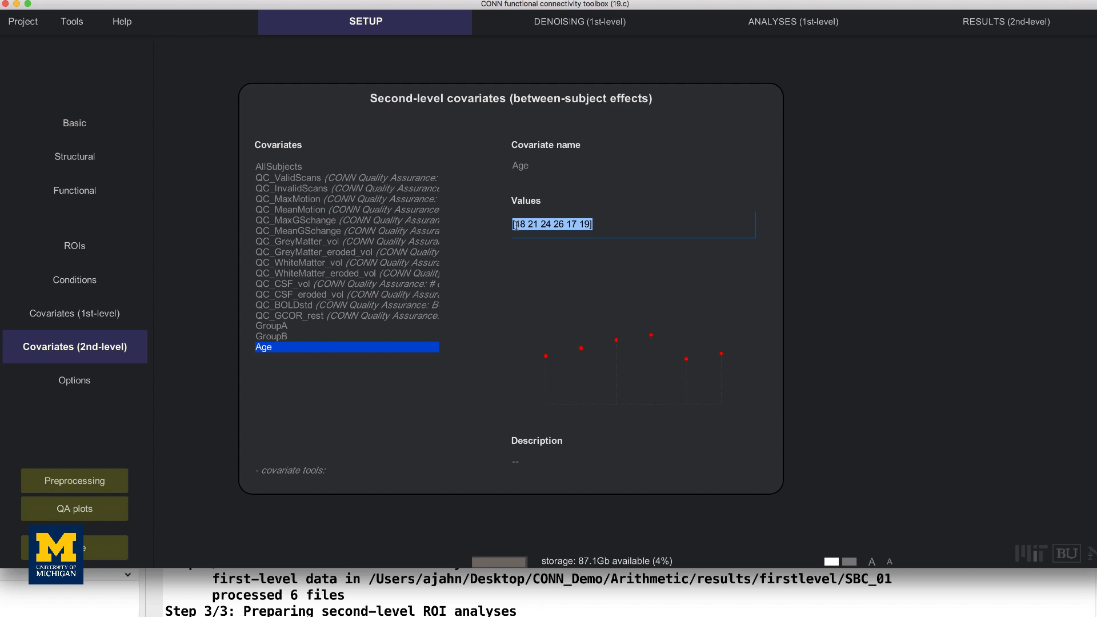
mouse_move(491, 287)
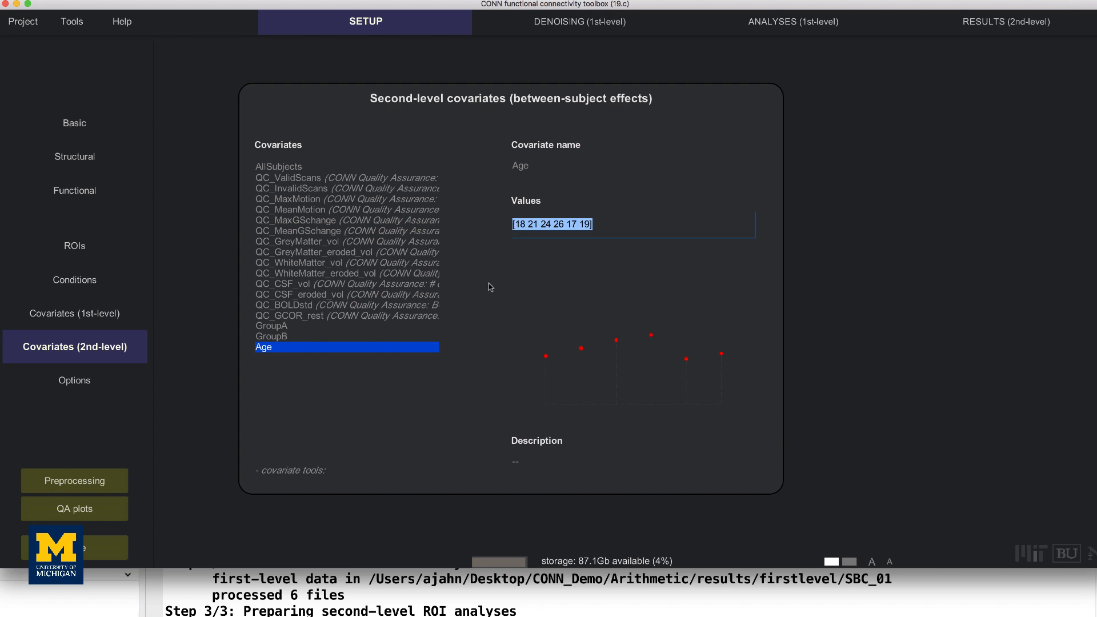
Step: Orthogonalize the Age covariate to mean-center its values
left_click(289, 470)
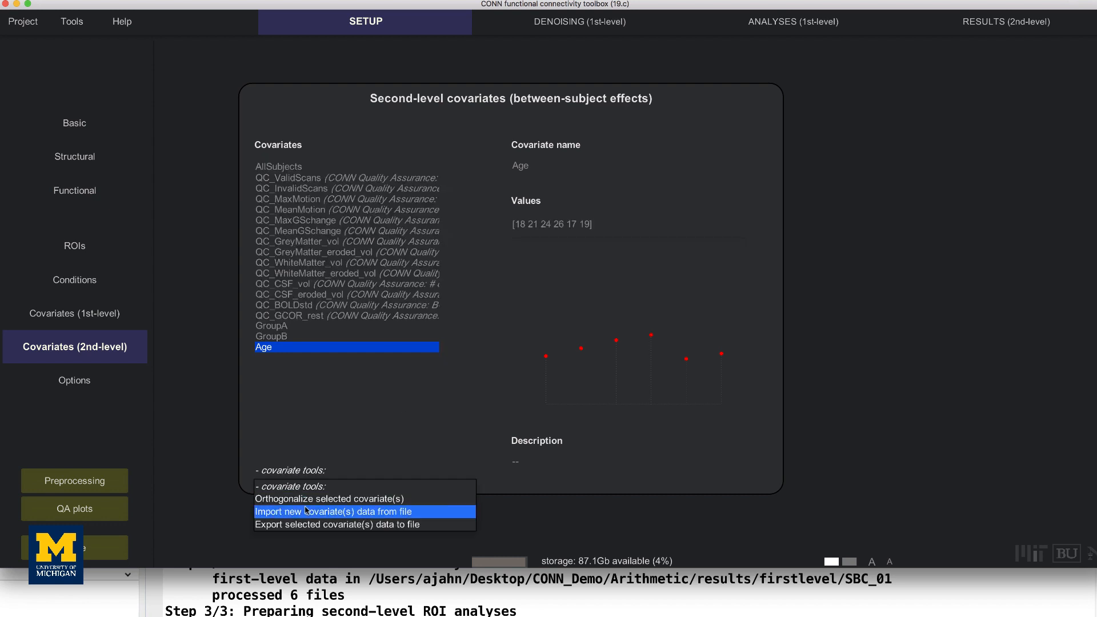
left_click(329, 498)
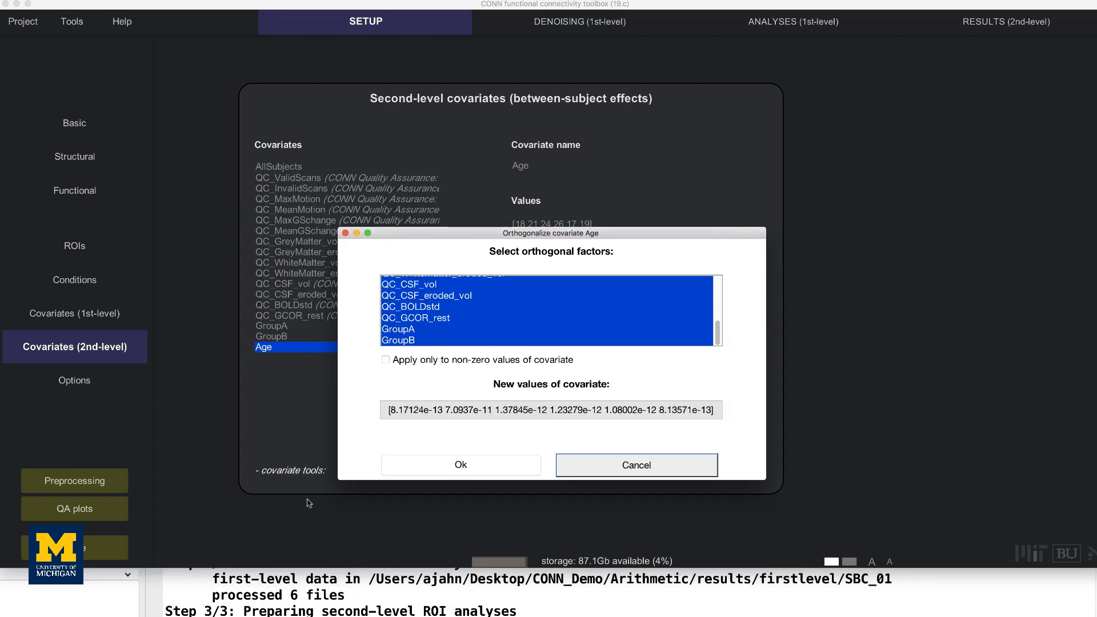
mouse_move(514, 302)
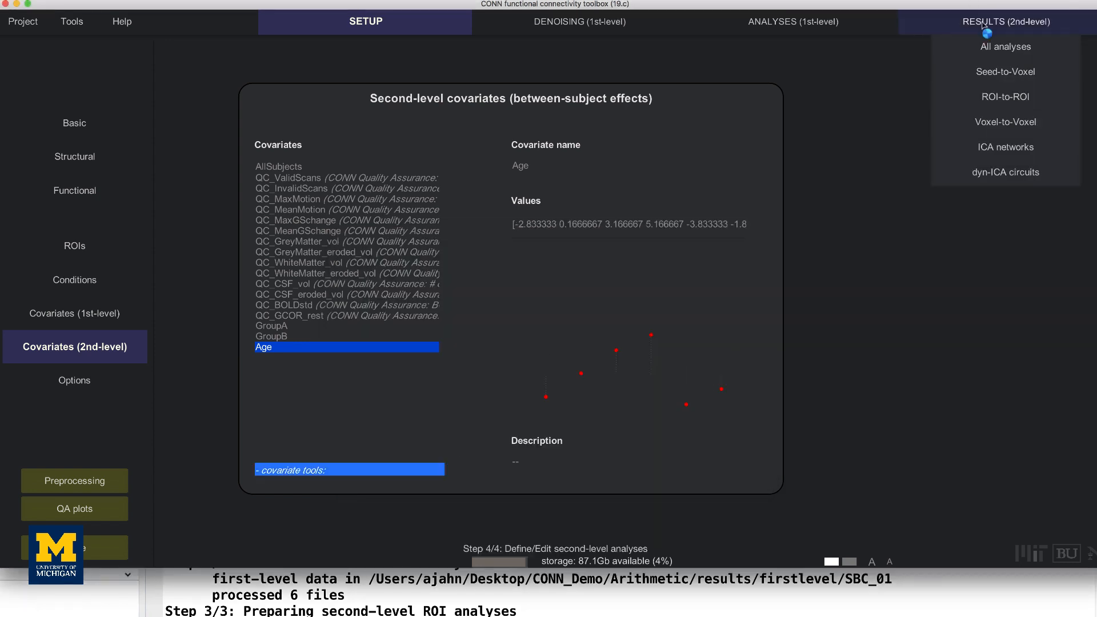
Step: Model AllSubjects and Age together as subject effects in seed-to-voxel results
left_click(1005, 71)
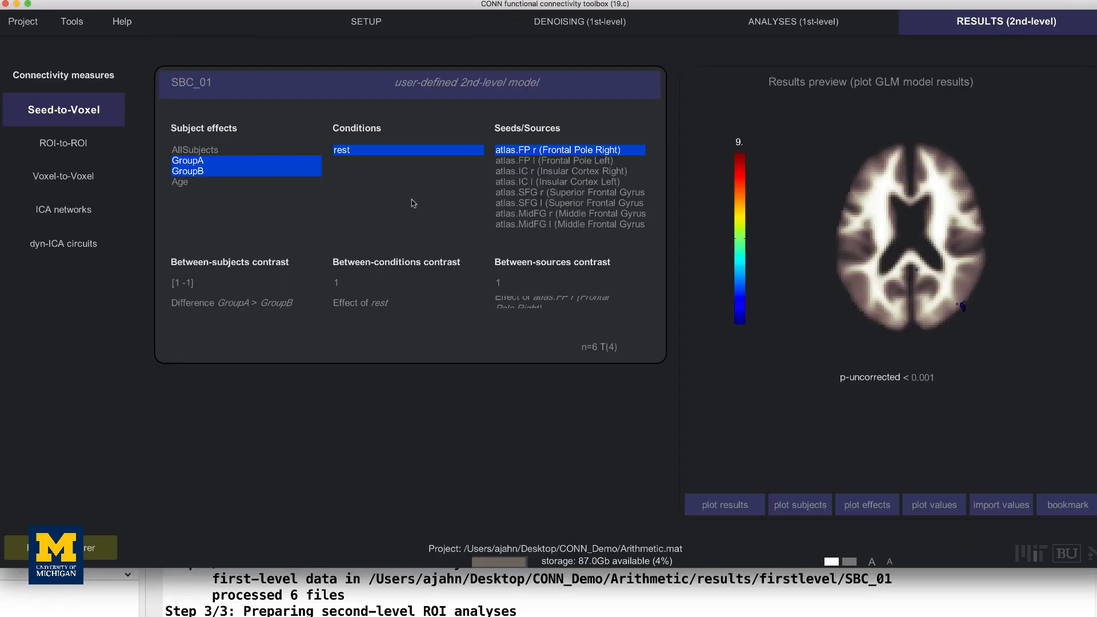
left_click(180, 182)
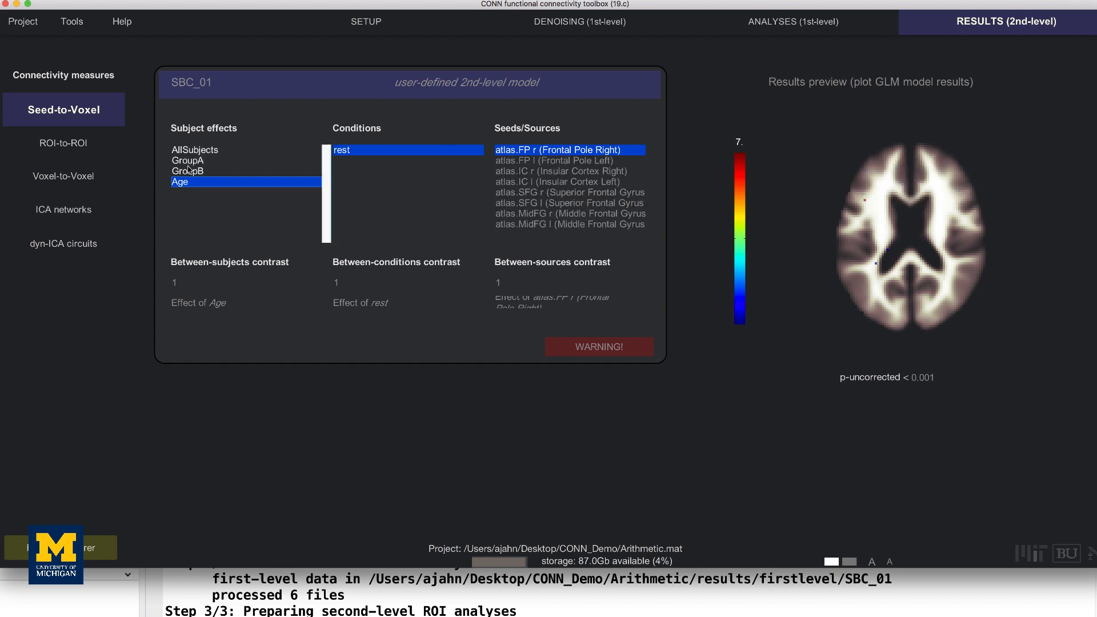
mouse_move(188, 182)
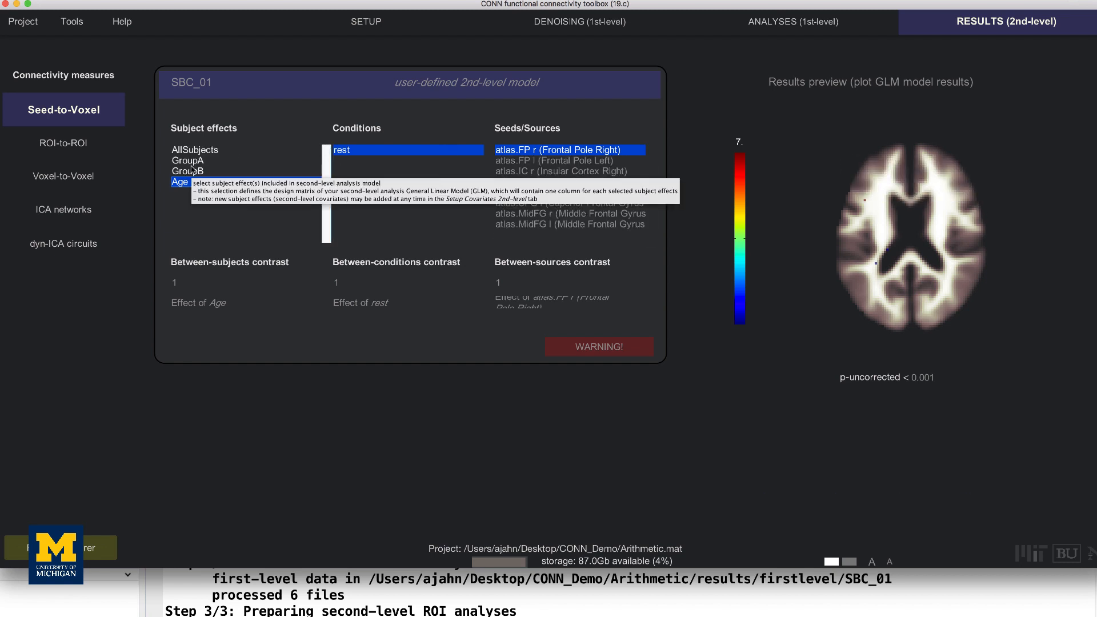
left_click(194, 149)
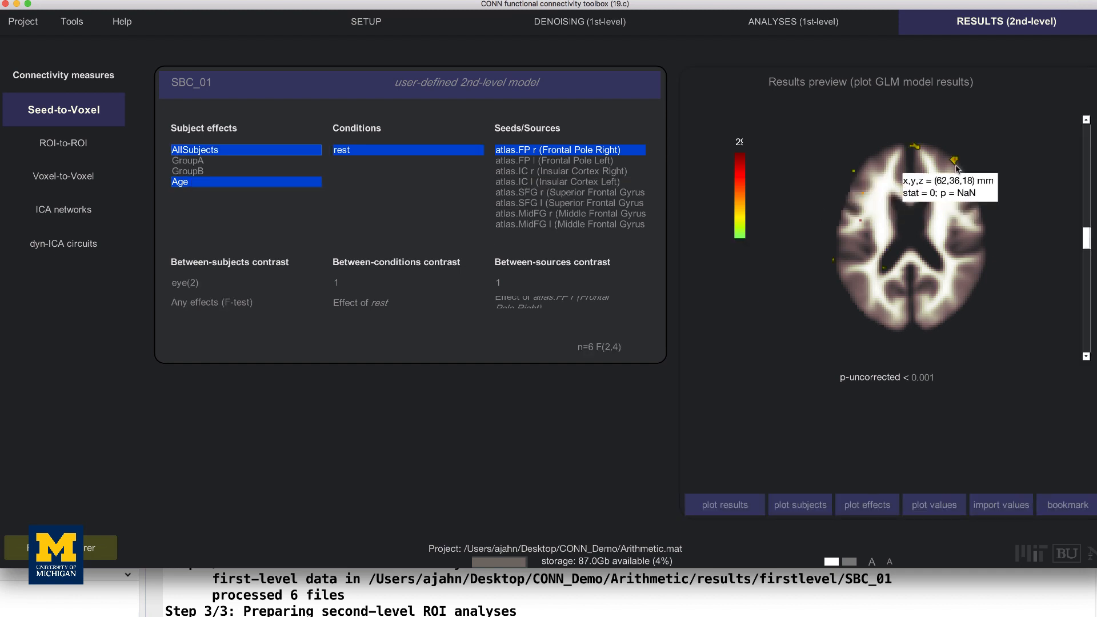
mouse_move(957, 167)
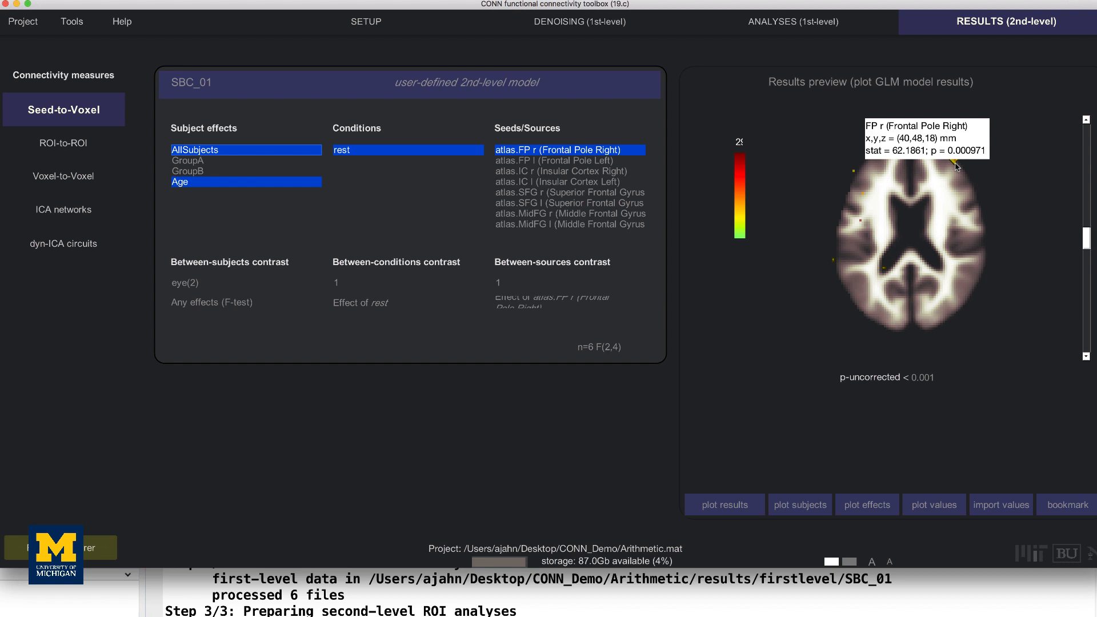
mouse_move(956, 164)
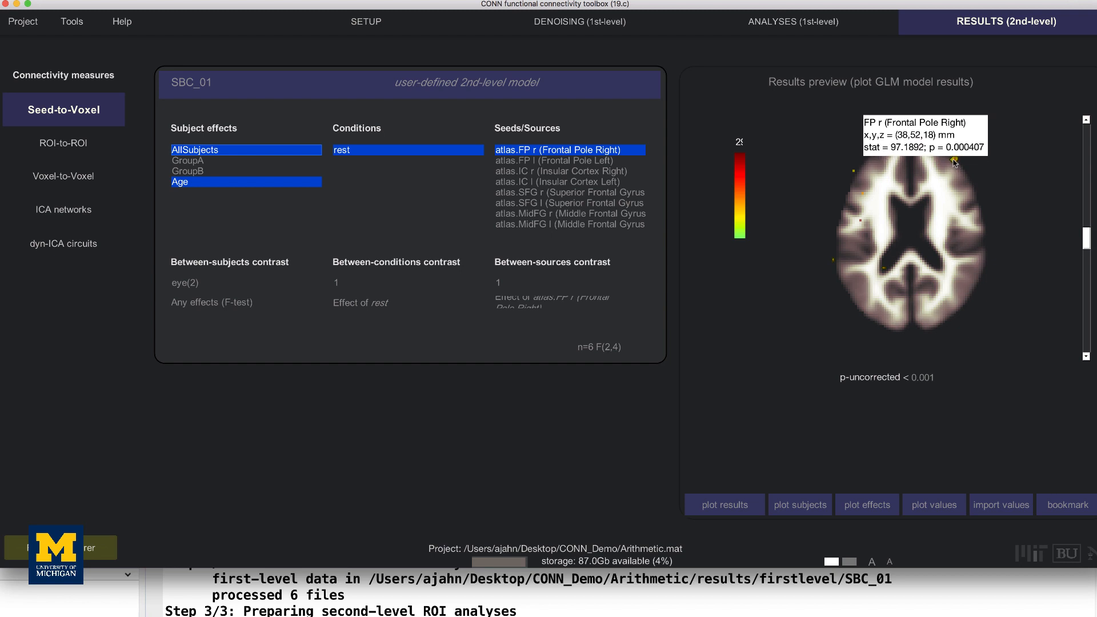